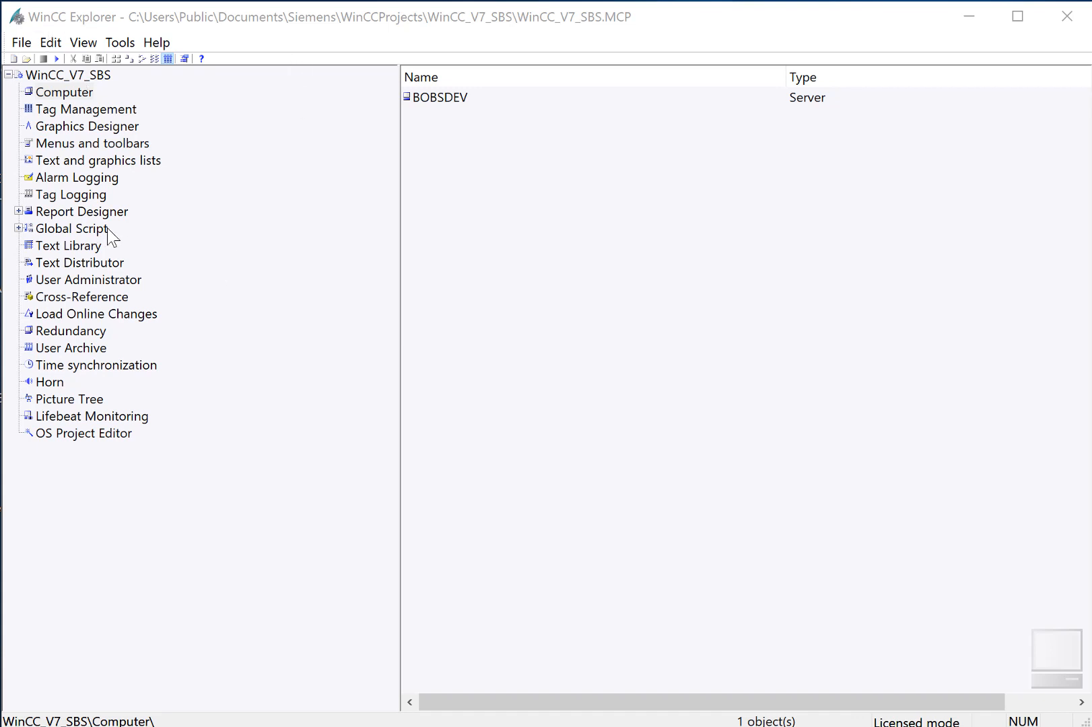
Select Report Designer in WinCC Explorer and launch the layout editor with a new blank layout NewRpl1
left_click(82, 211)
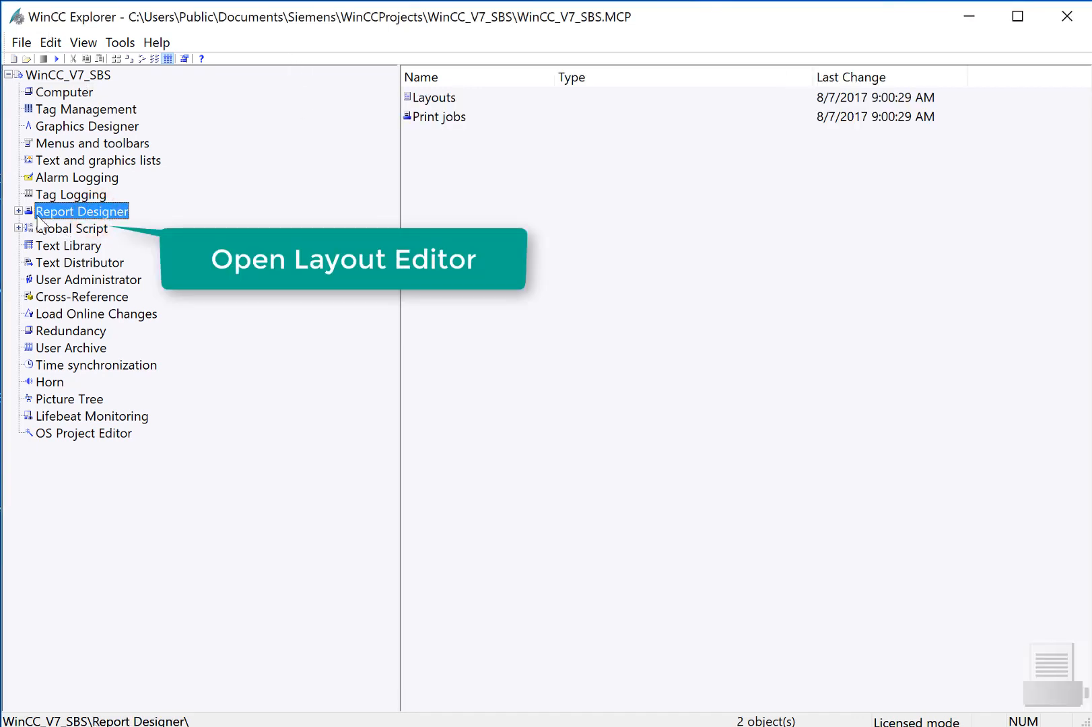
left_click(18, 211)
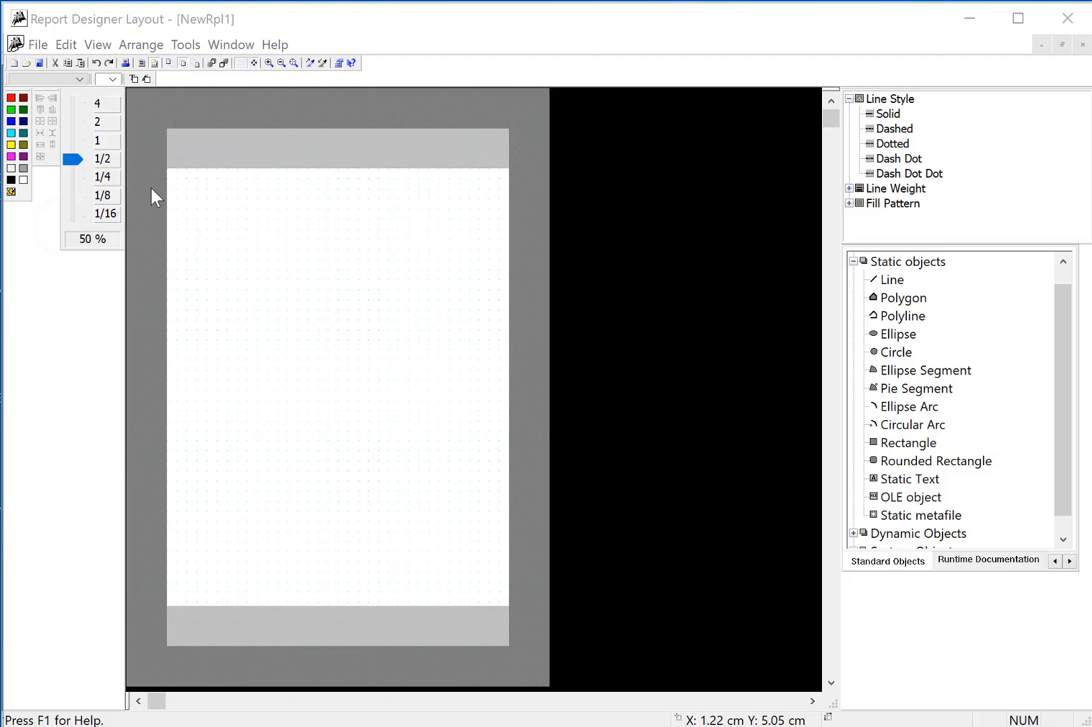
mouse_move(220, 276)
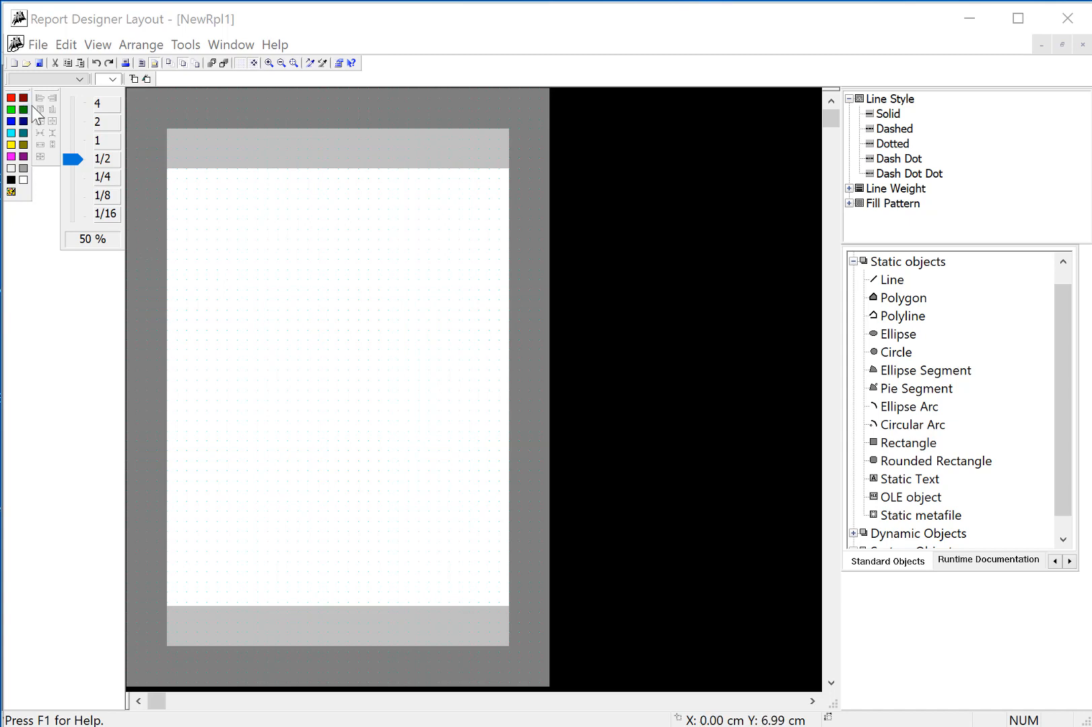
mouse_move(901, 279)
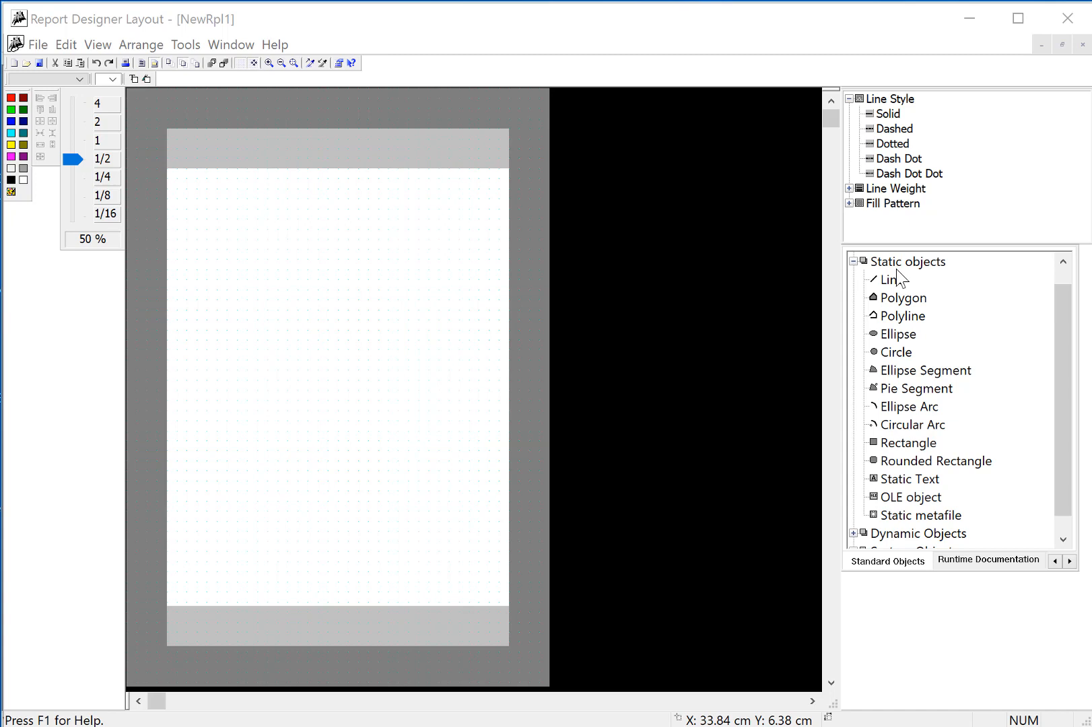
Scroll the Standard Objects list to reveal the Dynamic Objects and System Objects categories
scroll("down", 3)
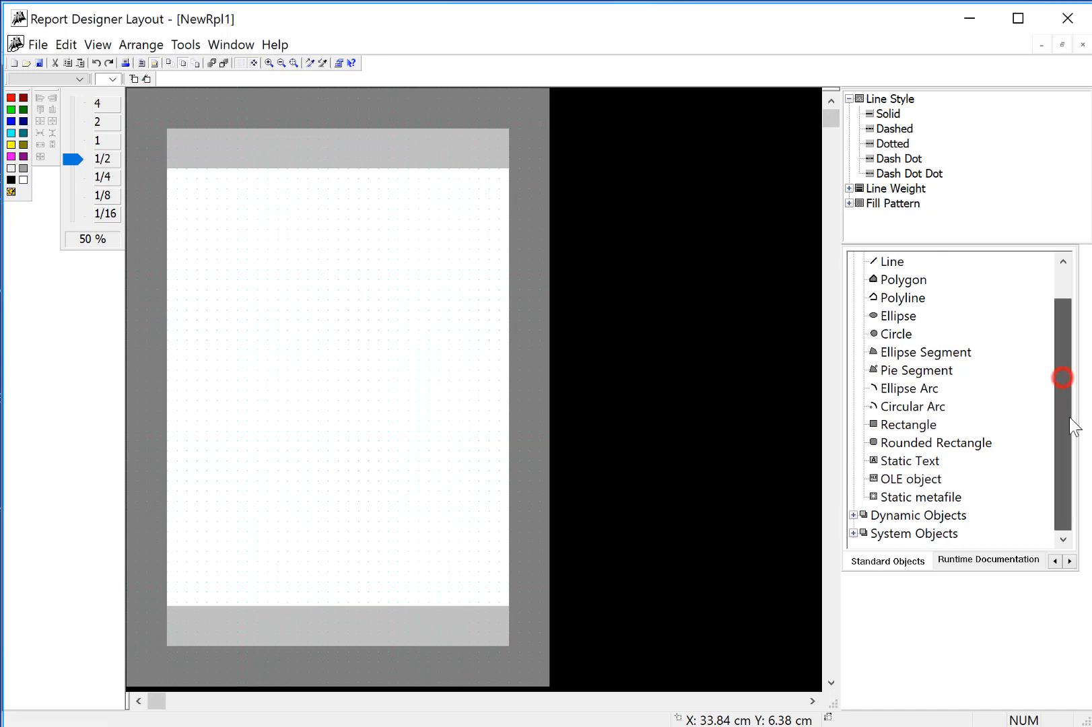
mouse_move(170, 63)
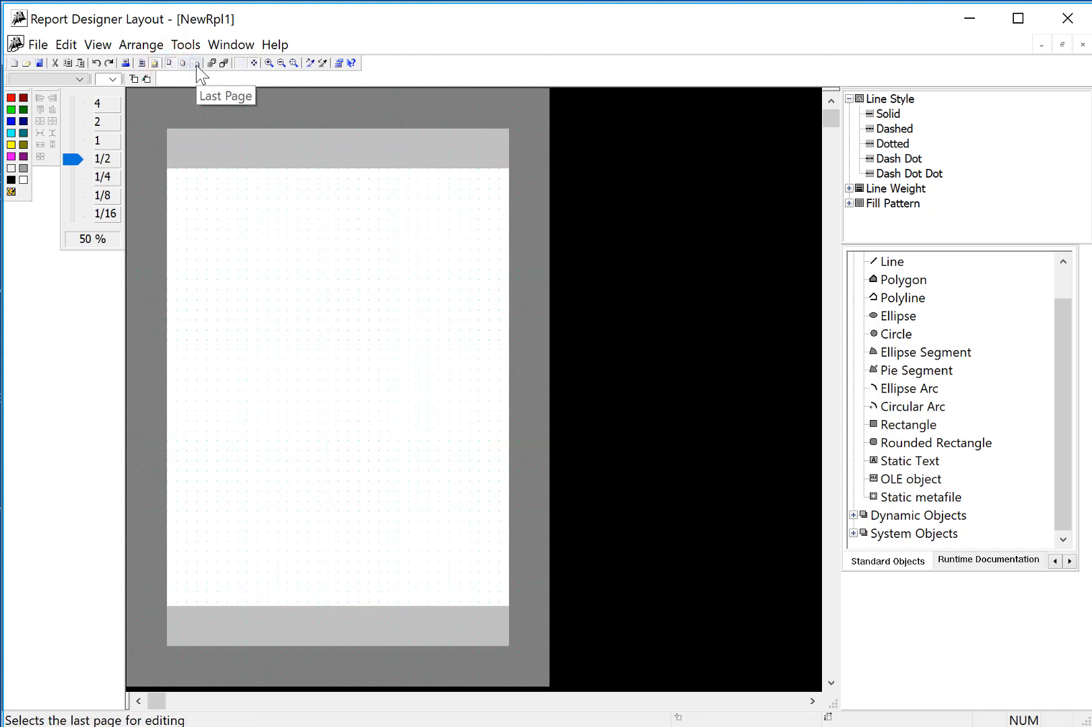
mouse_move(157, 76)
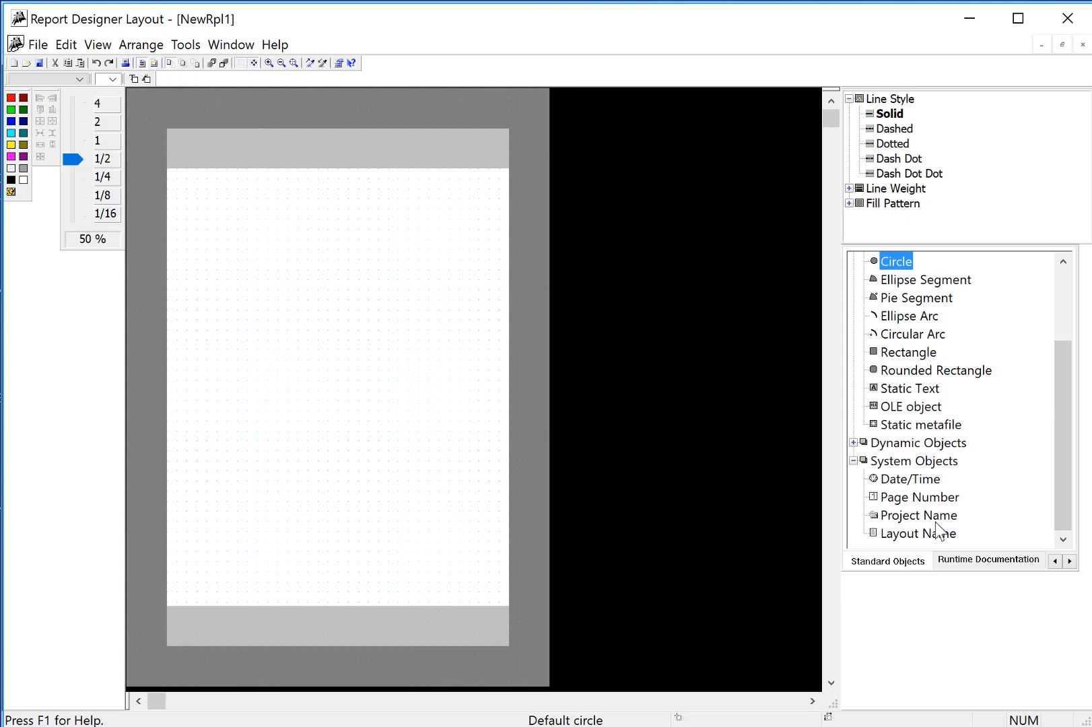
Place a Project Name field at the page top, centered in X and Y with blue font color
left_click(920, 516)
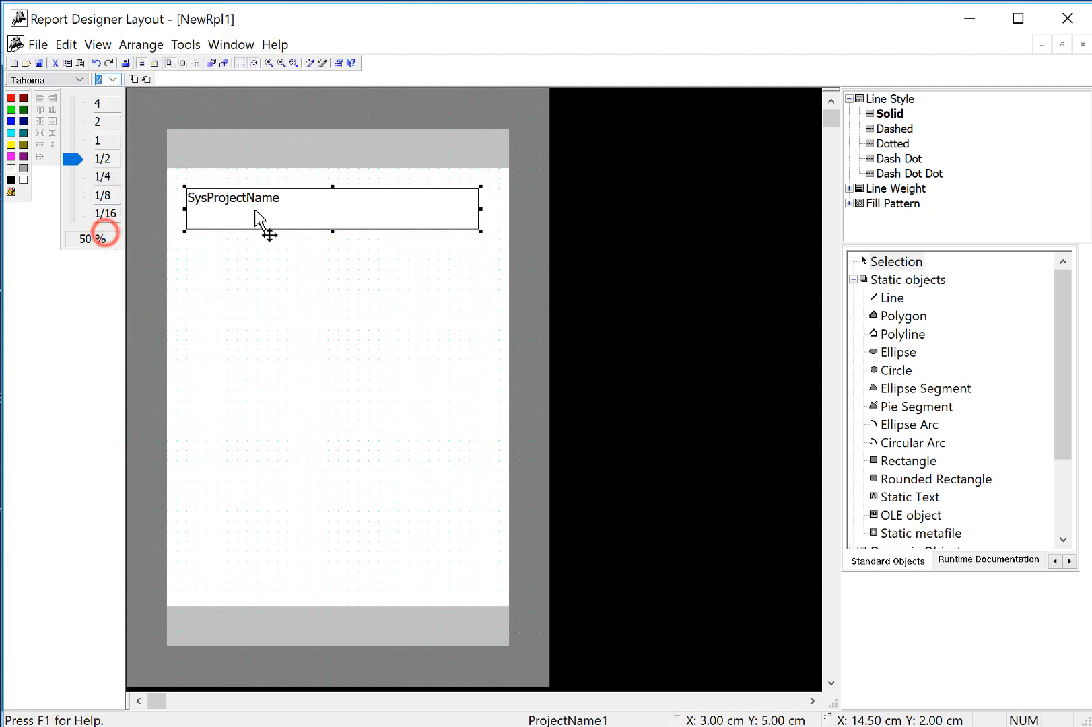
right_click(327, 233)
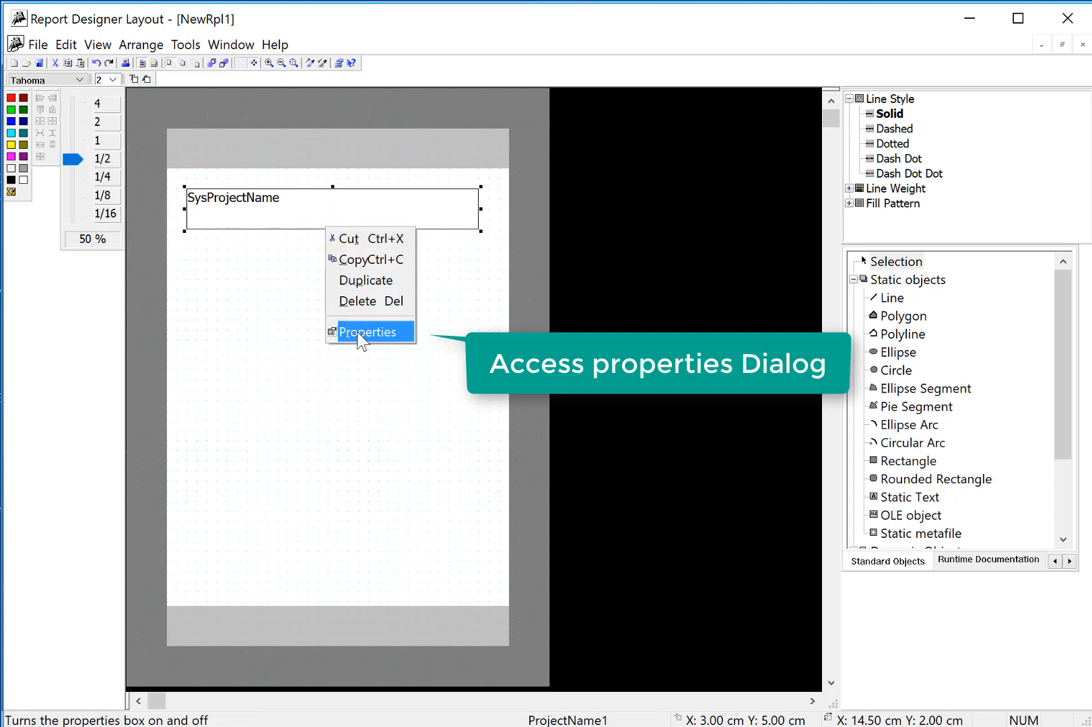
left_click(368, 331)
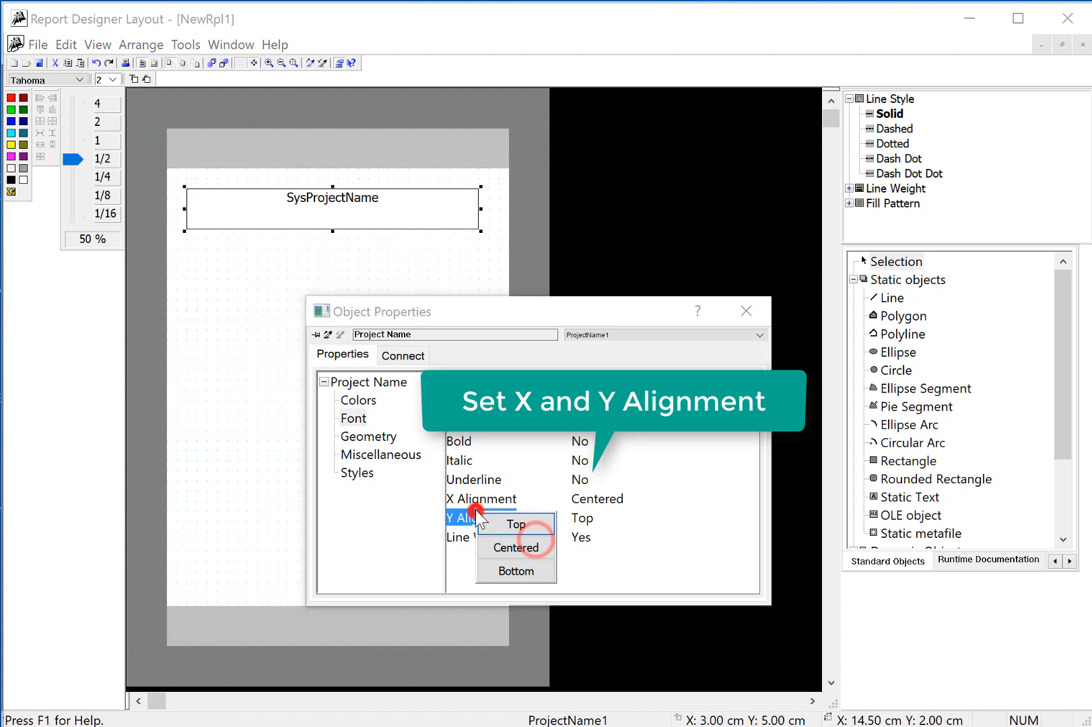
left_click(357, 400)
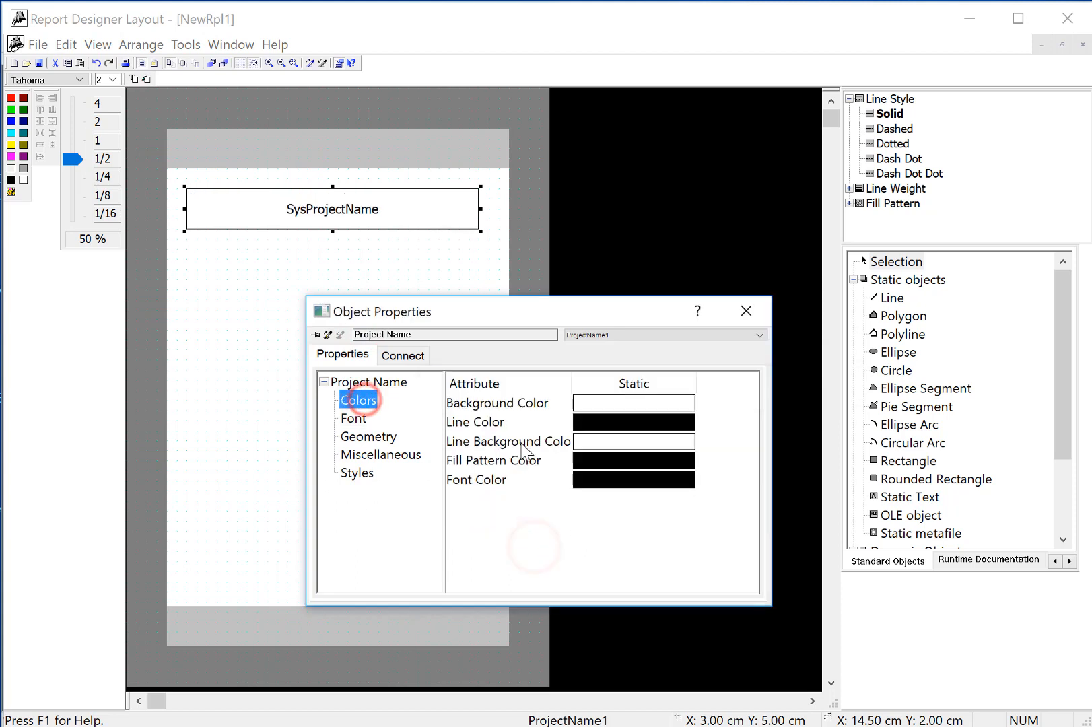
left_click(632, 479)
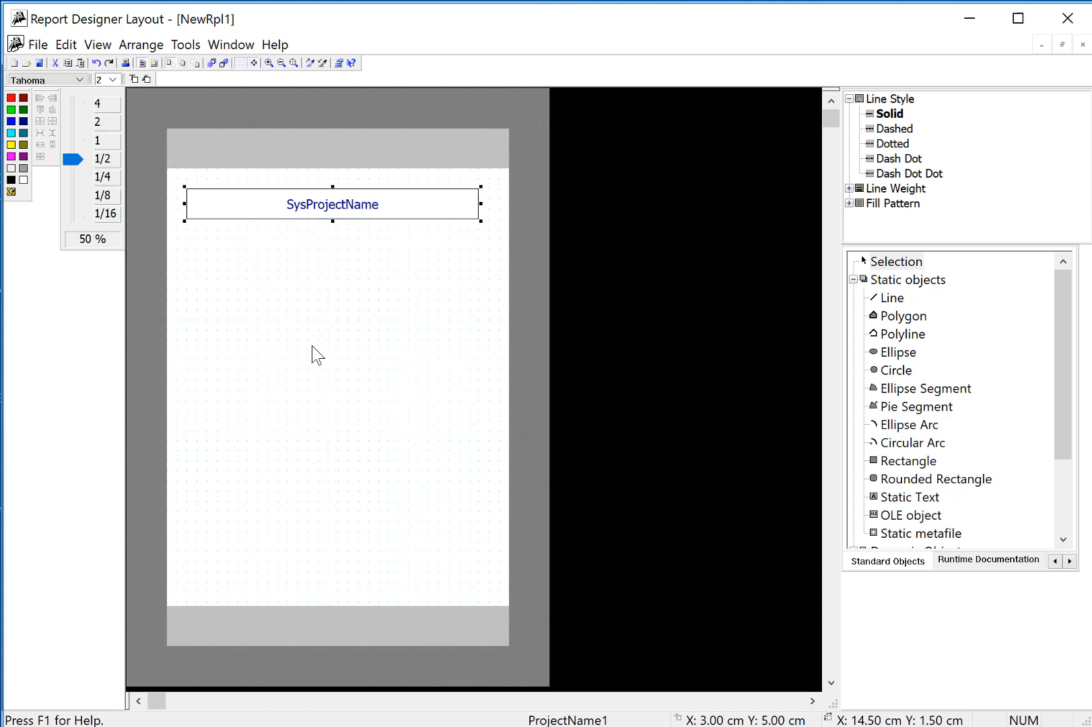
mouse_move(926, 371)
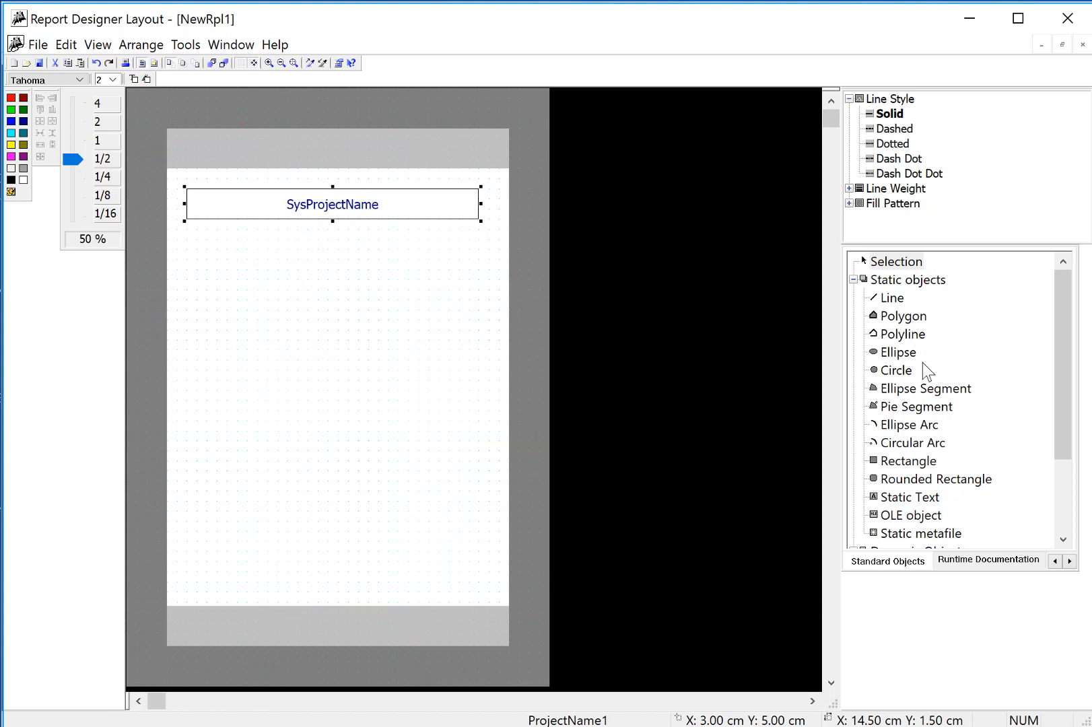
Add a 'Report Run At:' static text below the project name, 24 pt and centered both ways
left_click(909, 496)
type("Report Run")
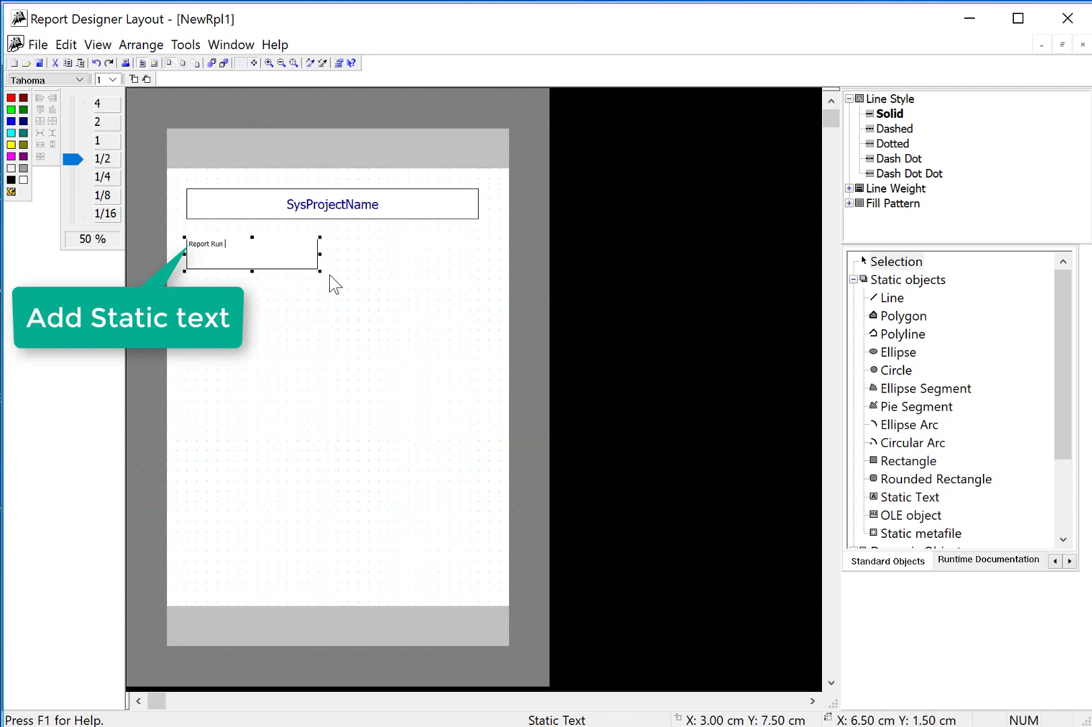
type("AT:")
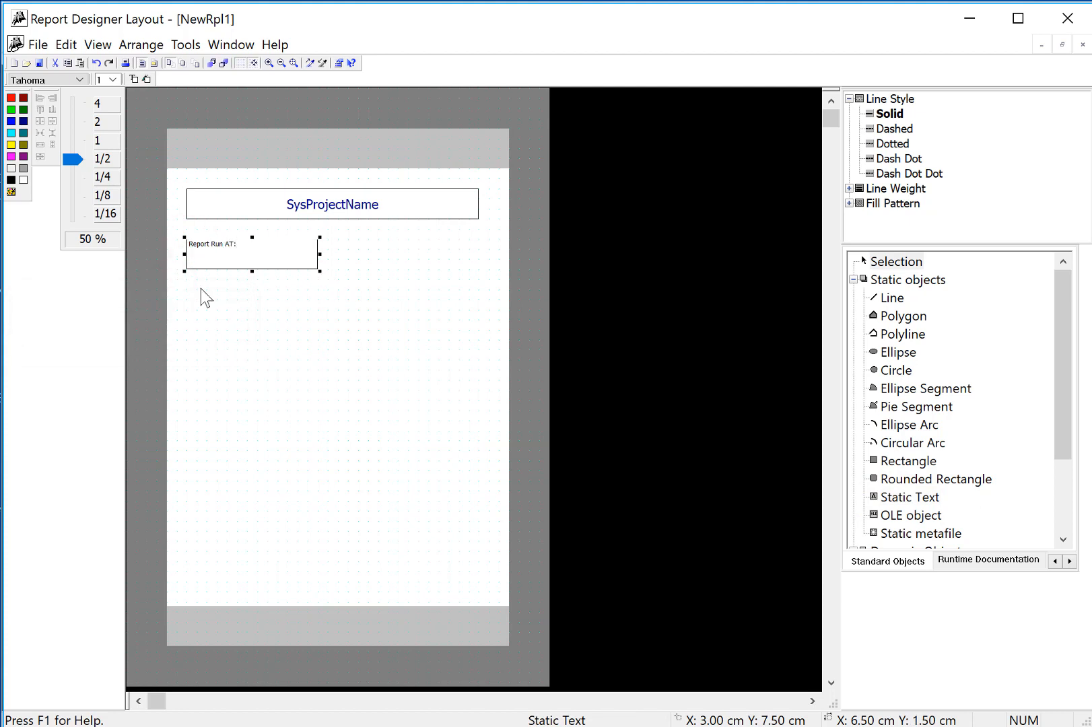
right_click(230, 248)
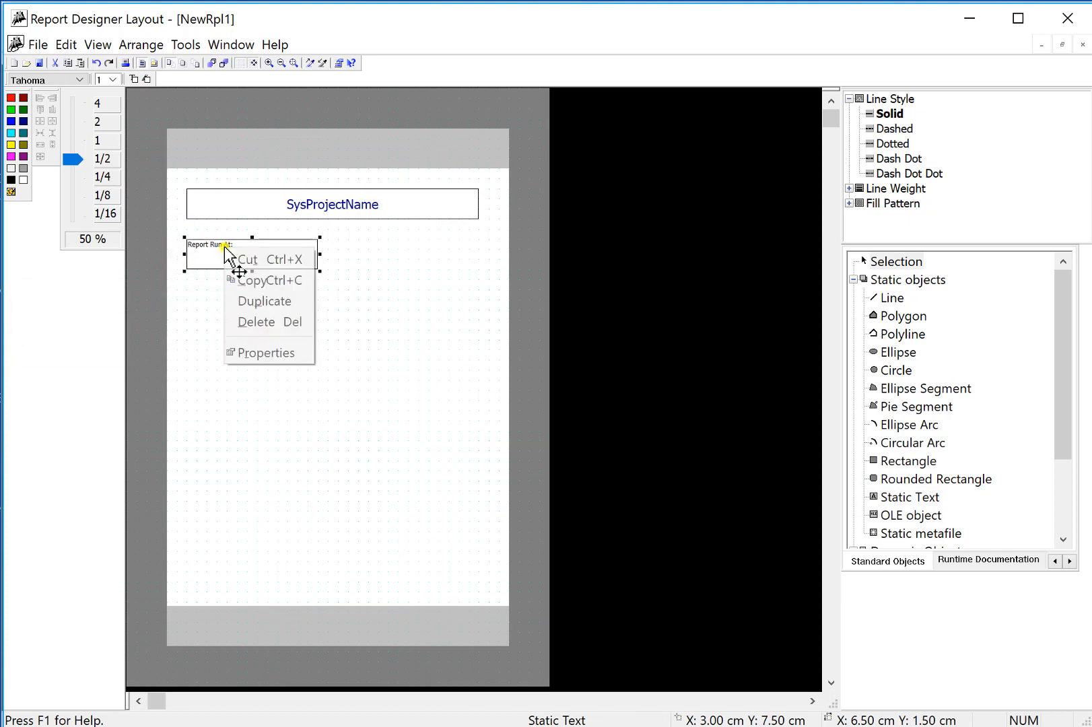
left_click(266, 352)
type("2")
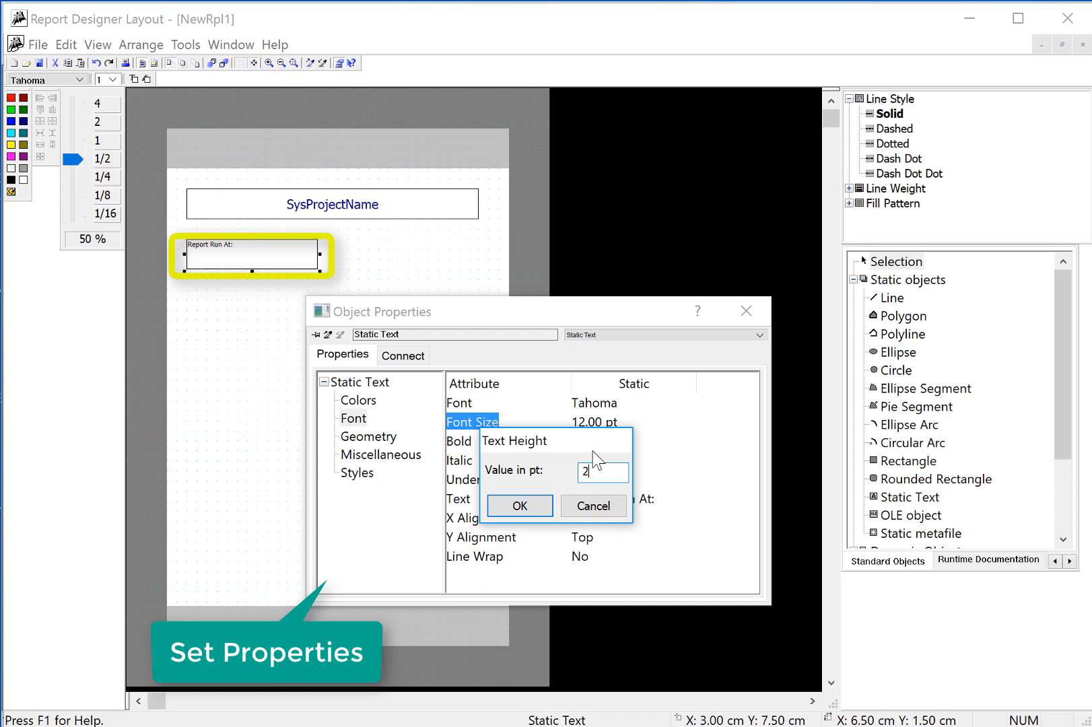
left_click(518, 506)
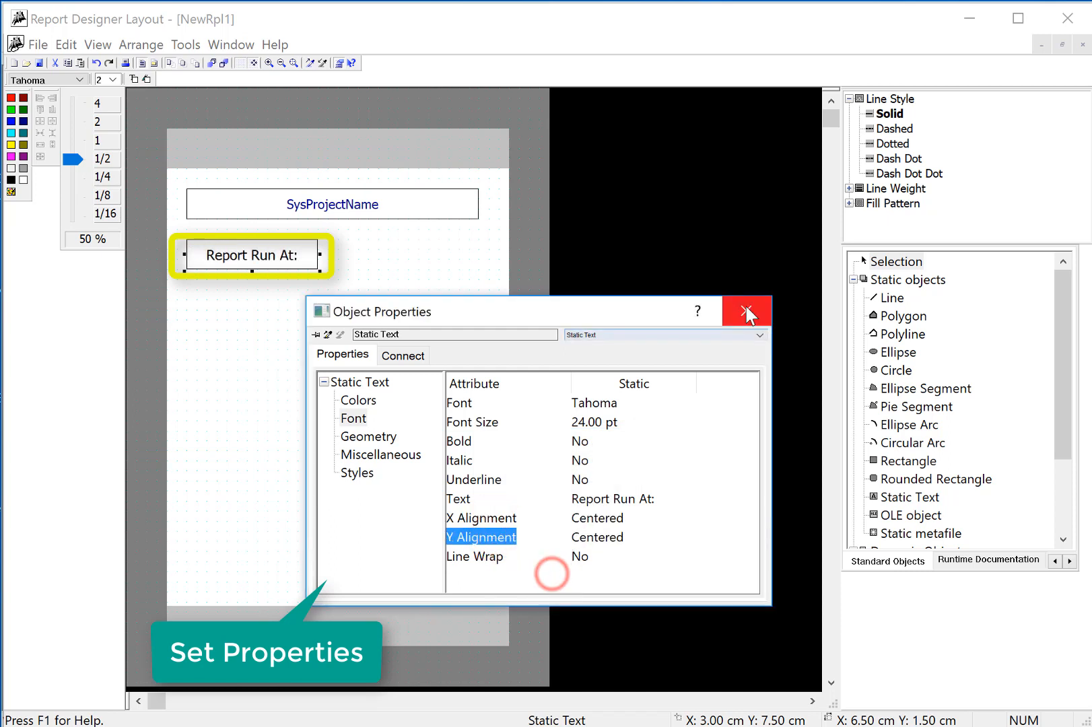
left_click(745, 311)
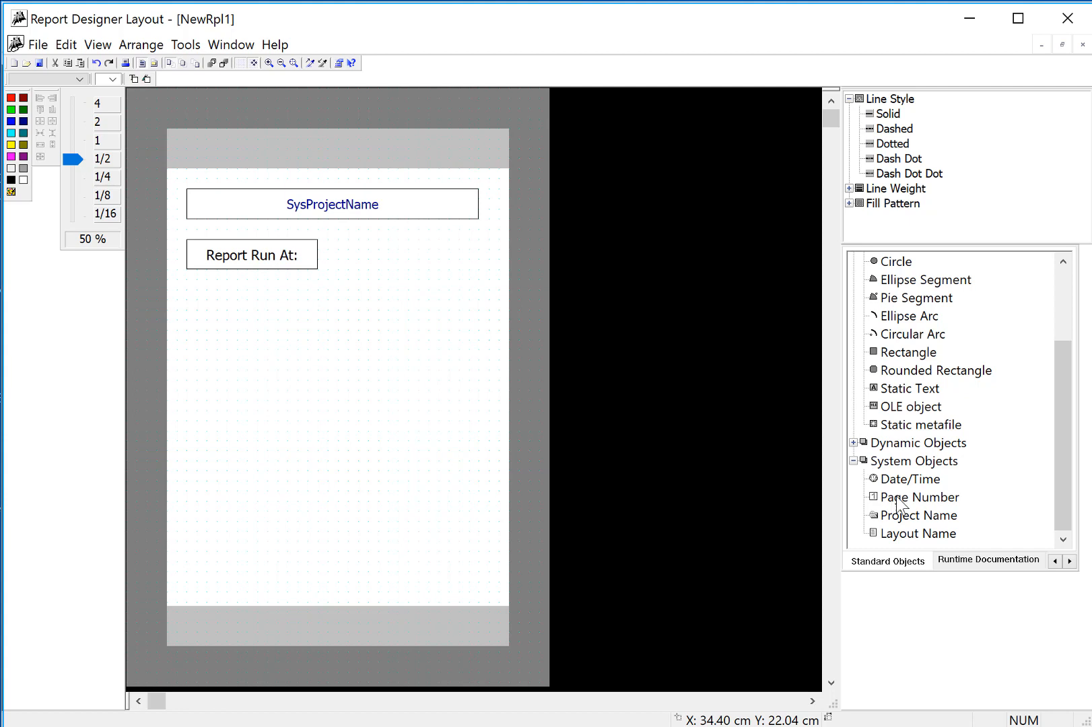
Place a Date/Time field beside the label and copy the label's formatting onto it
left_click(912, 479)
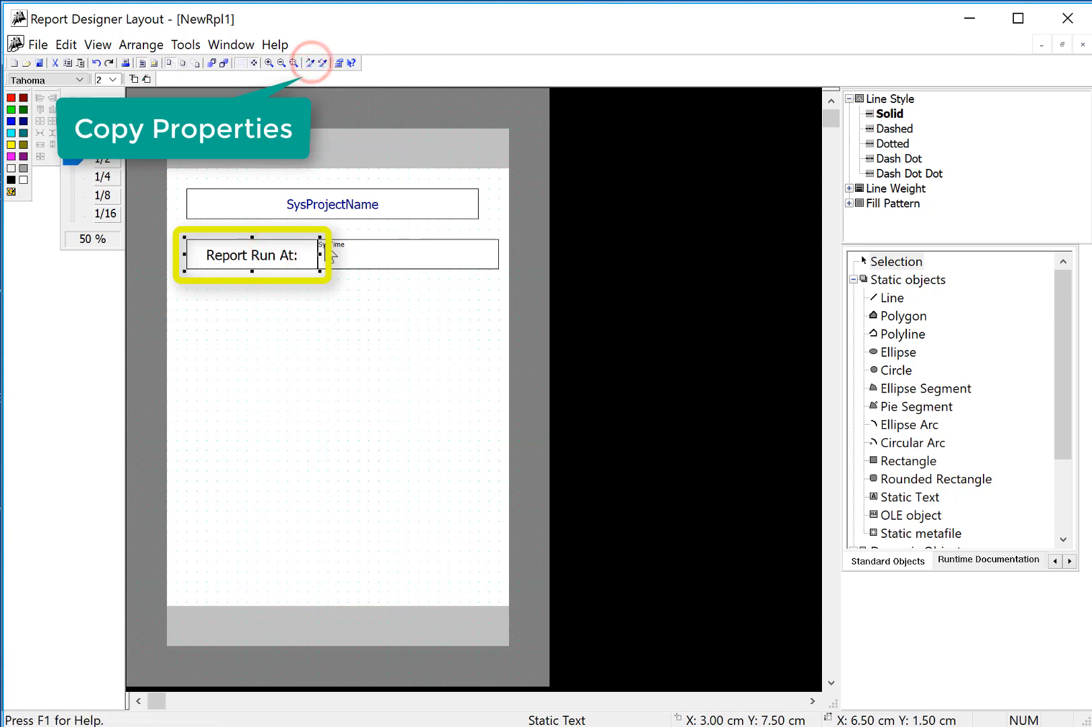
left_click(335, 63)
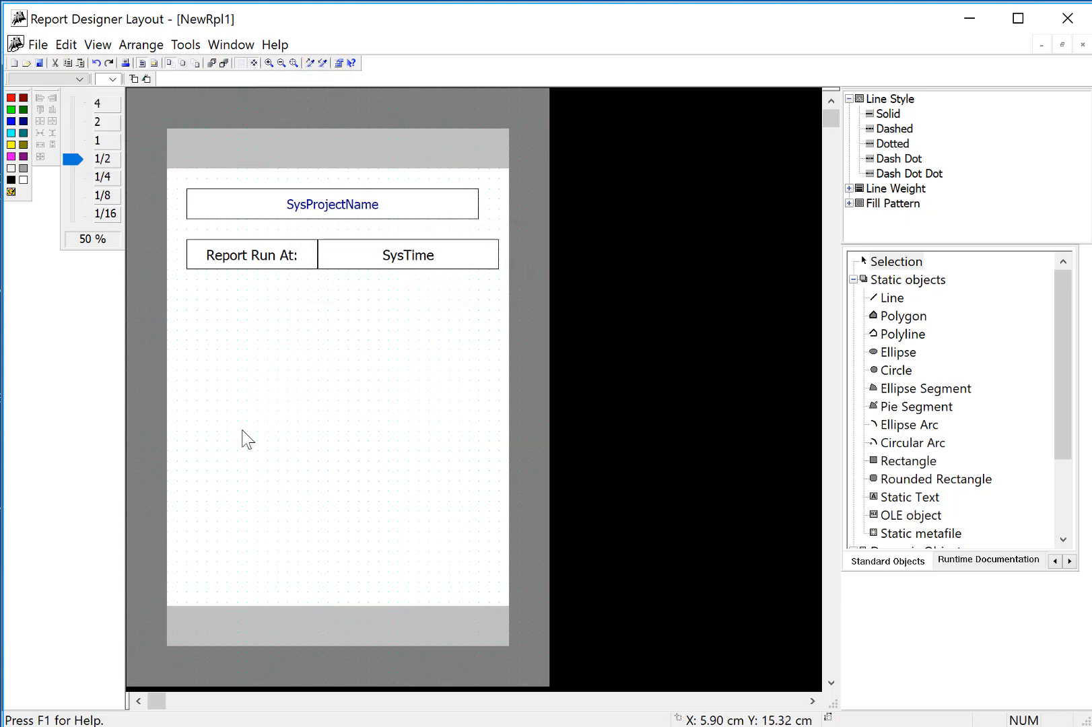
mouse_move(279, 439)
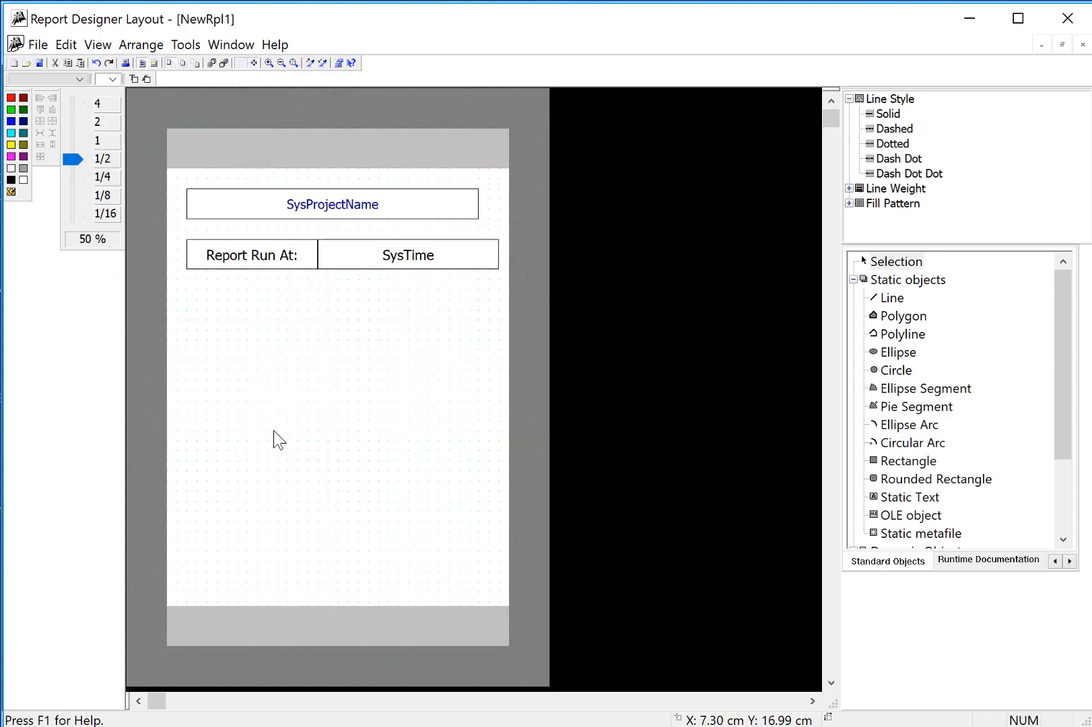
Draw a Hard Copy dynamic object filling the page area below the Report Run At row
scroll("down", 3)
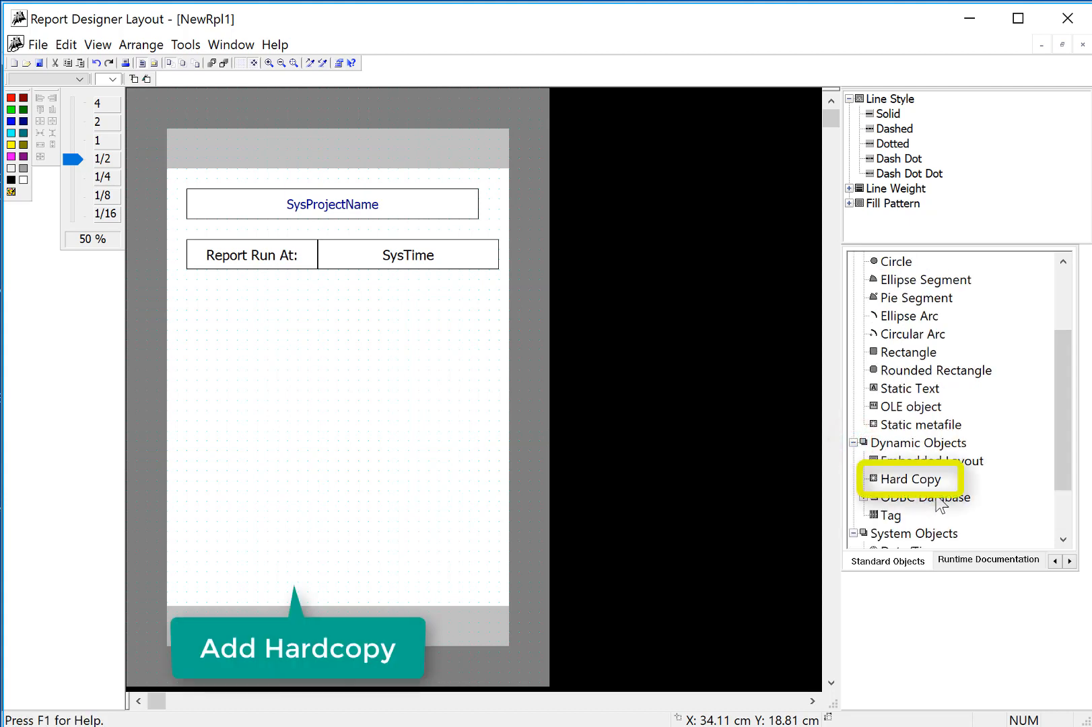
left_click(908, 480)
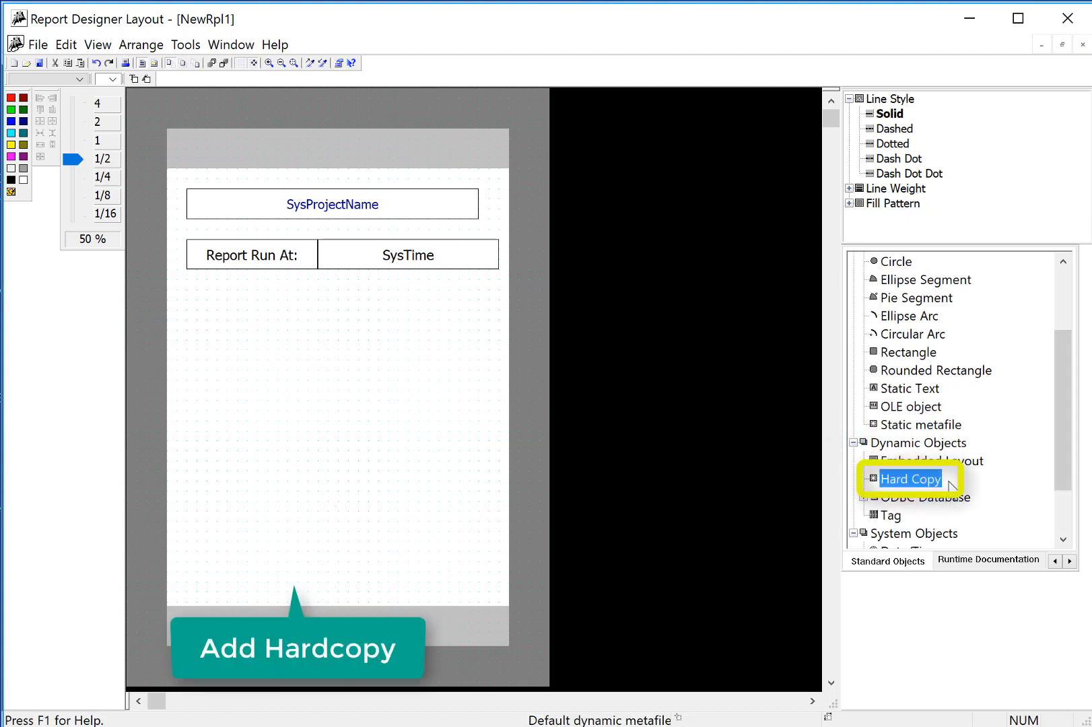
mouse_move(155, 64)
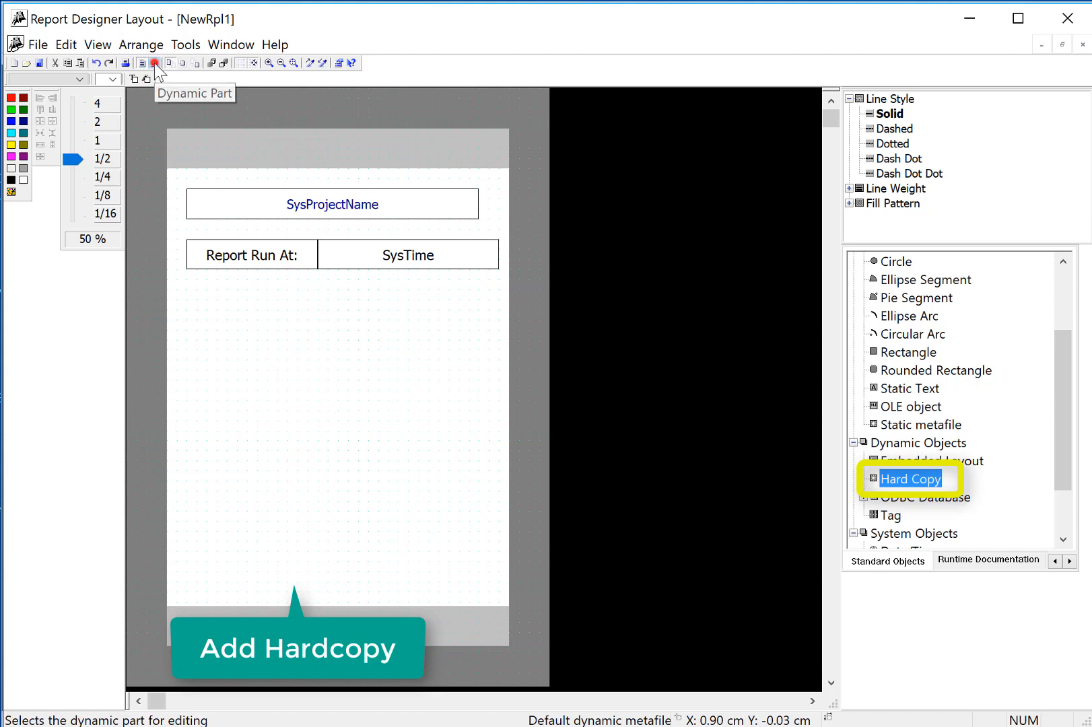
left_click(154, 63)
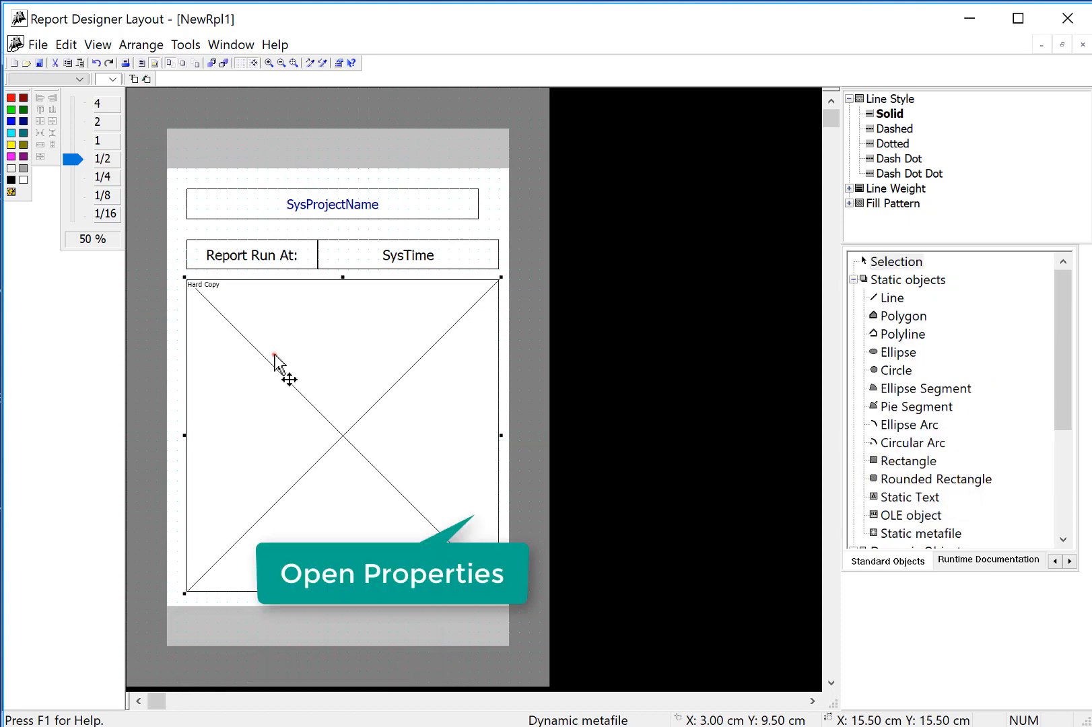
Set the Hard Copy object's area selection to 'Hard copy of the current window' and confirm
double_click(278, 362)
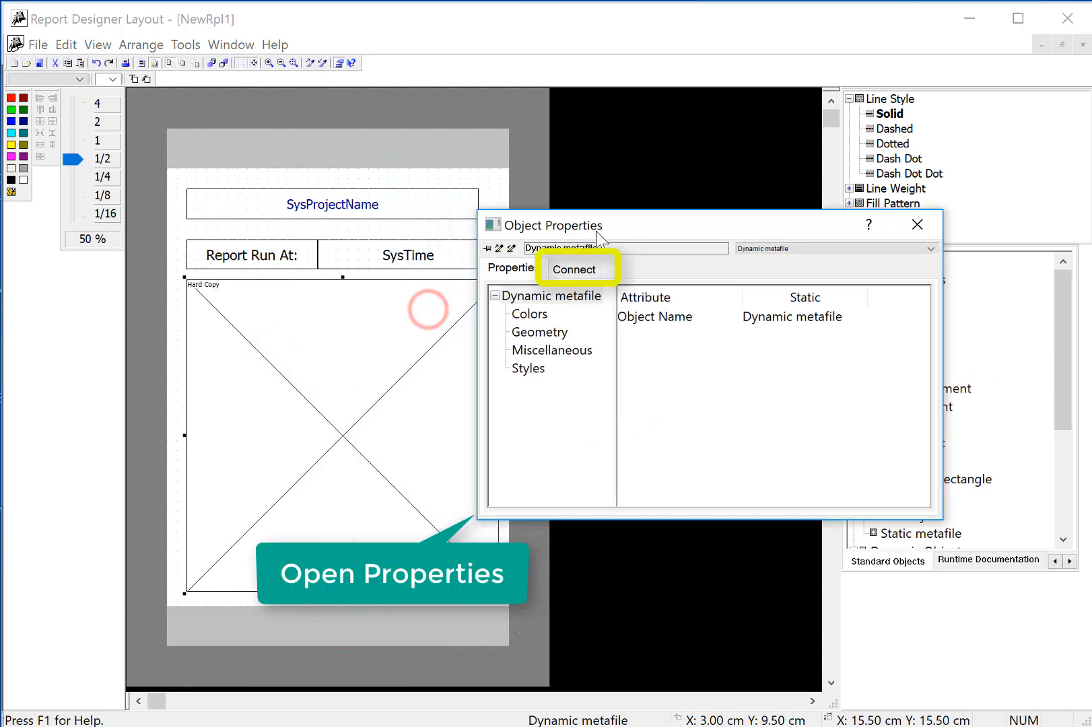
left_click(573, 268)
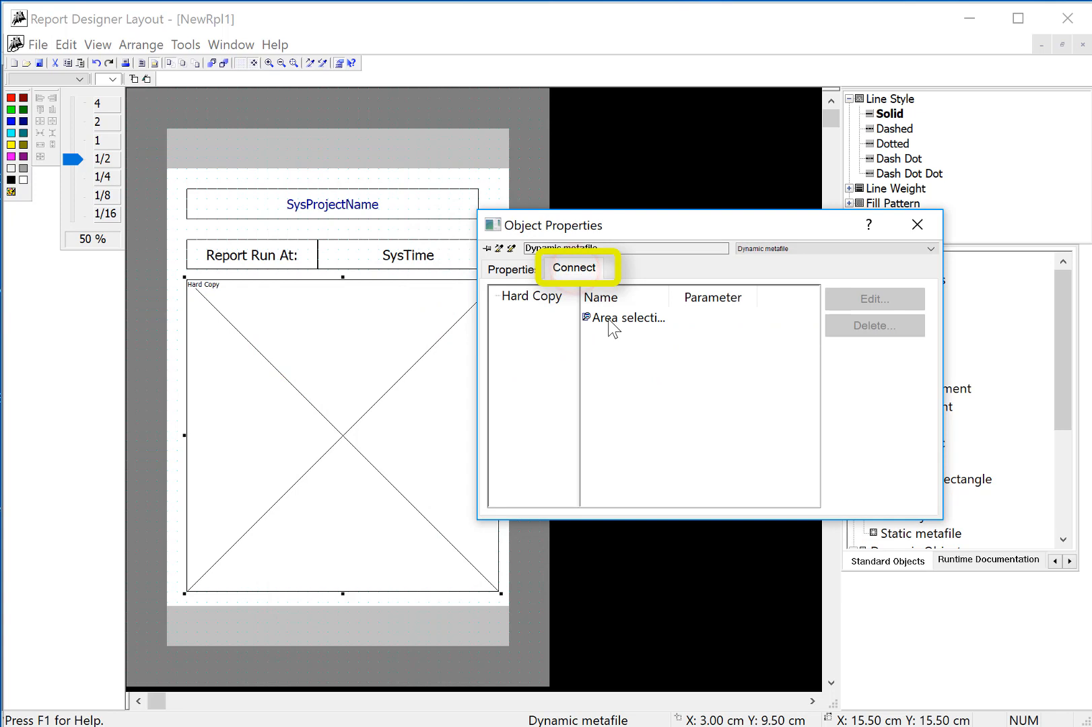
double_click(623, 318)
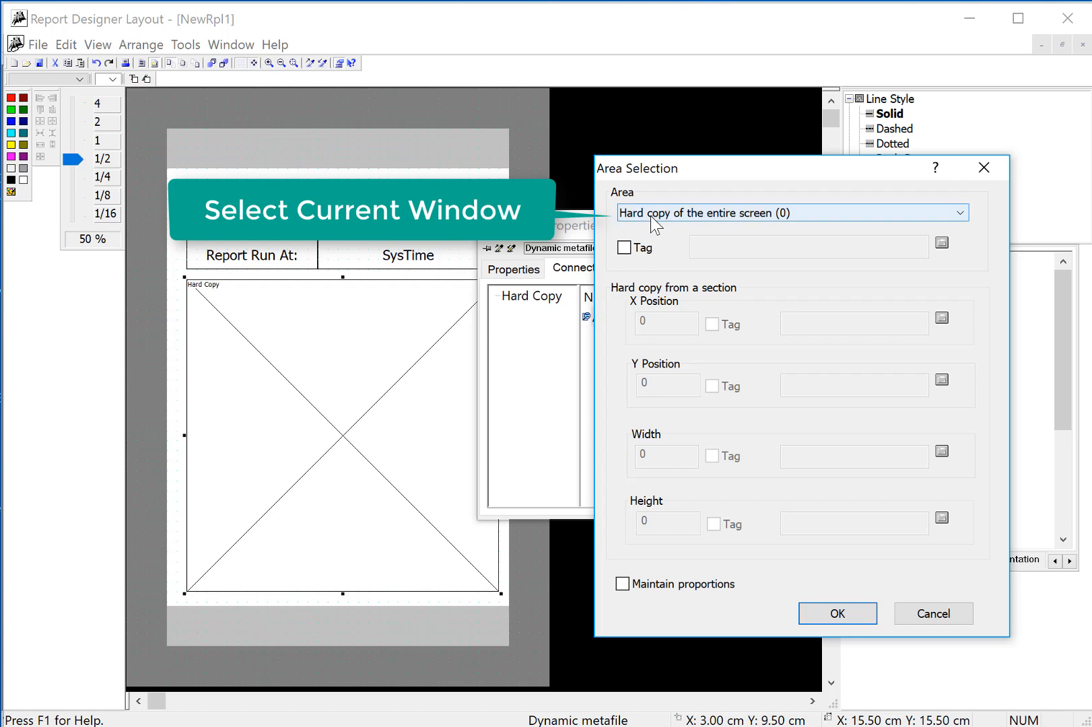
mouse_move(630, 313)
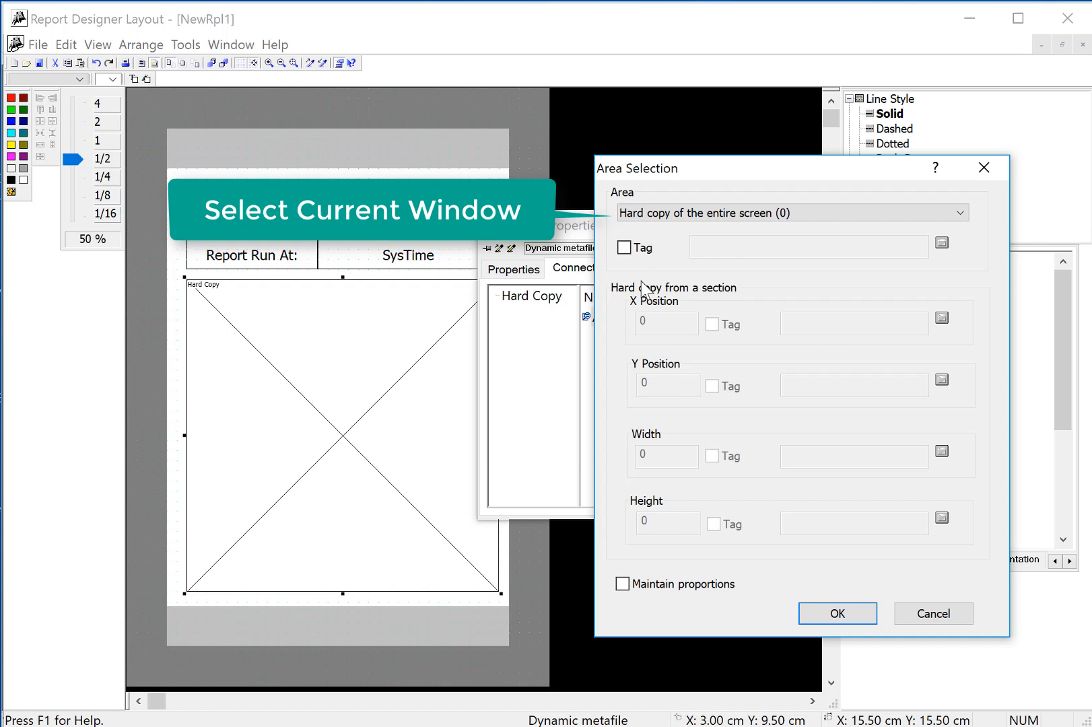
left_click(958, 212)
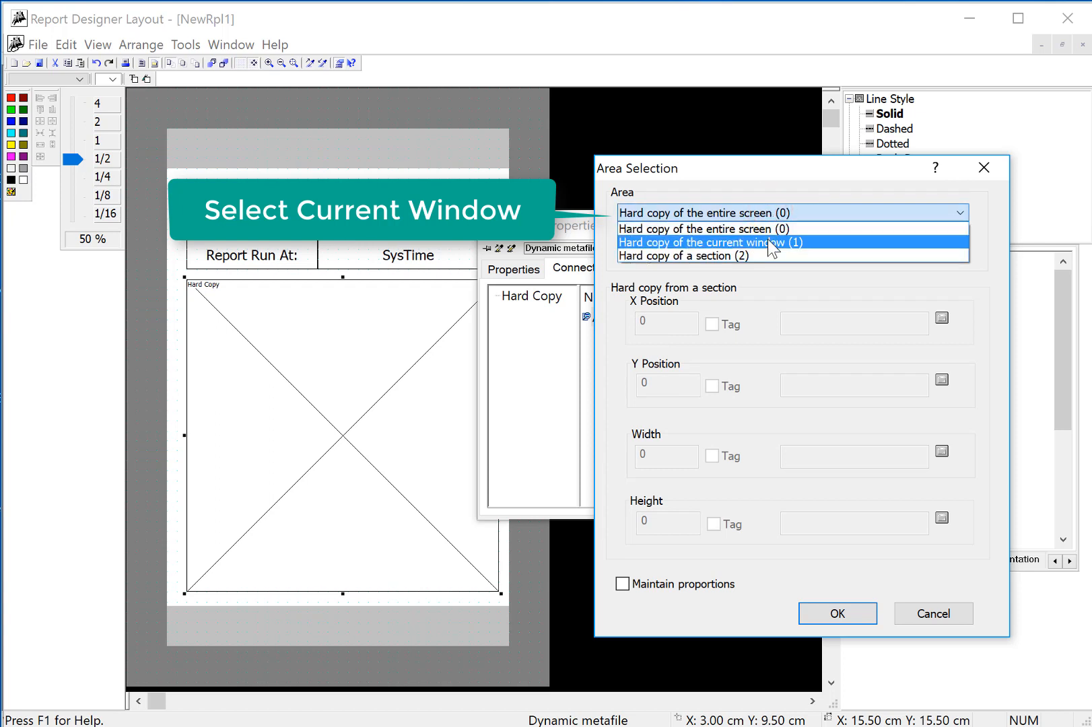
left_click(703, 242)
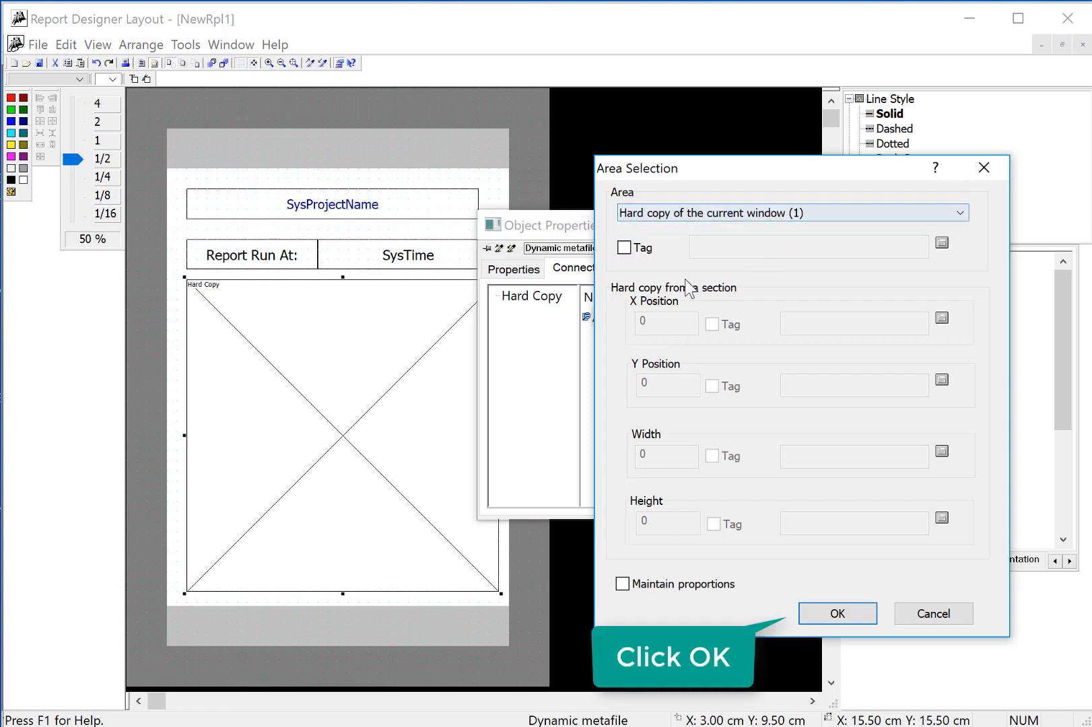
left_click(837, 613)
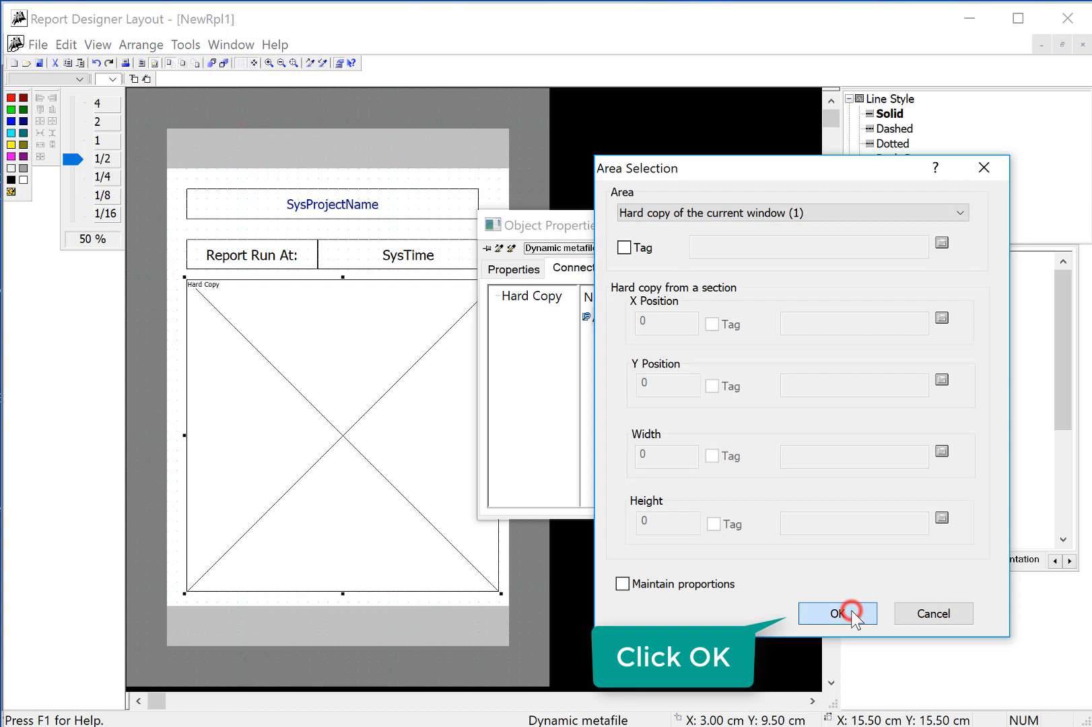
left_click(838, 613)
type("ShiftRe_ENU.RPL")
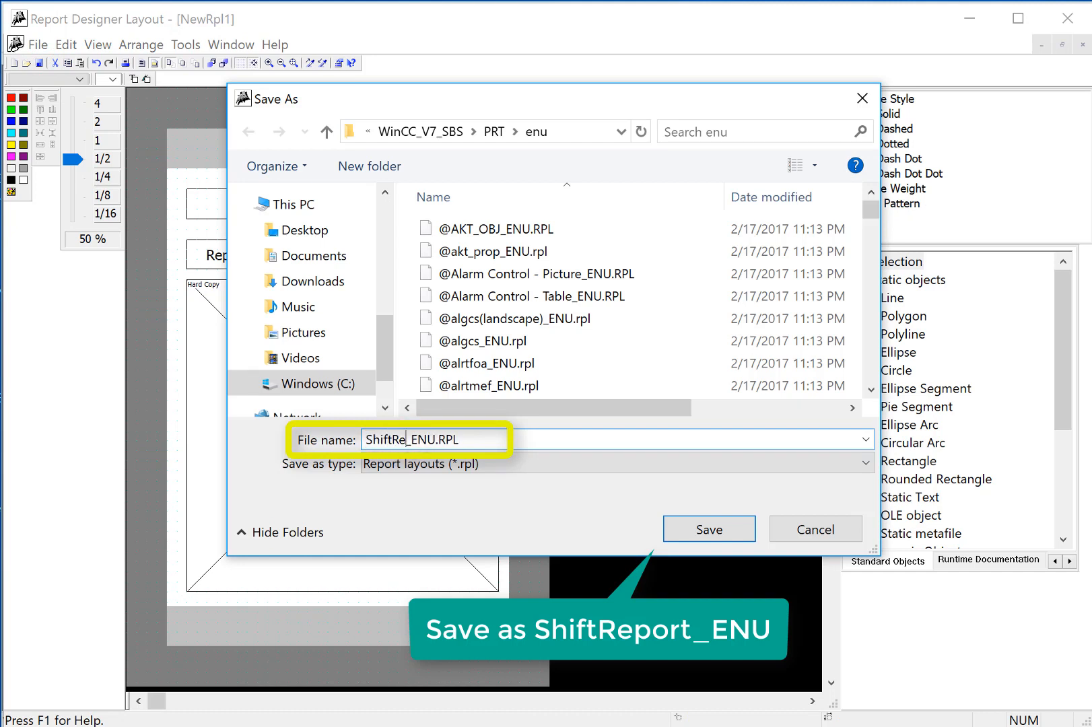
Save the layout as ShiftReport_ENU.RPL in the PRT\enu folder
type("port")
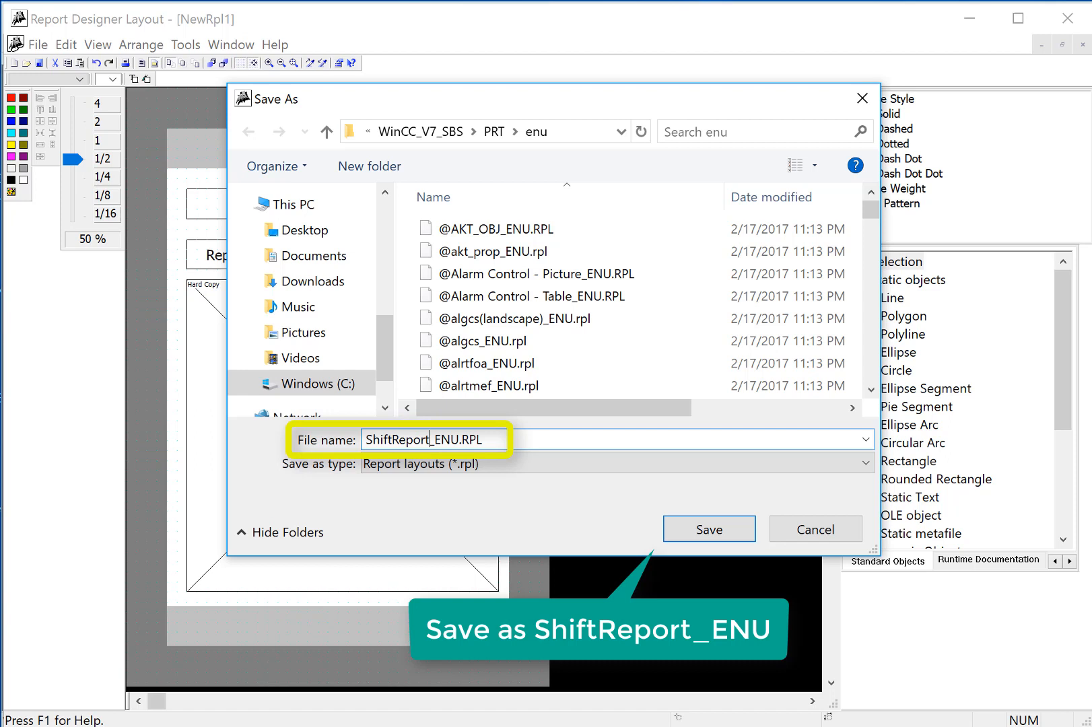
left_click(428, 439)
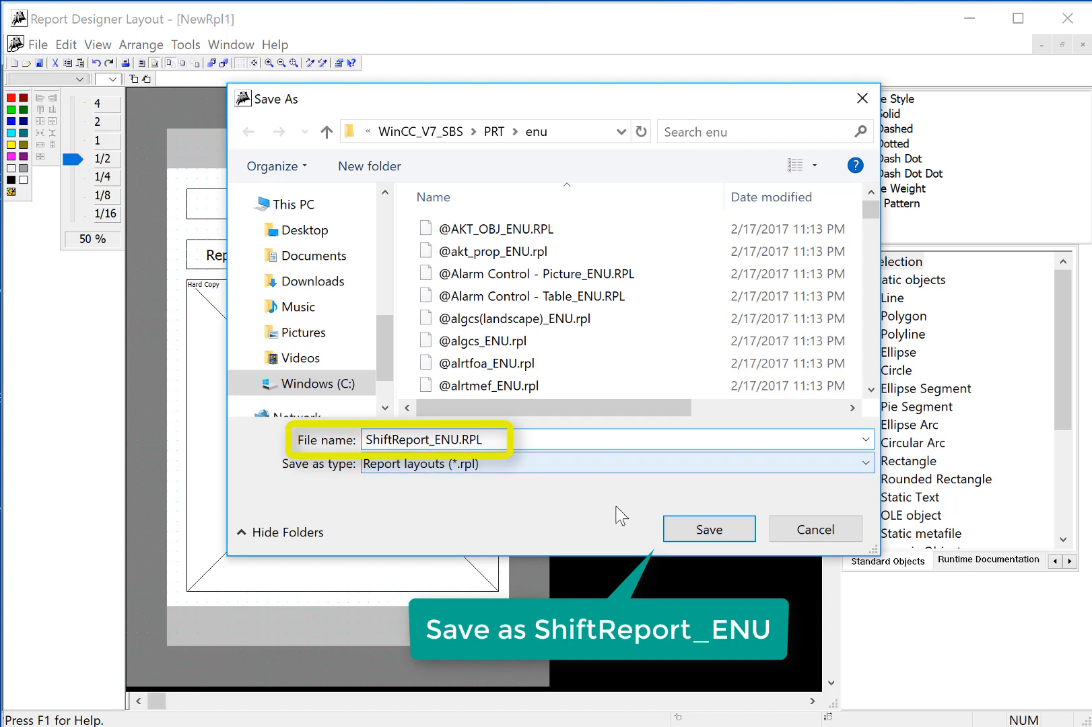
mouse_move(535, 132)
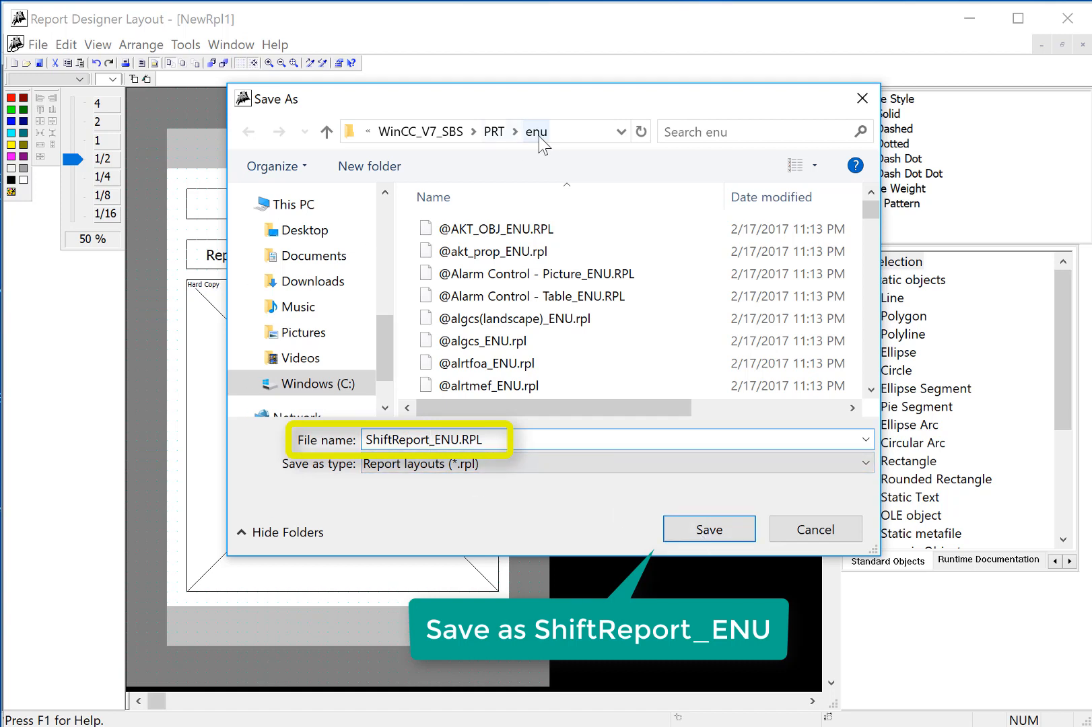
left_click(708, 529)
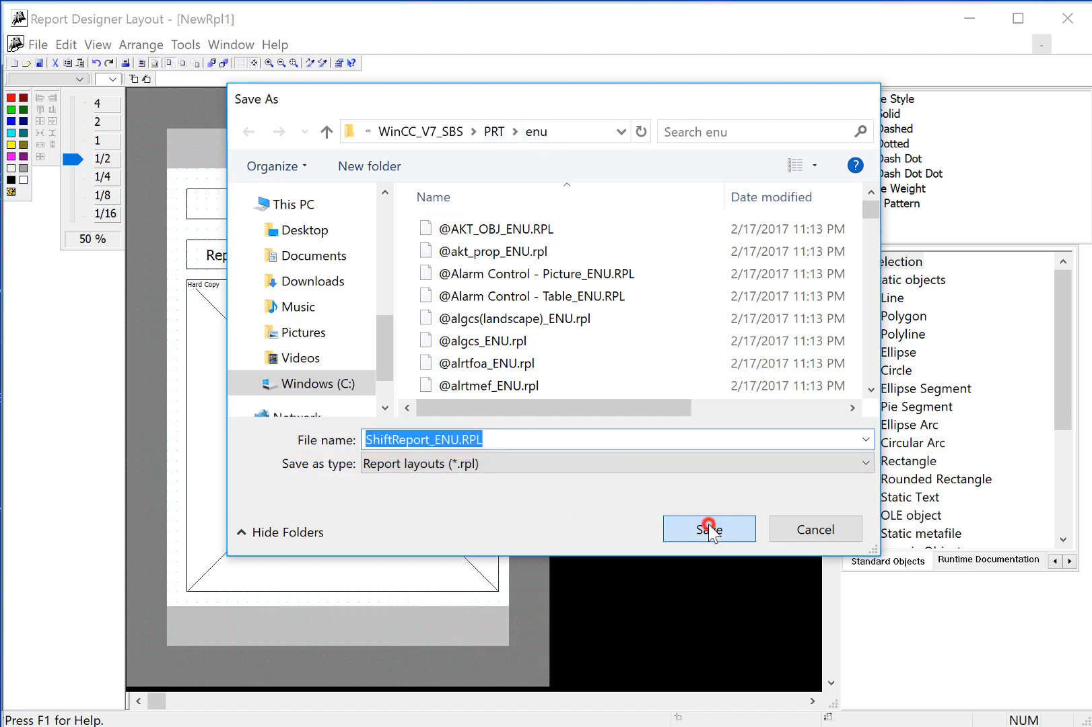
left_click(708, 529)
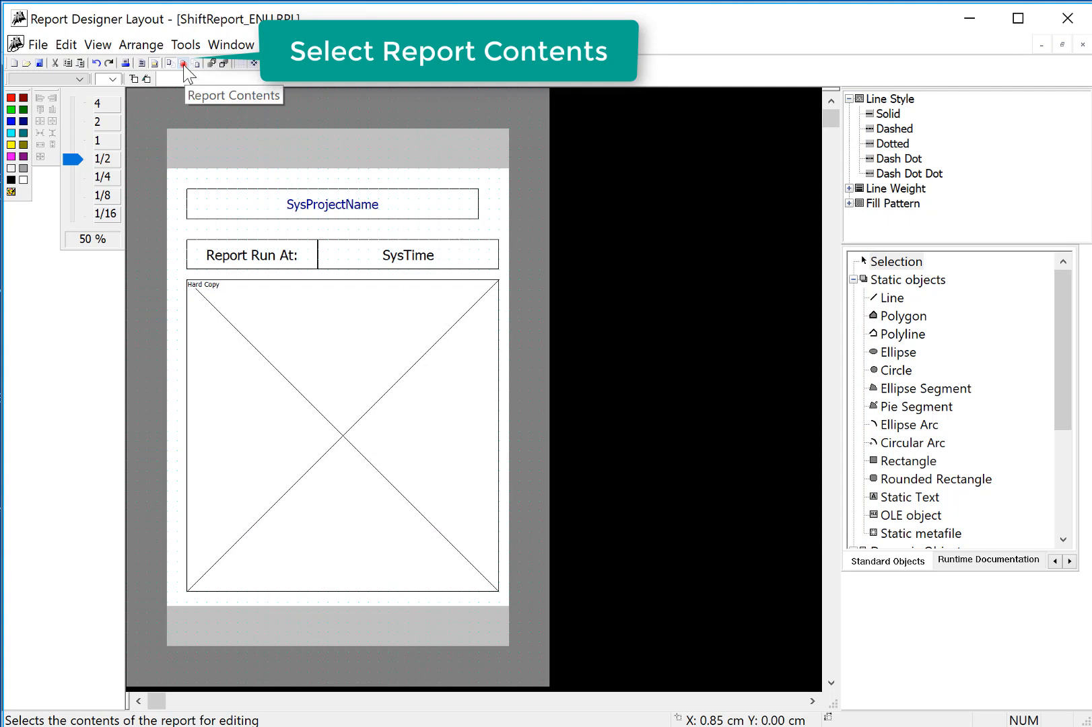
On the static part, place Project Name and Page Number fields in the page header
left_click(183, 63)
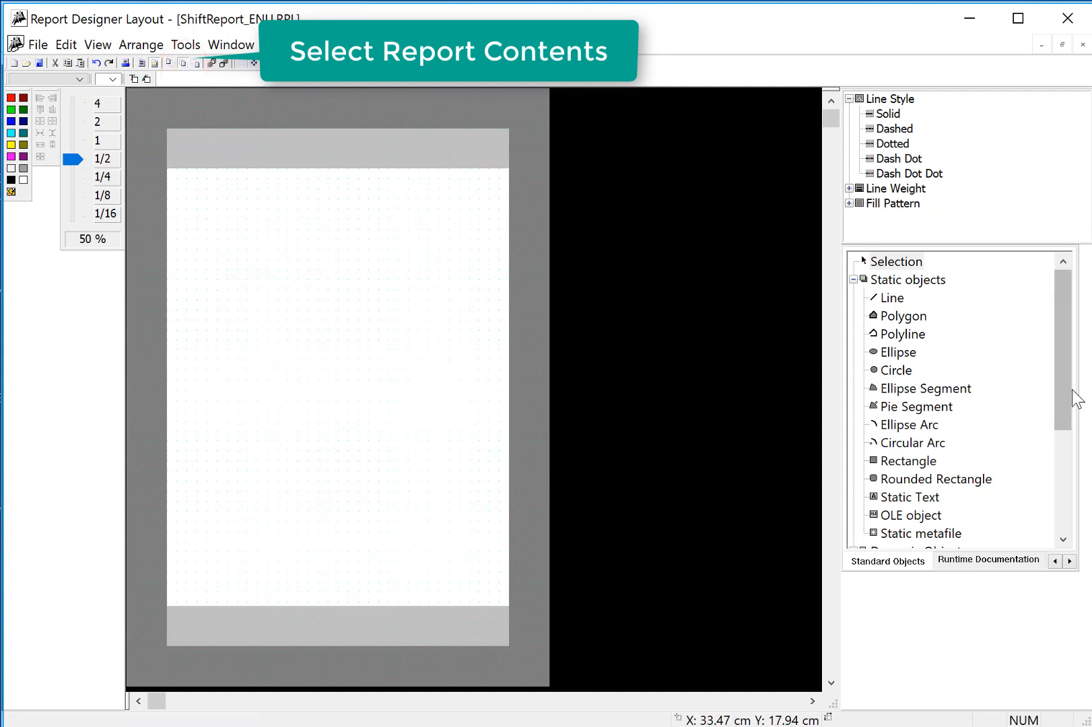
scroll("down", 3)
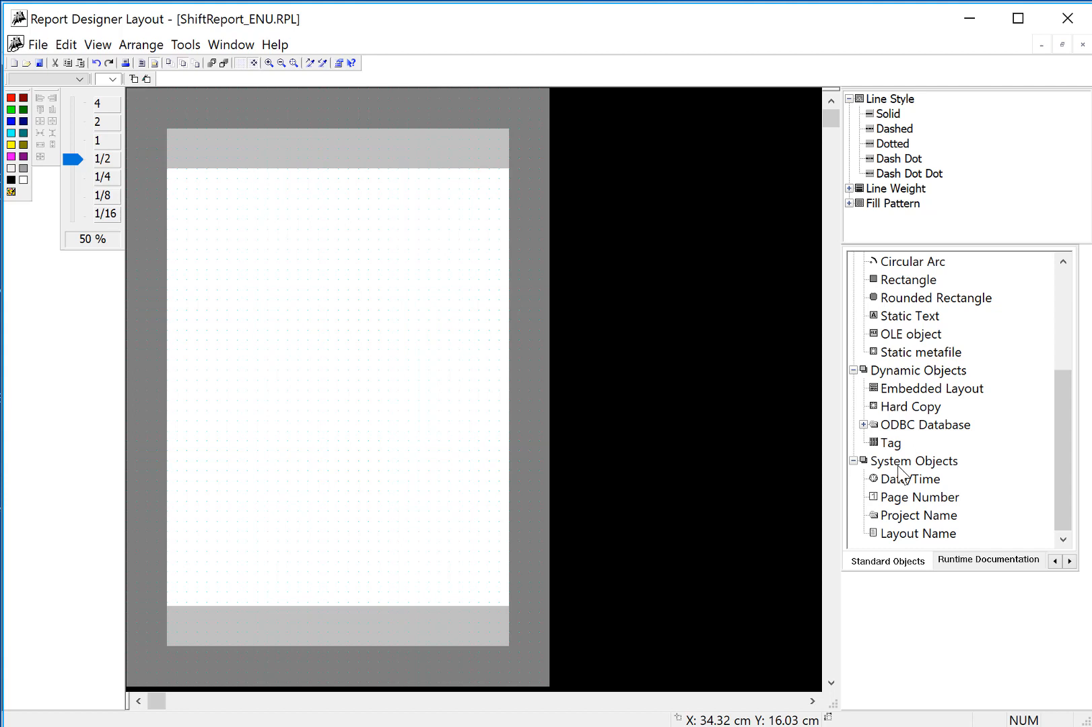
mouse_move(901, 514)
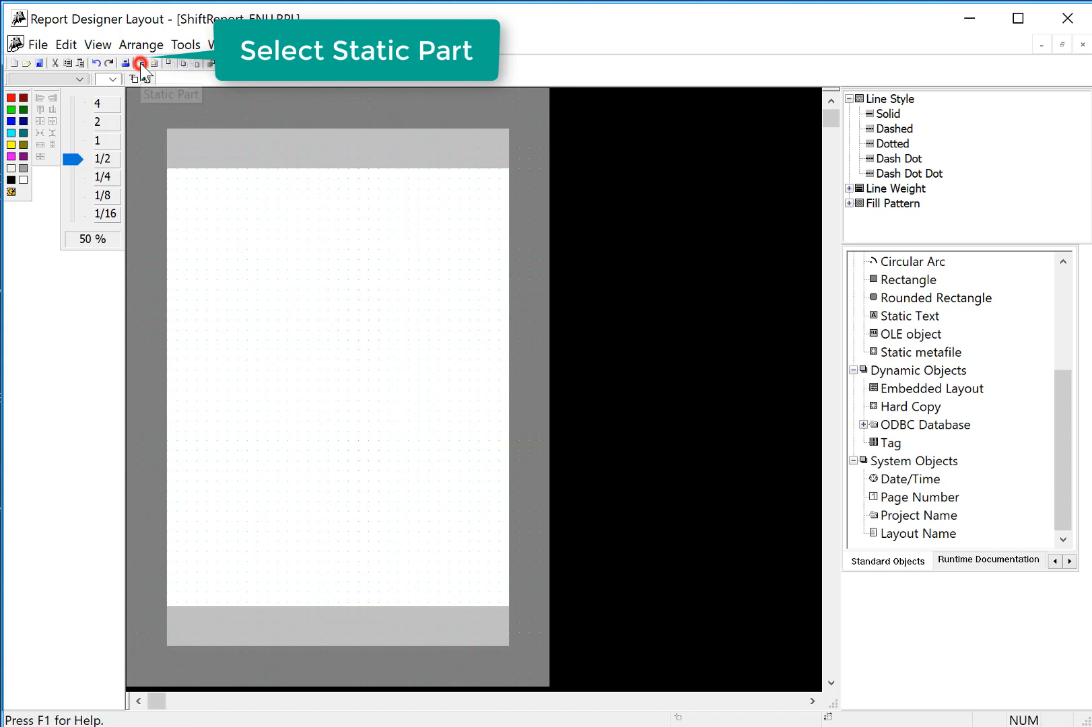
left_click(917, 514)
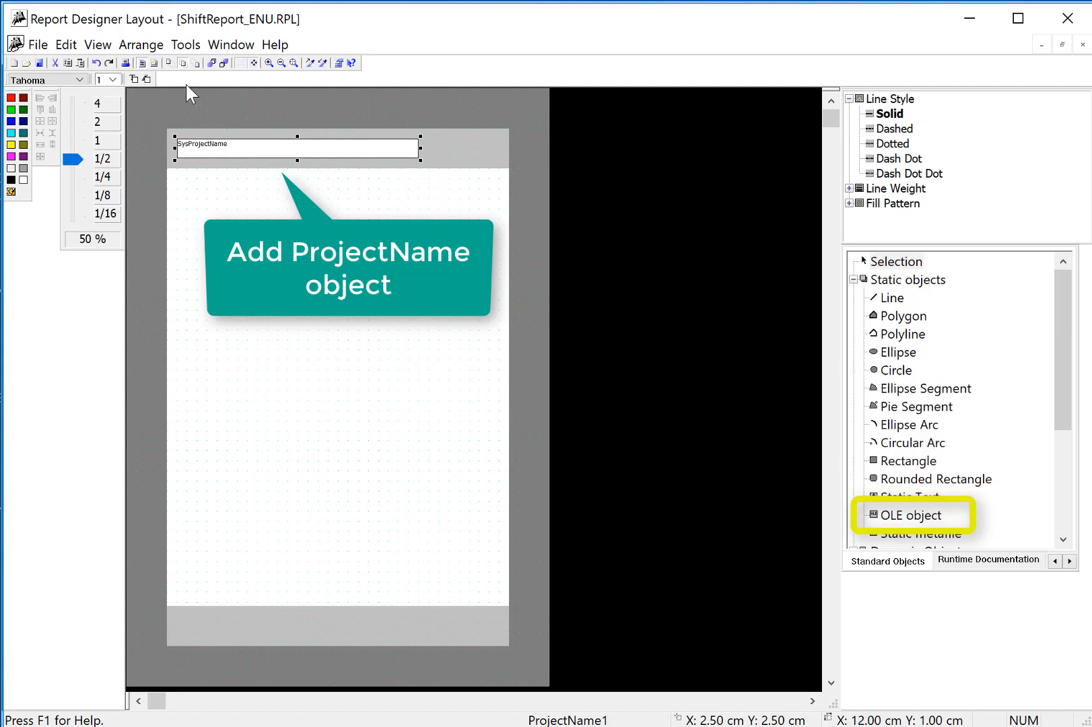
left_click(112, 78)
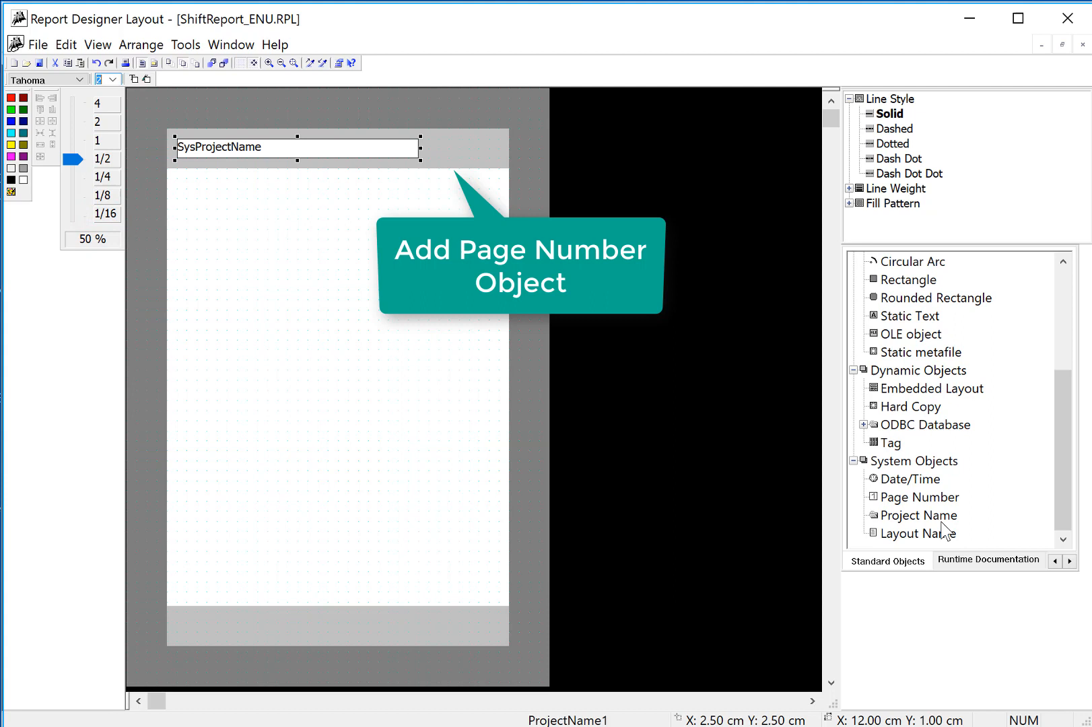
left_click(919, 496)
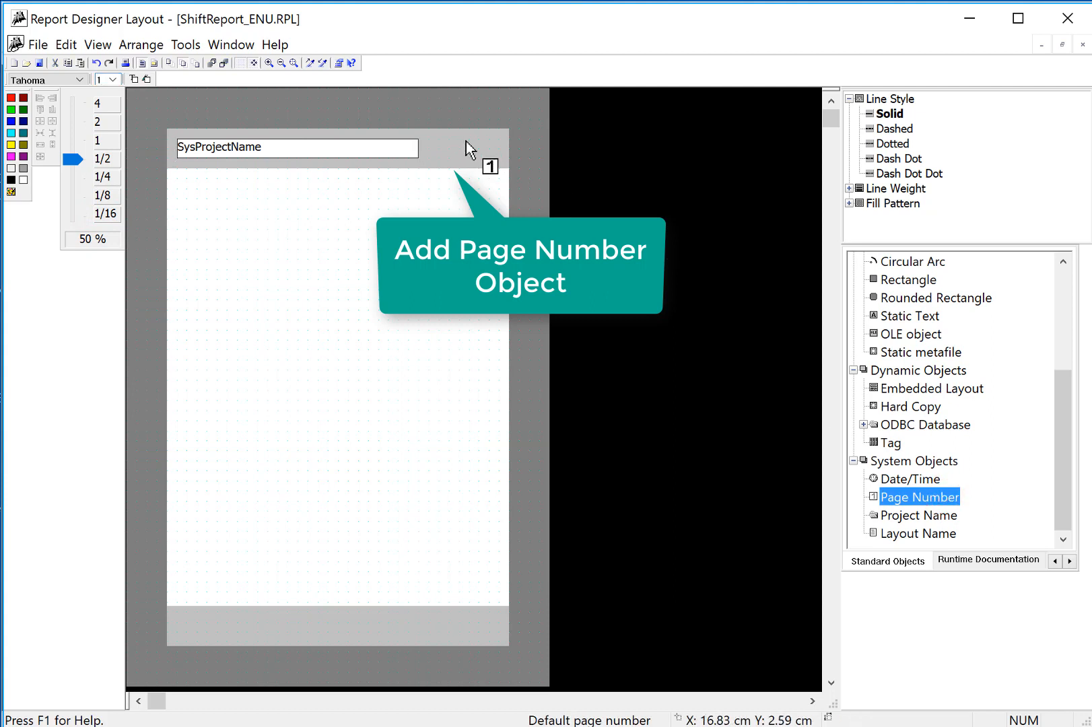
left_click(112, 78)
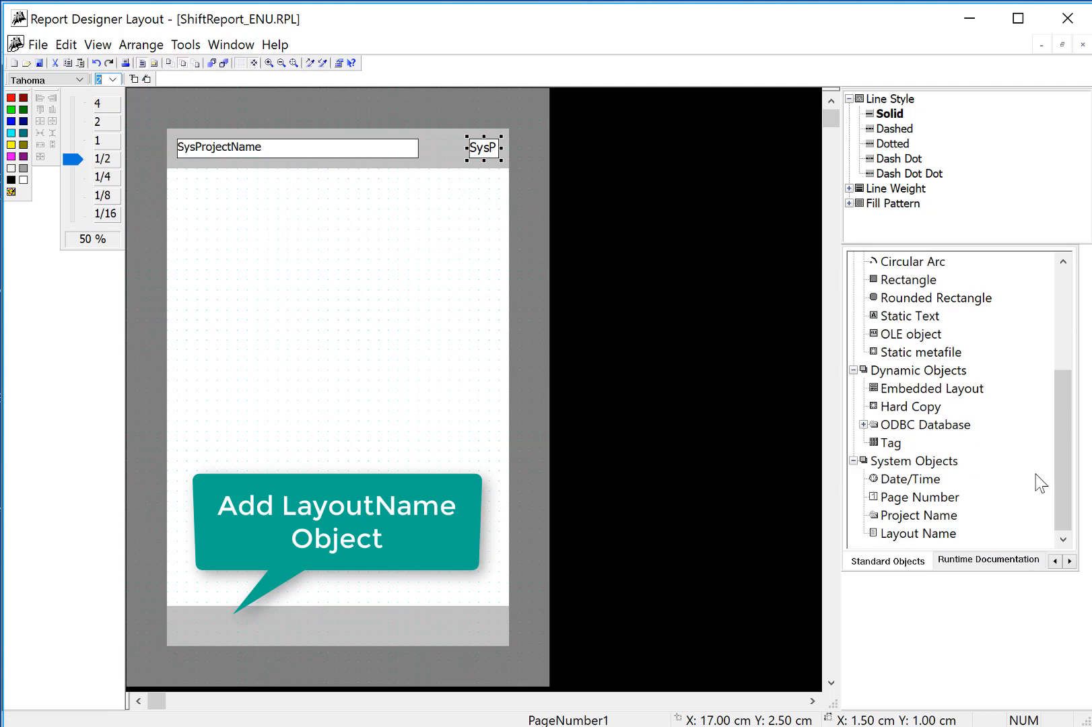
Place Layout Name on the footer's left and Date/Time on the footer's right
left_click(915, 533)
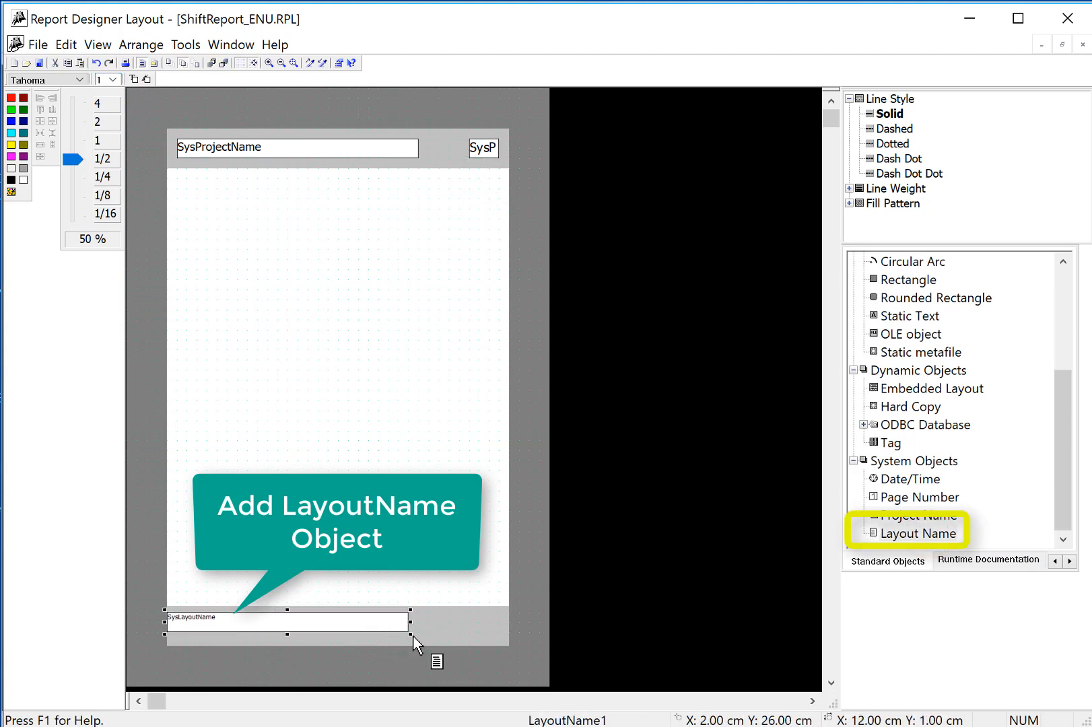
left_click(113, 78)
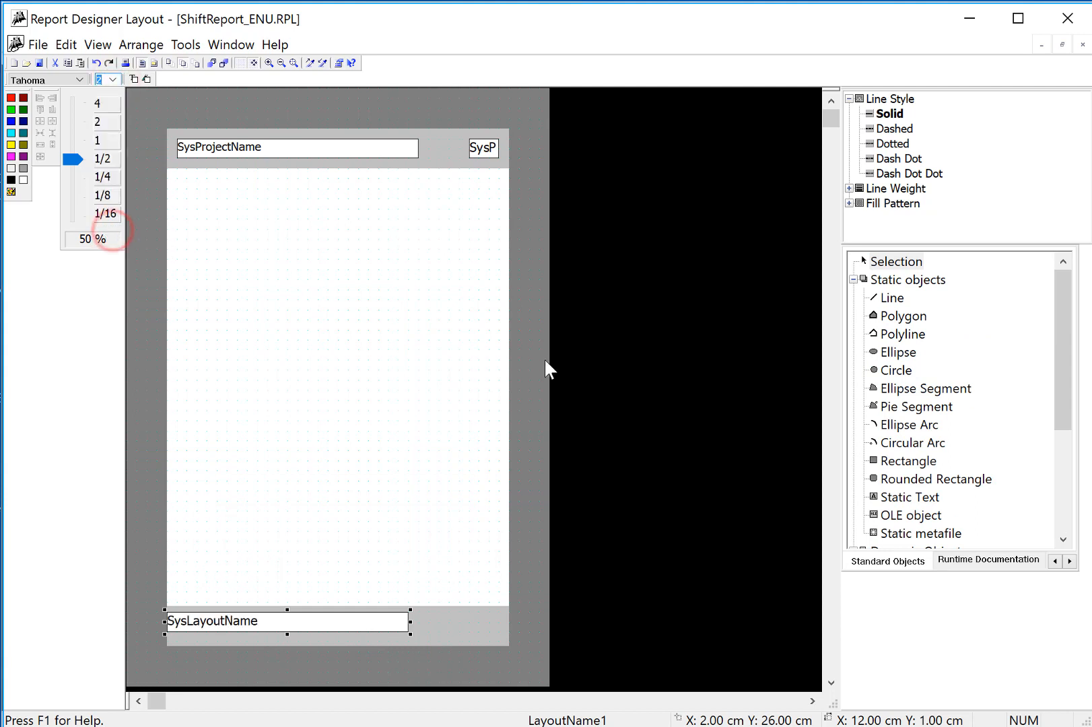
left_click(909, 479)
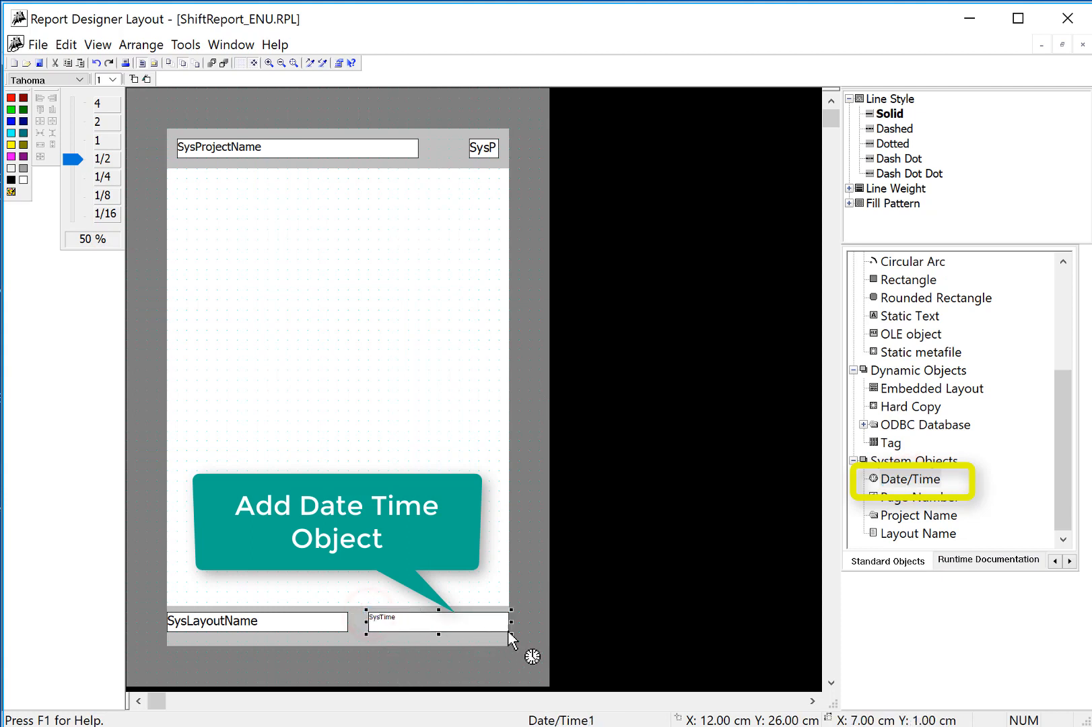
left_click(112, 78)
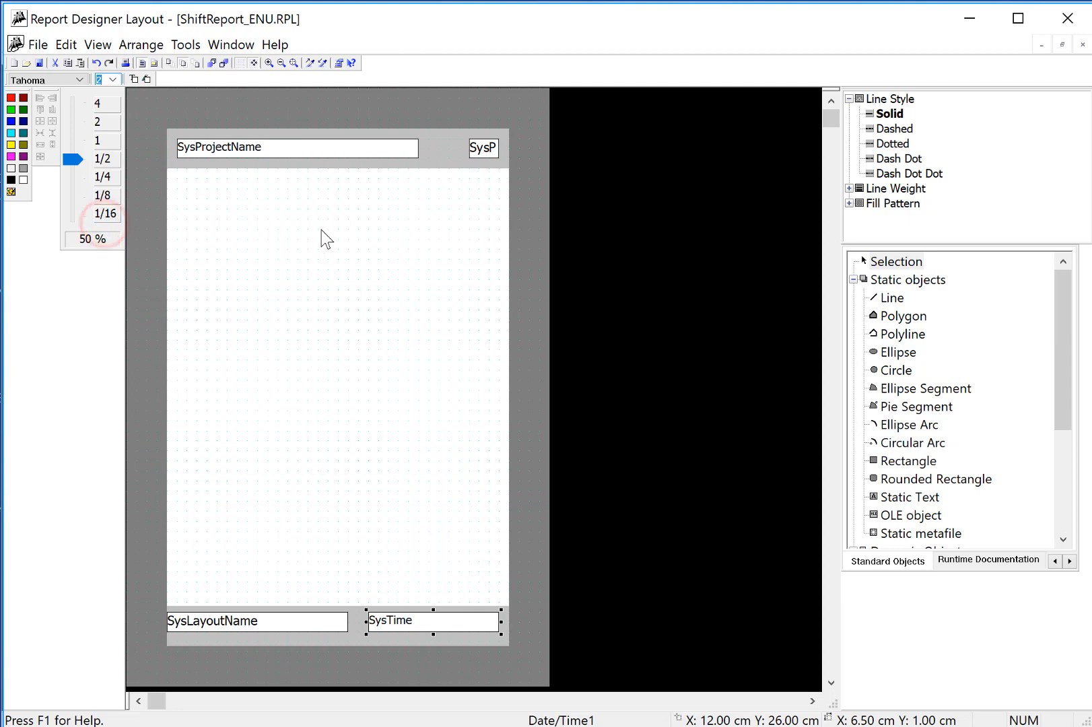
mouse_move(305, 232)
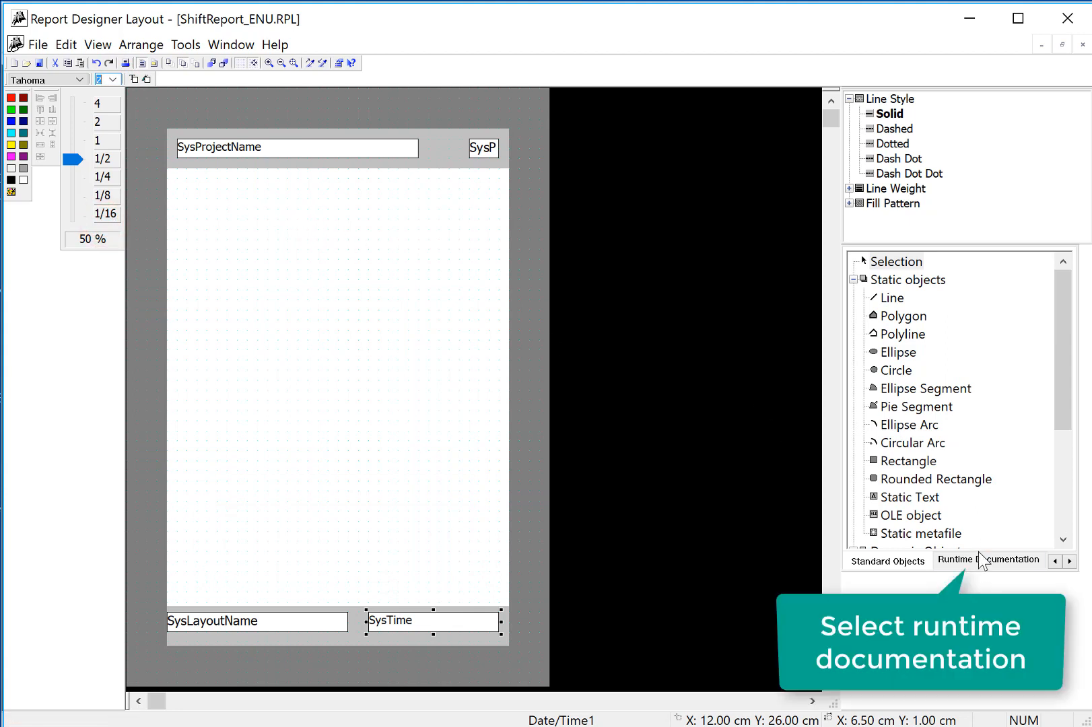
From Runtime Documentation > Alarm Logging, draw a Message Report table beneath the header
left_click(986, 561)
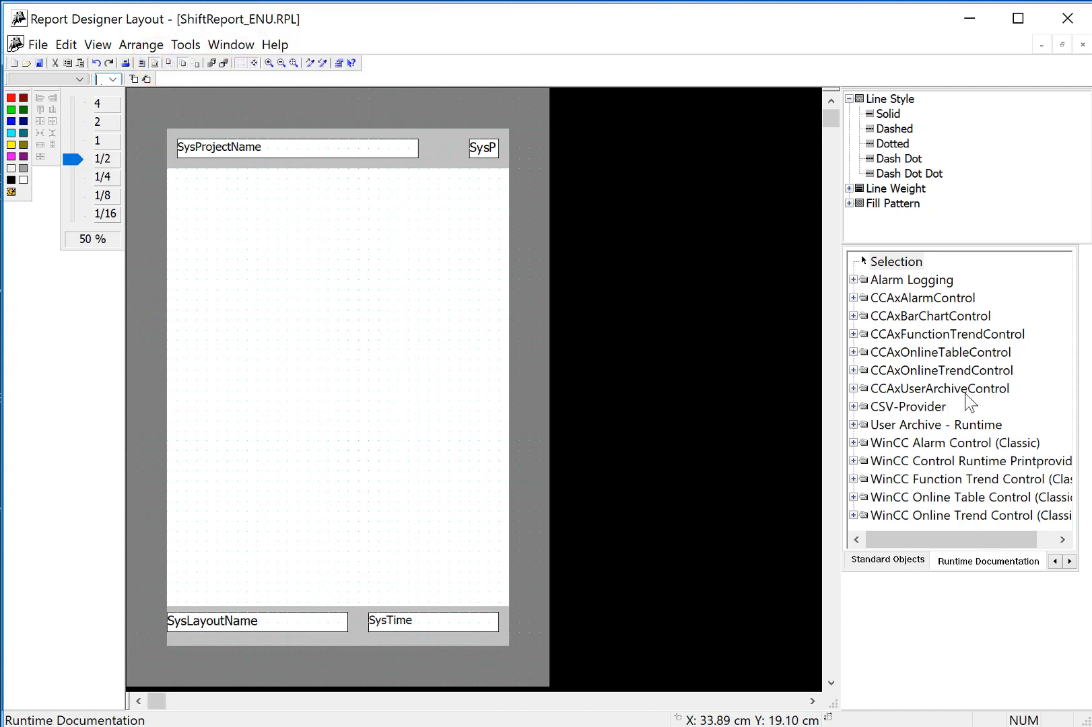
left_click(853, 279)
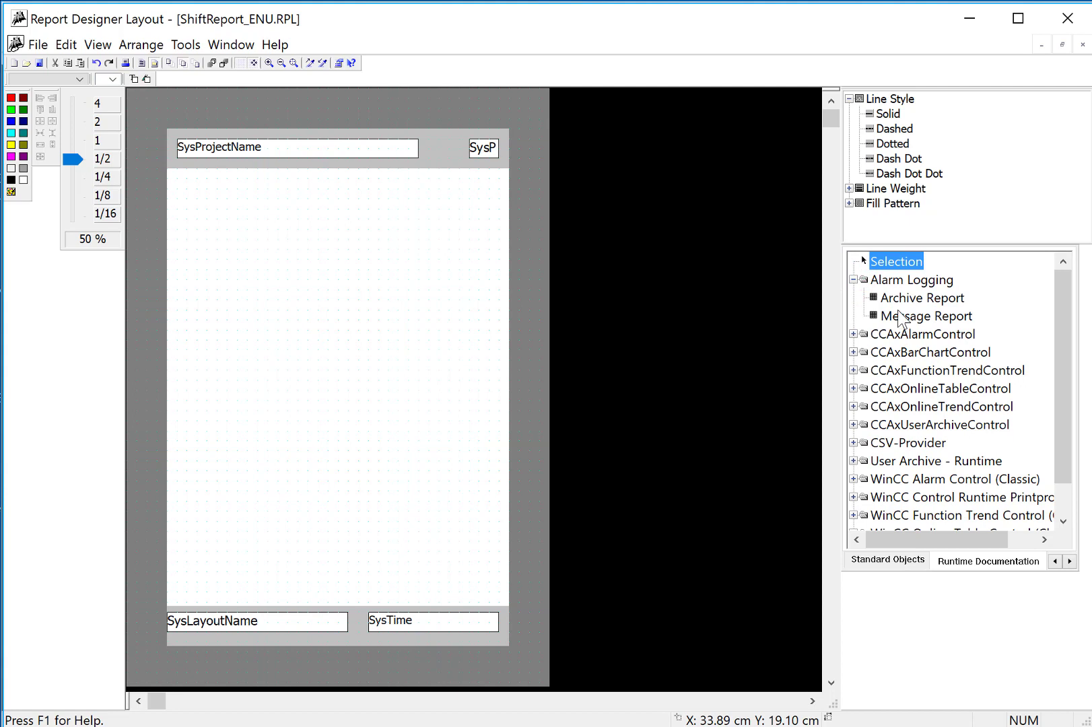
mouse_move(966, 327)
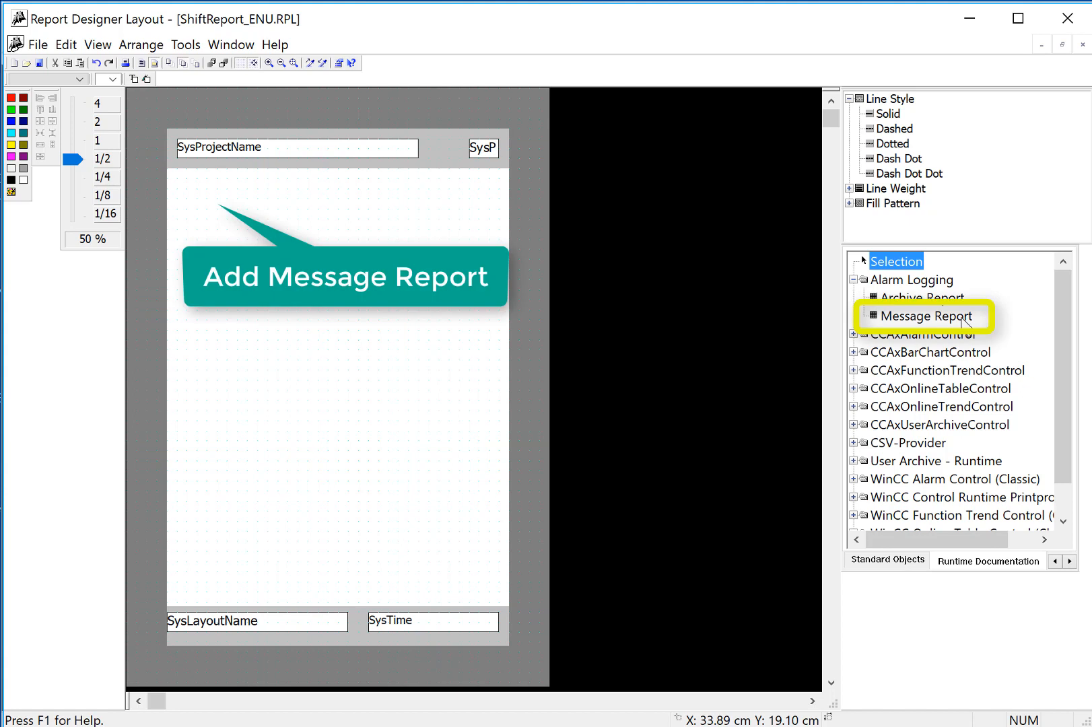
left_click(924, 315)
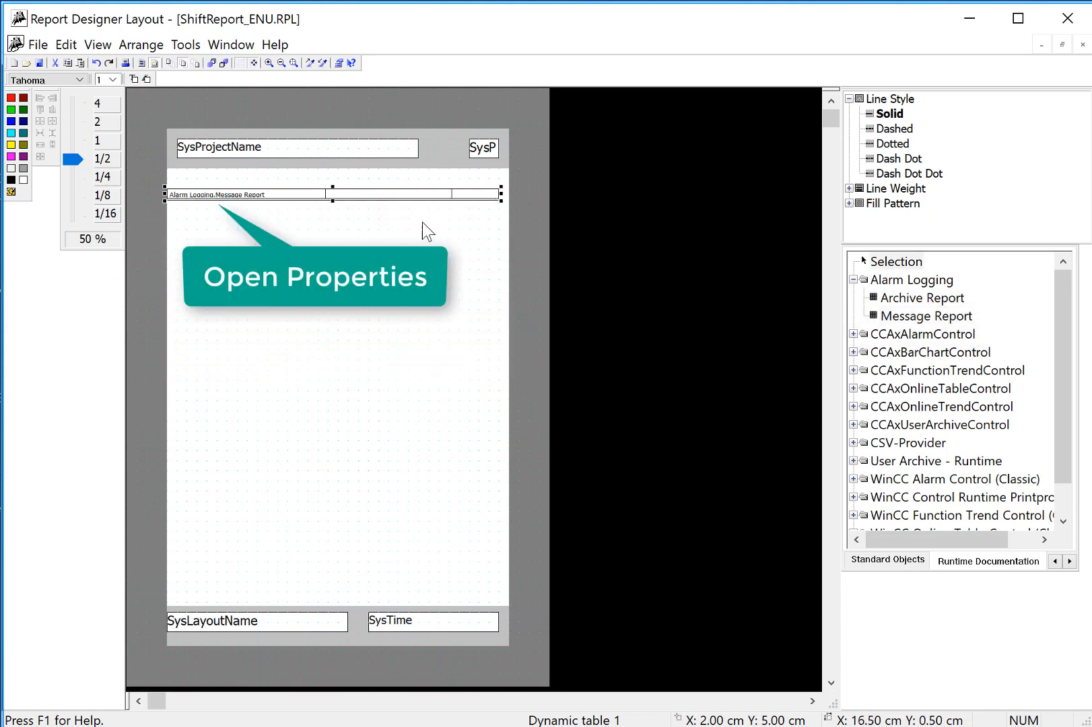
Move Message text into the message report table's column sequence and confirm
double_click(272, 194)
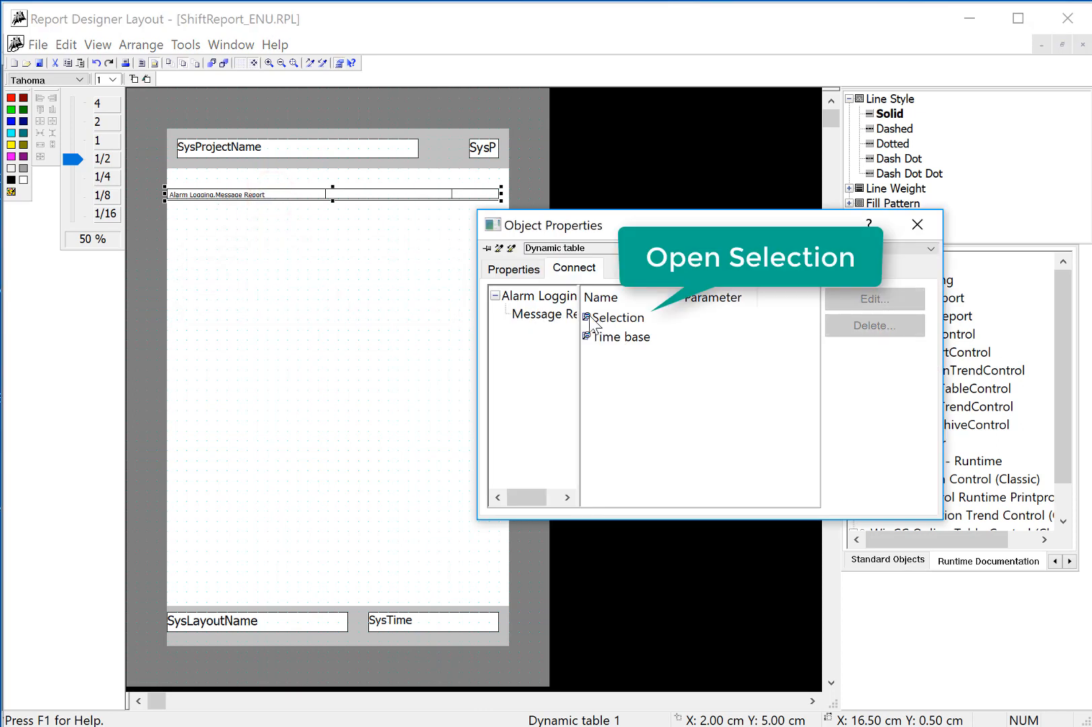
left_click(617, 318)
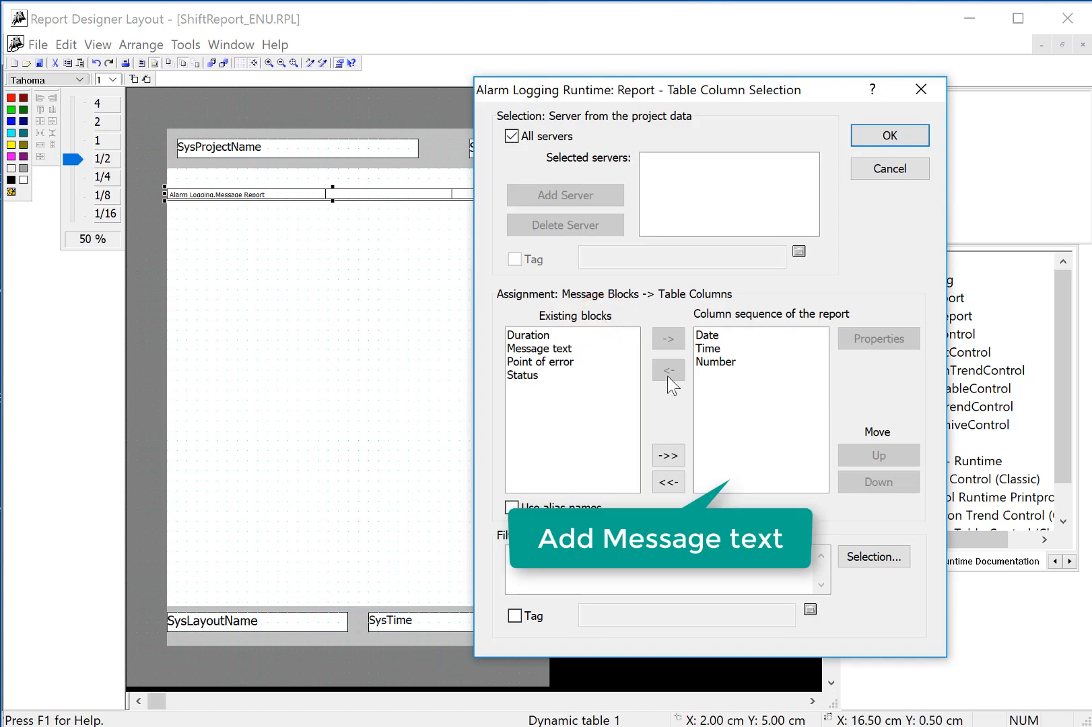
mouse_move(594, 376)
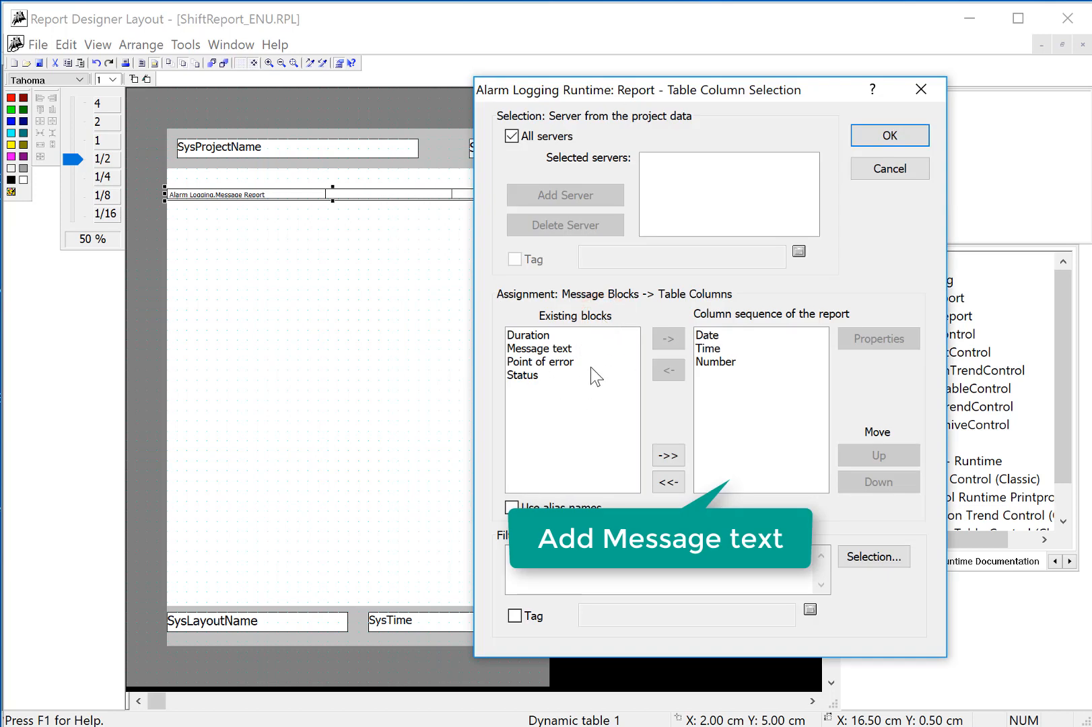
left_click(540, 349)
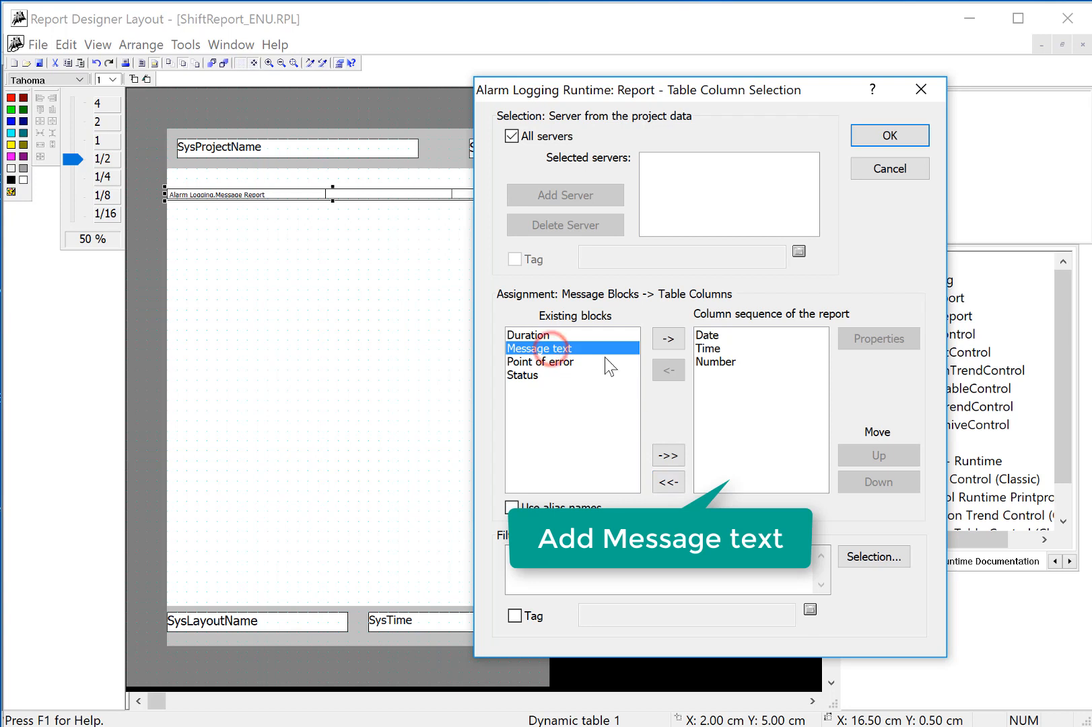
left_click(666, 337)
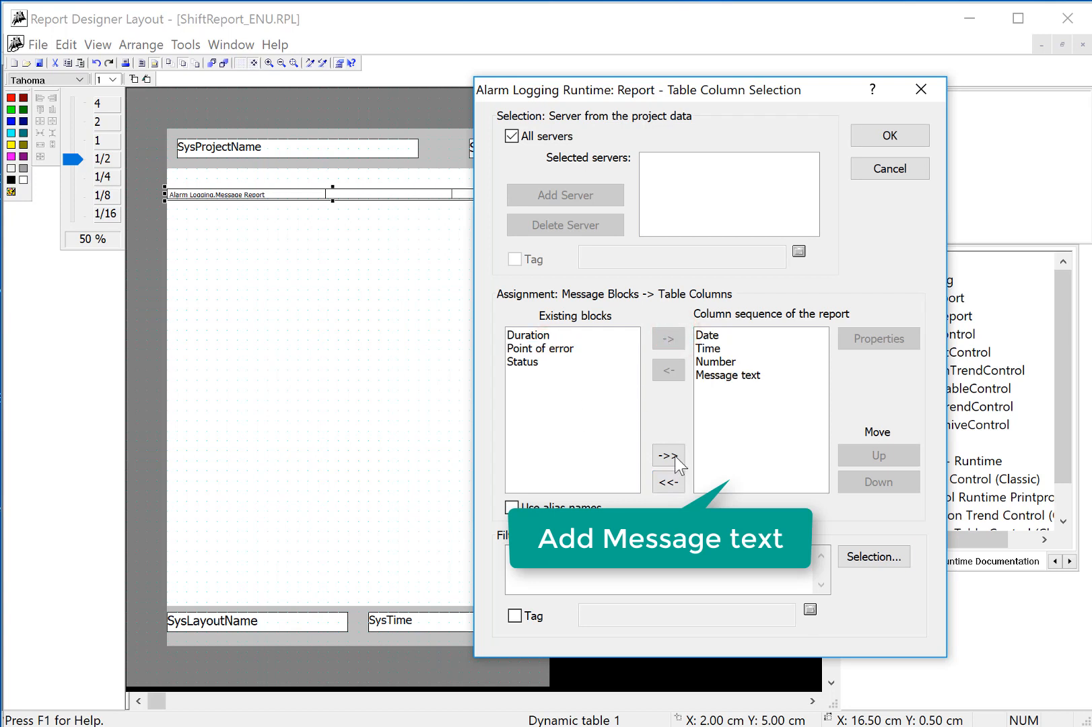
left_click(888, 135)
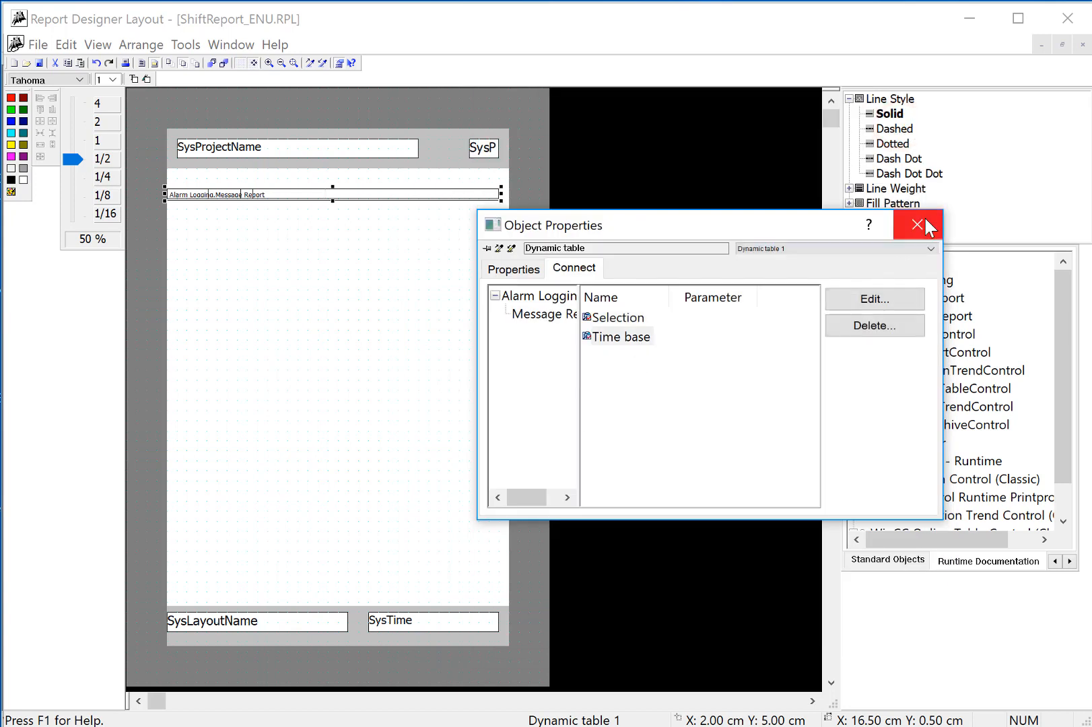
left_click(918, 225)
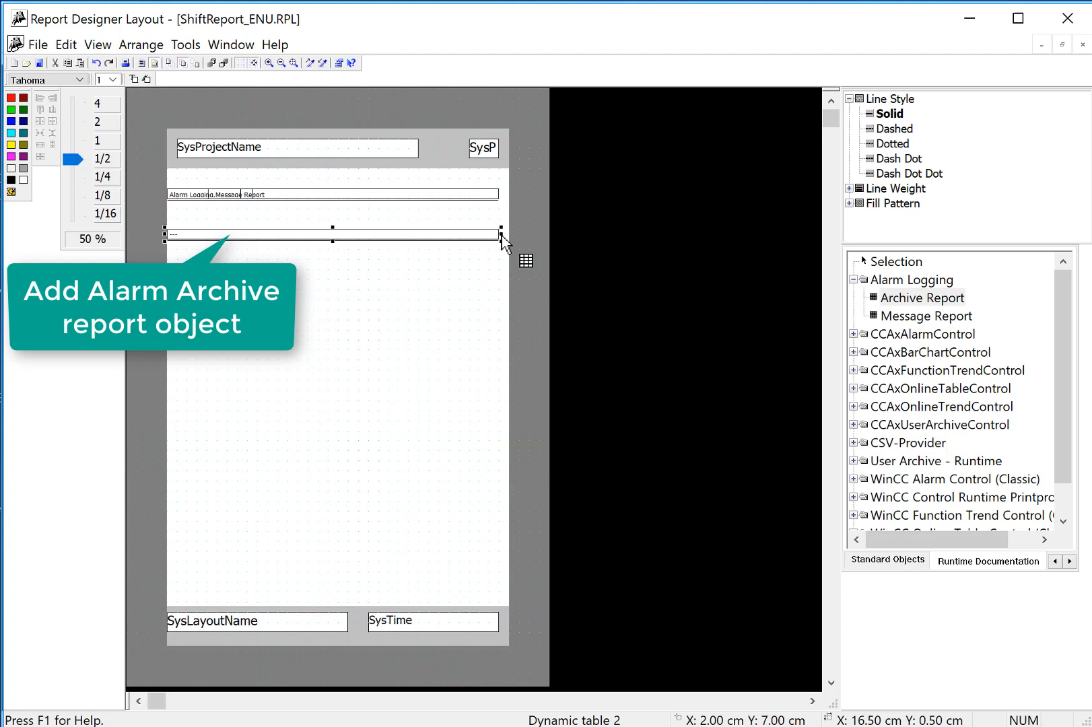
Add Message text and Duration to the Alarm Archive report table's columns and confirm
double_click(334, 234)
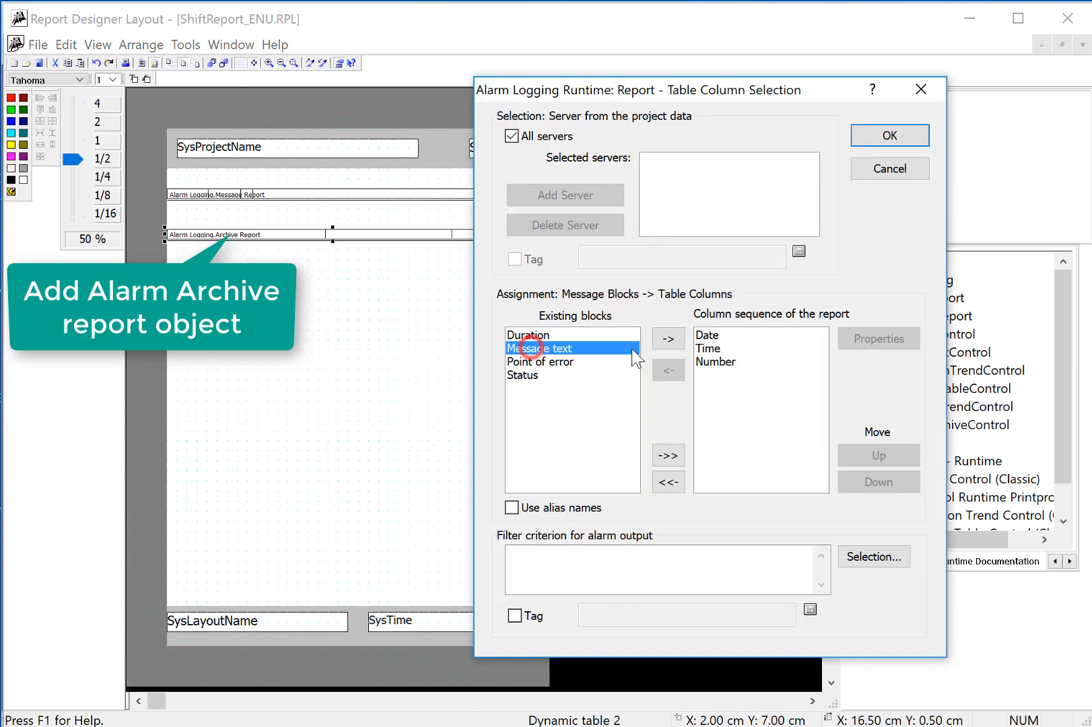
left_click(666, 340)
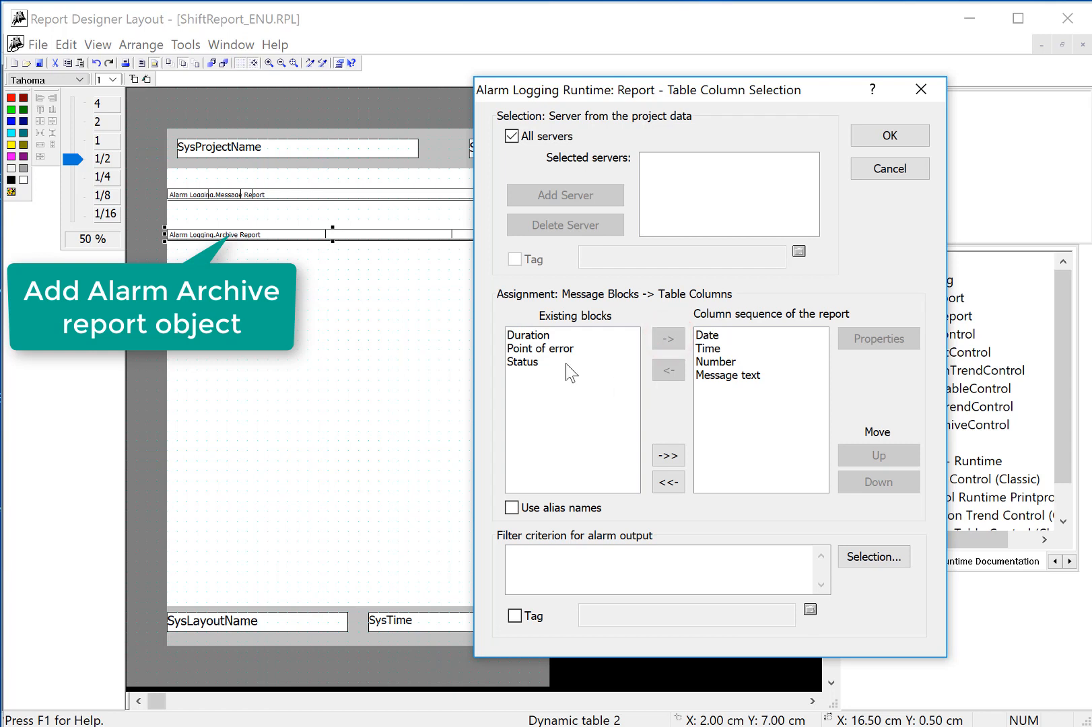
left_click(668, 339)
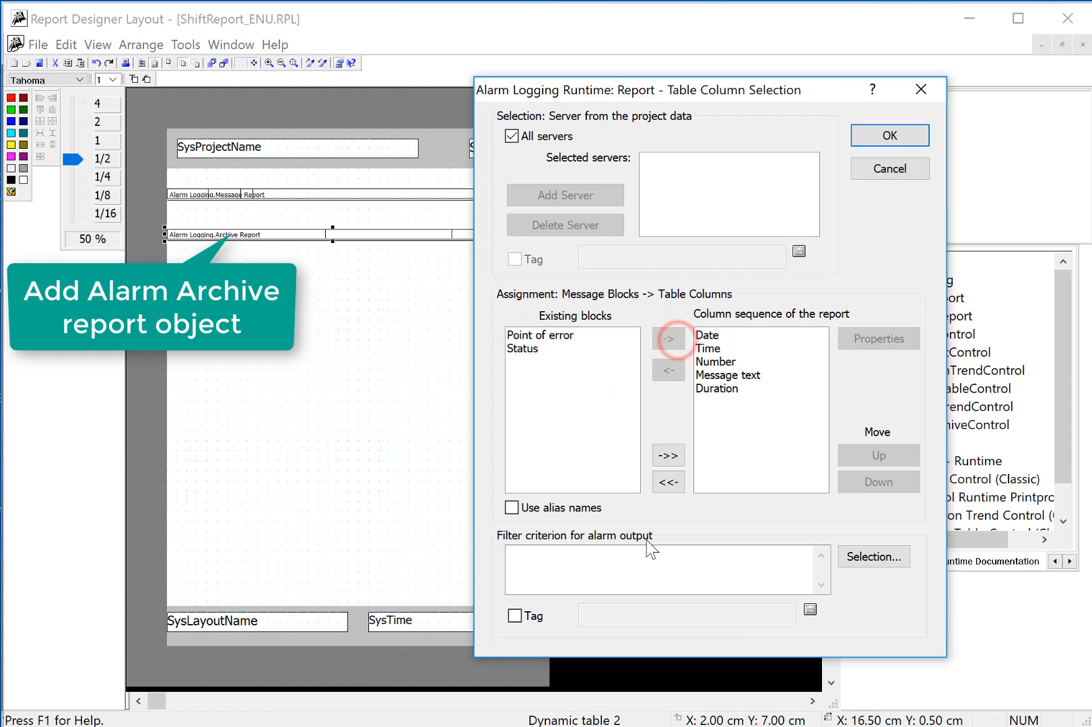
left_click(889, 135)
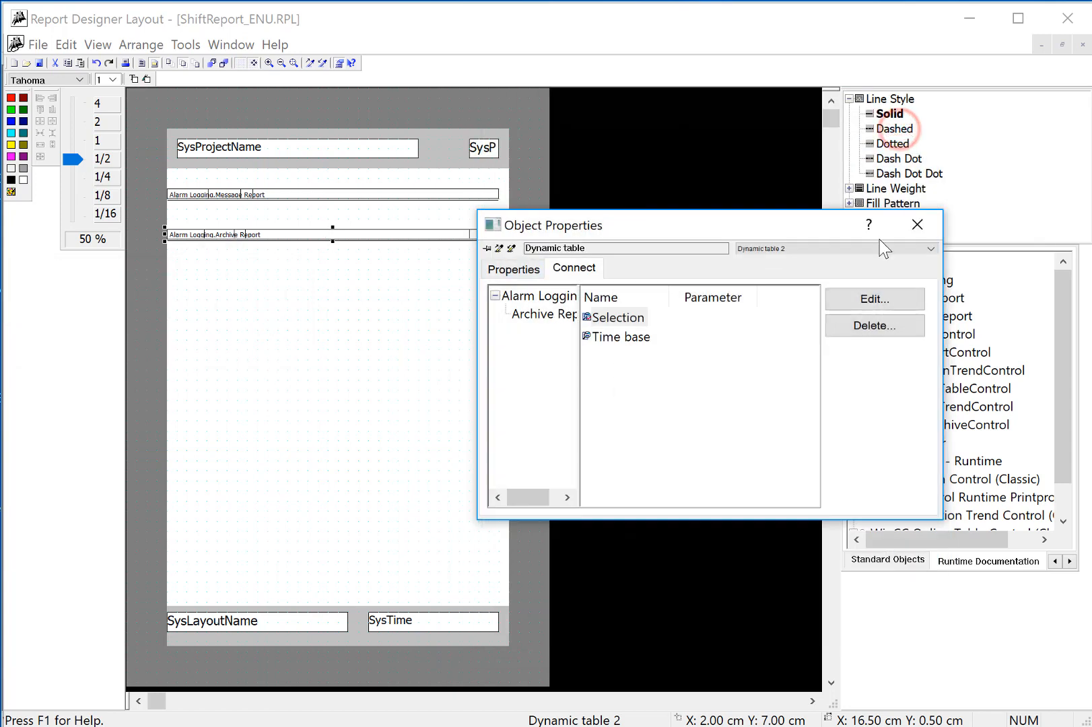
left_click(917, 224)
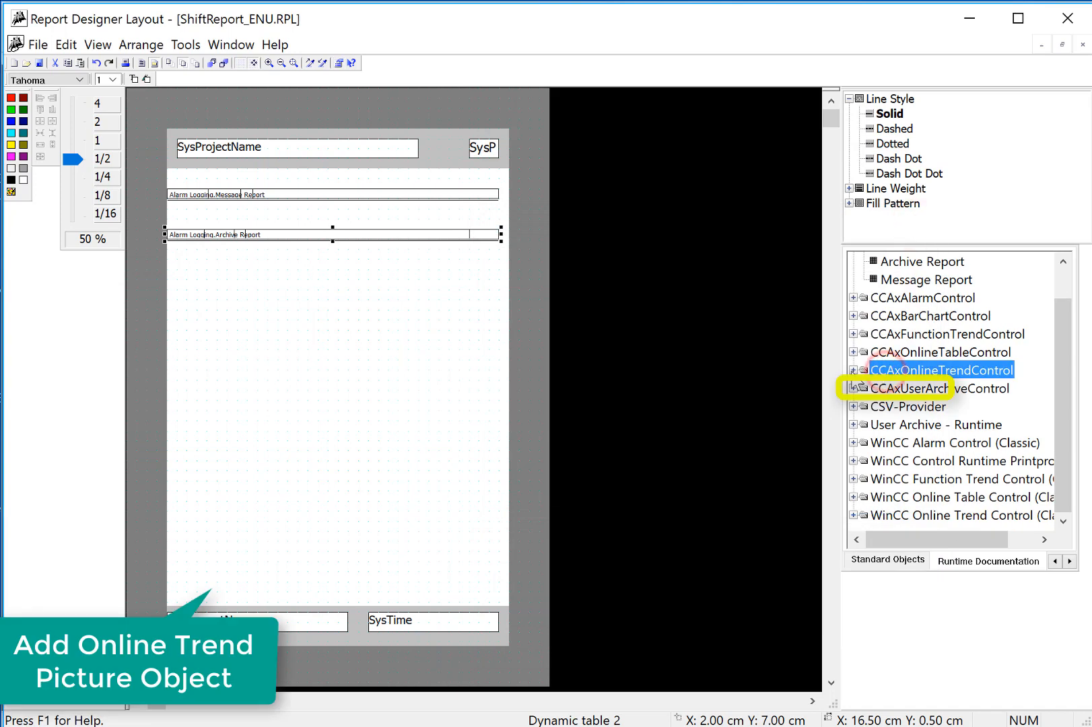
Place a CCAxOnlineTrendControl picture below the archive table and bring up its trend settings
left_click(852, 370)
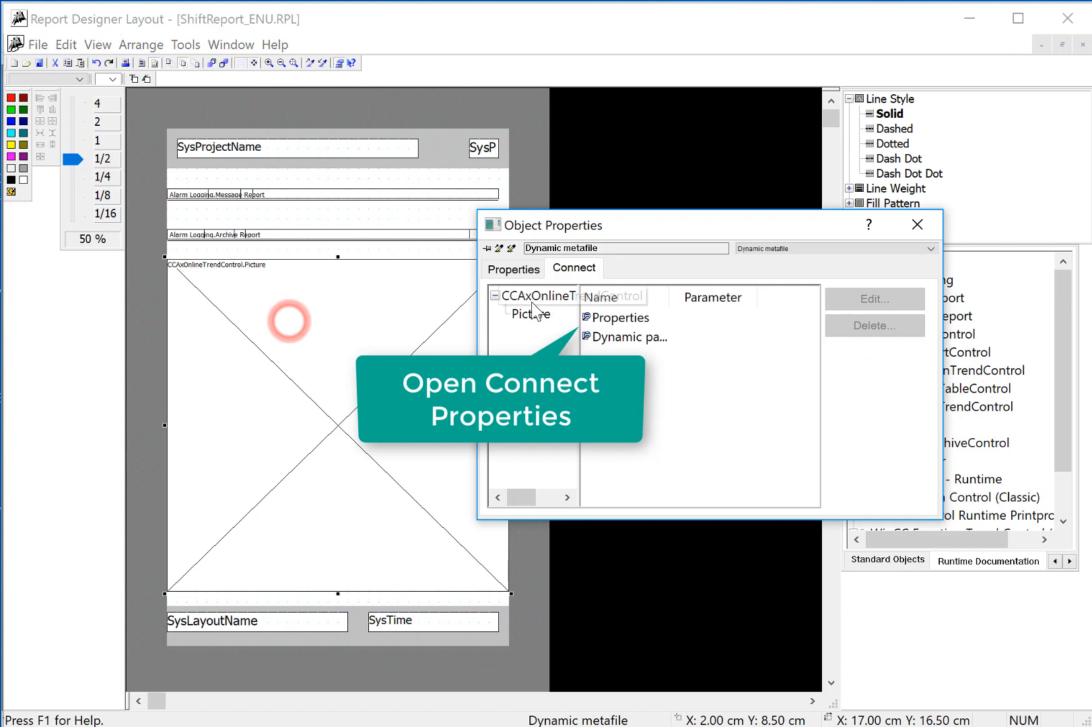
left_click(622, 317)
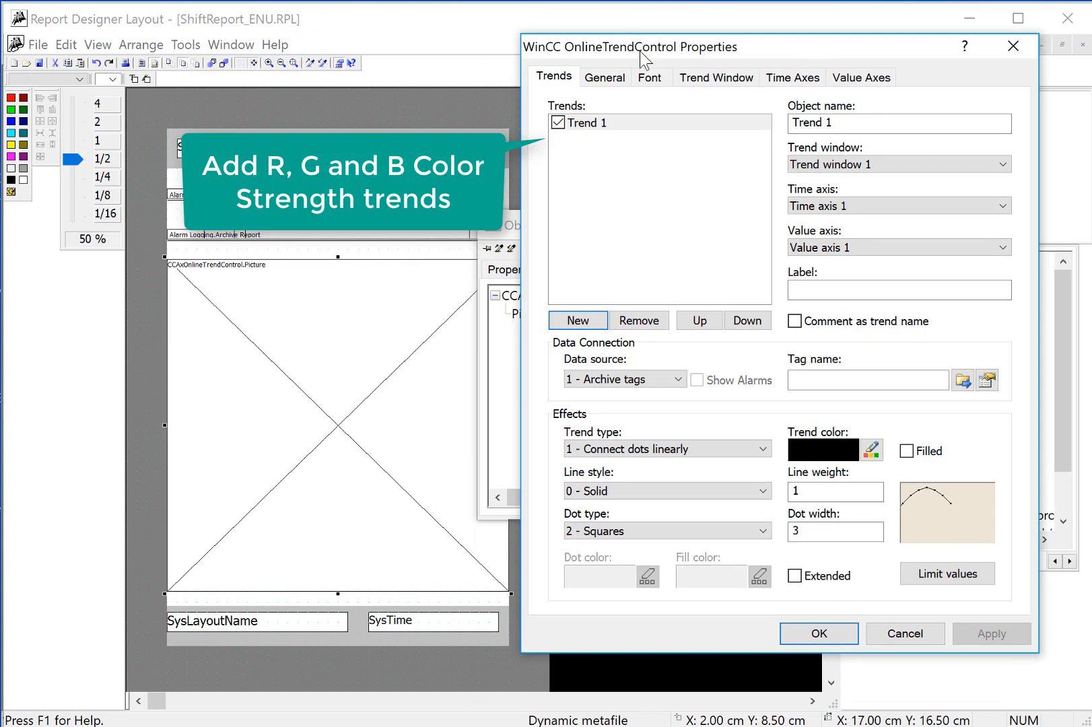
Name three trends Red, Green and Blue, then return to the Red trend
type("Re")
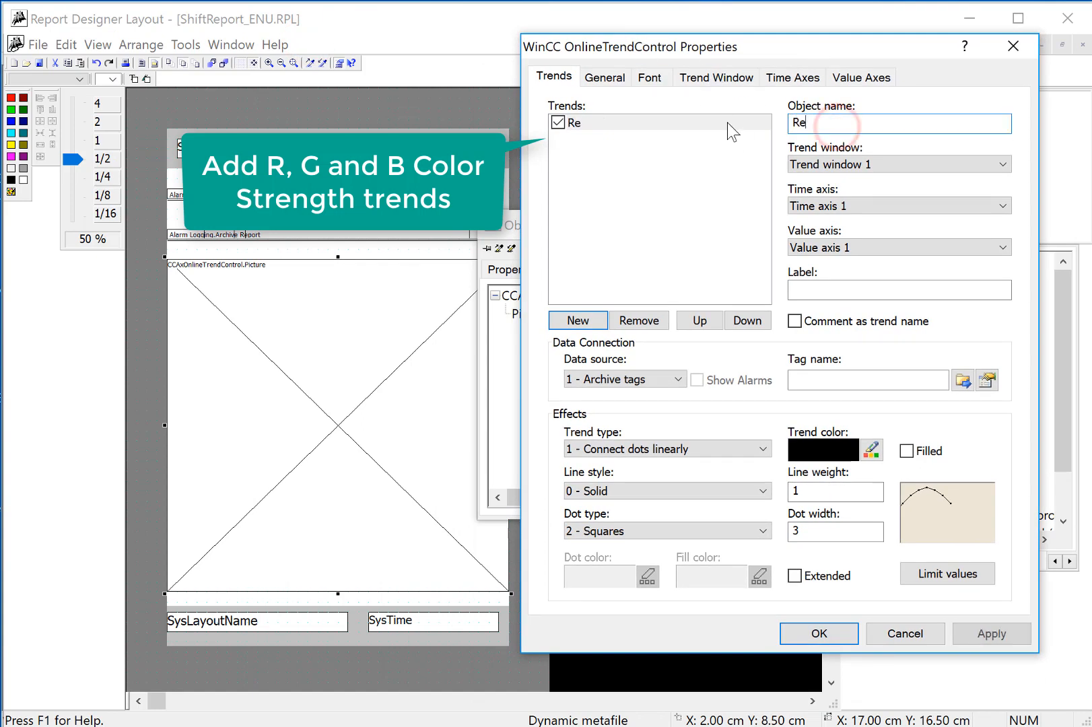
left_click(578, 320)
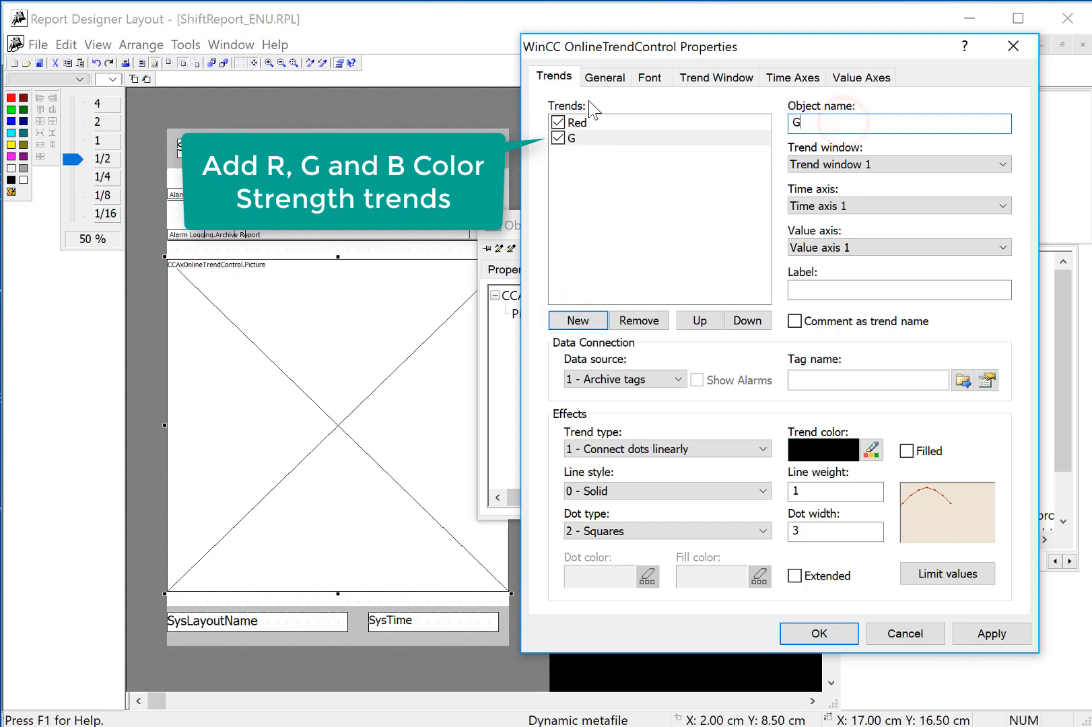
type("Green")
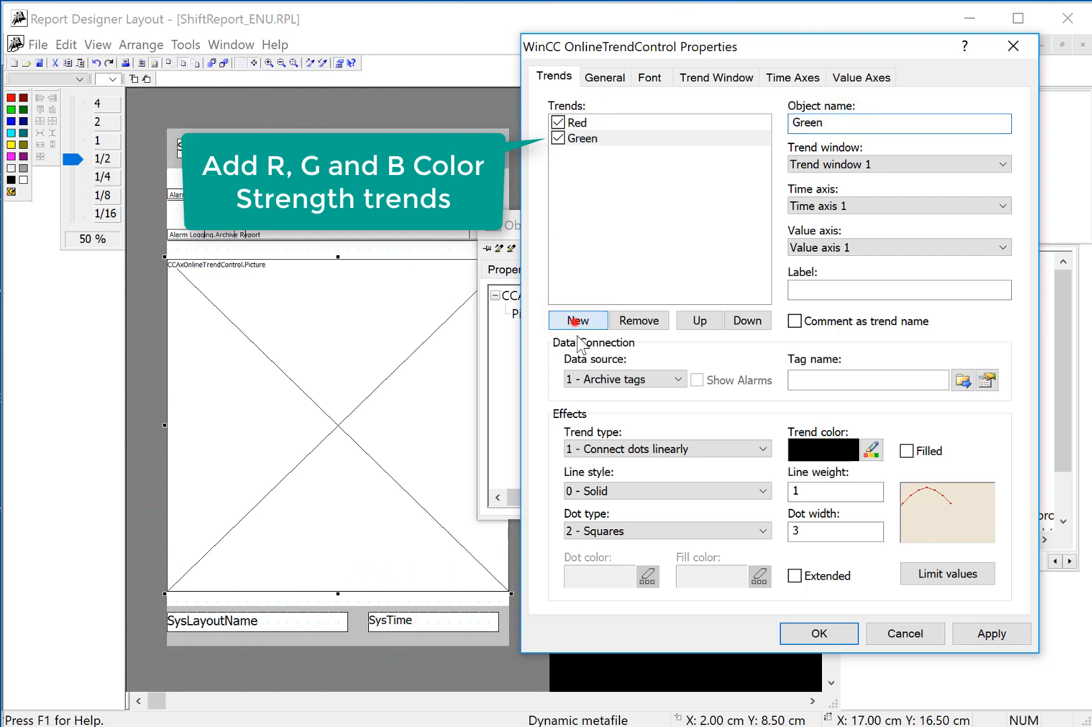
left_click(577, 321)
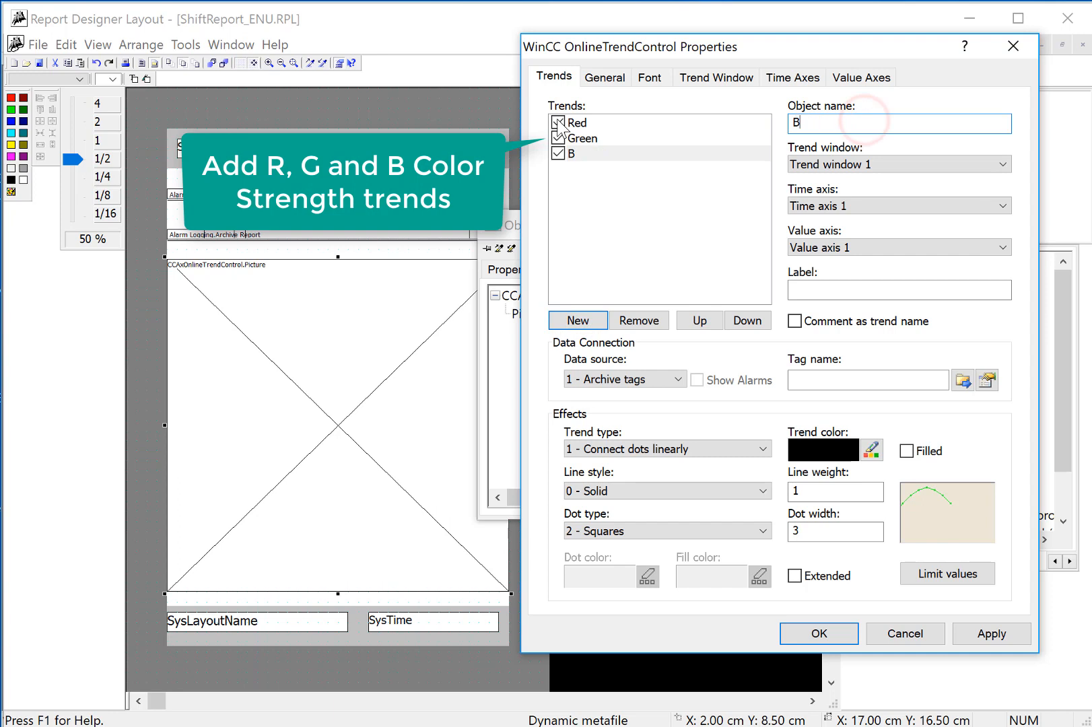
left_click(578, 122)
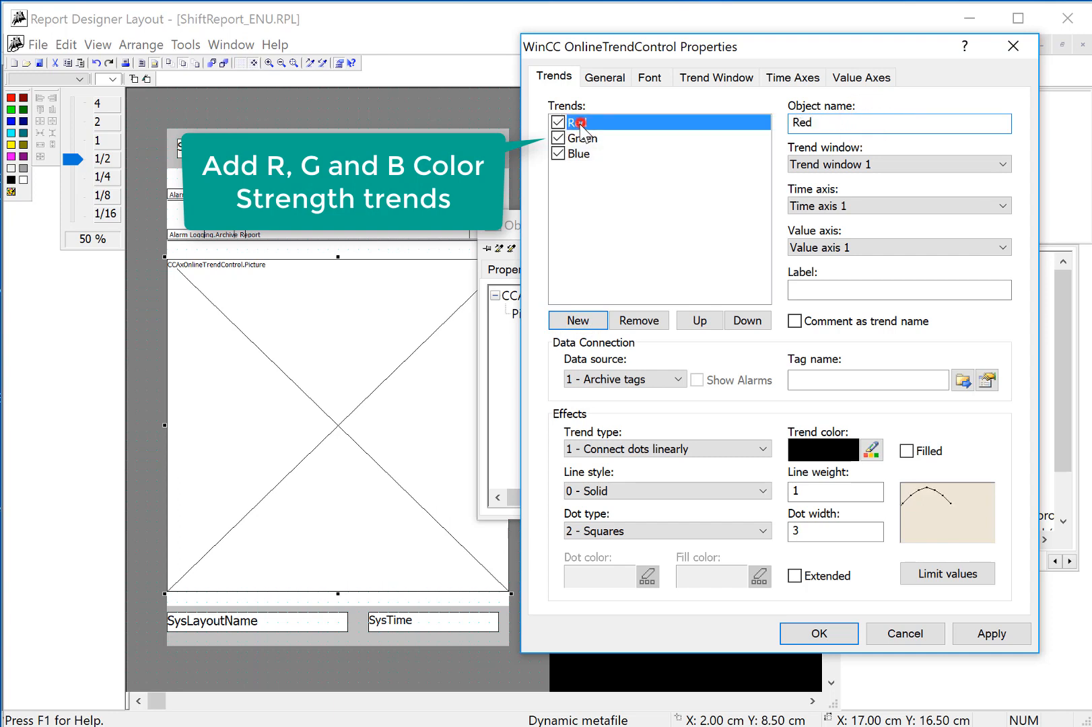
Give the Red trend a red colour and link it to the ColorArchive Red.COLOR_STRENGTH tag
left_click(872, 450)
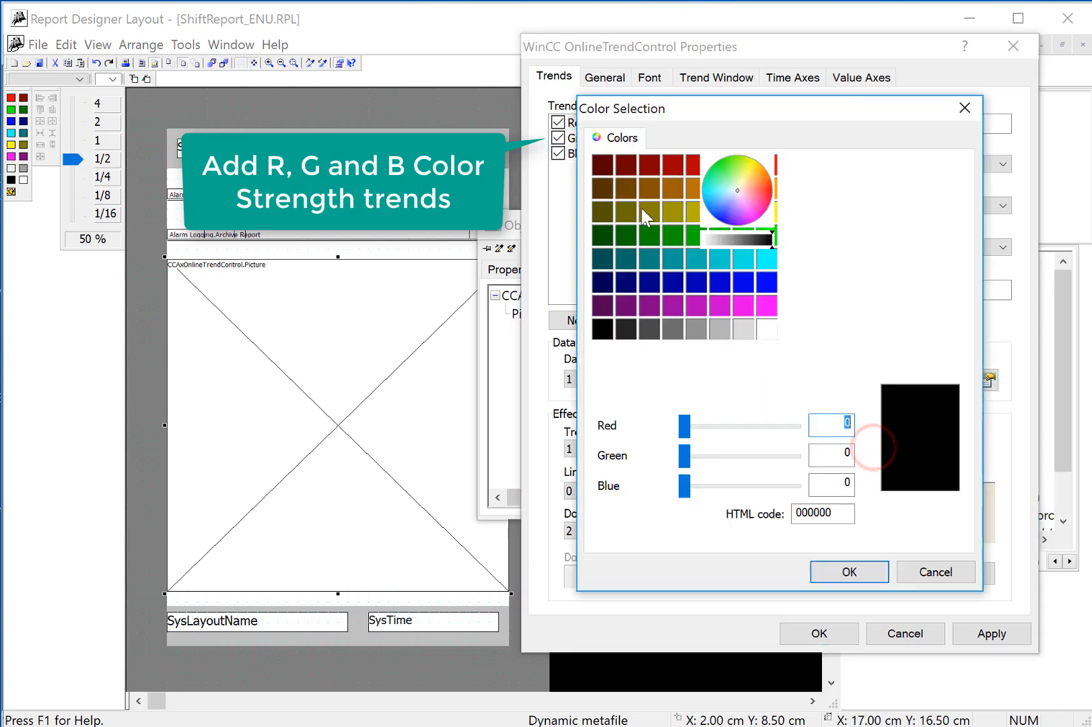
left_click(848, 572)
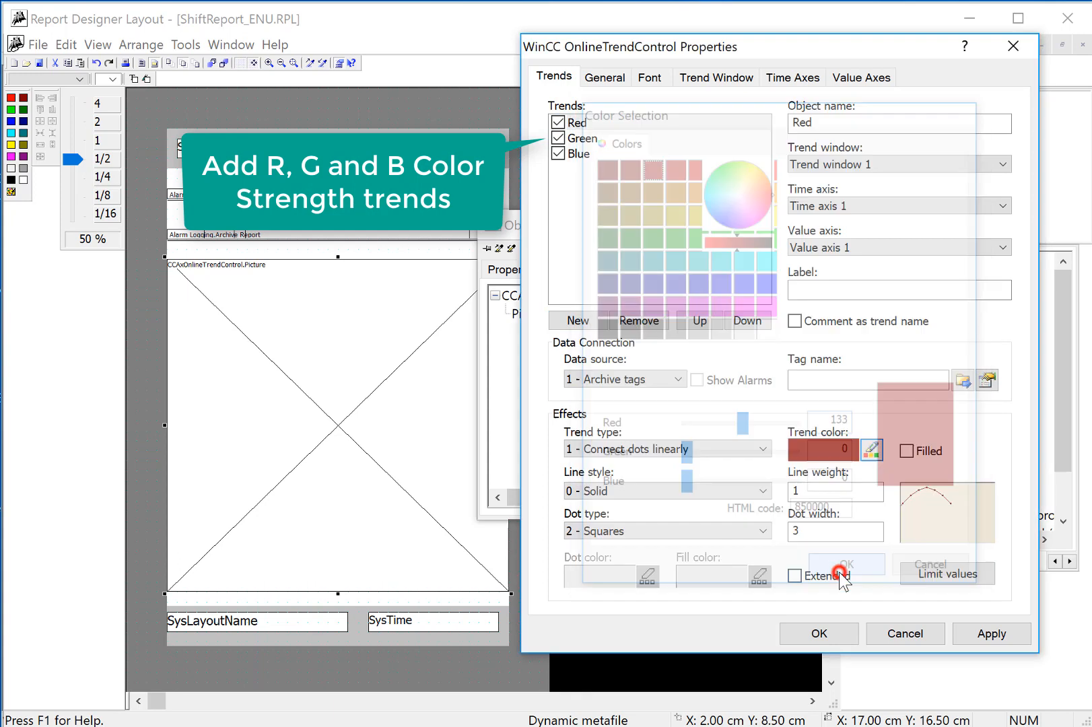
left_click(961, 380)
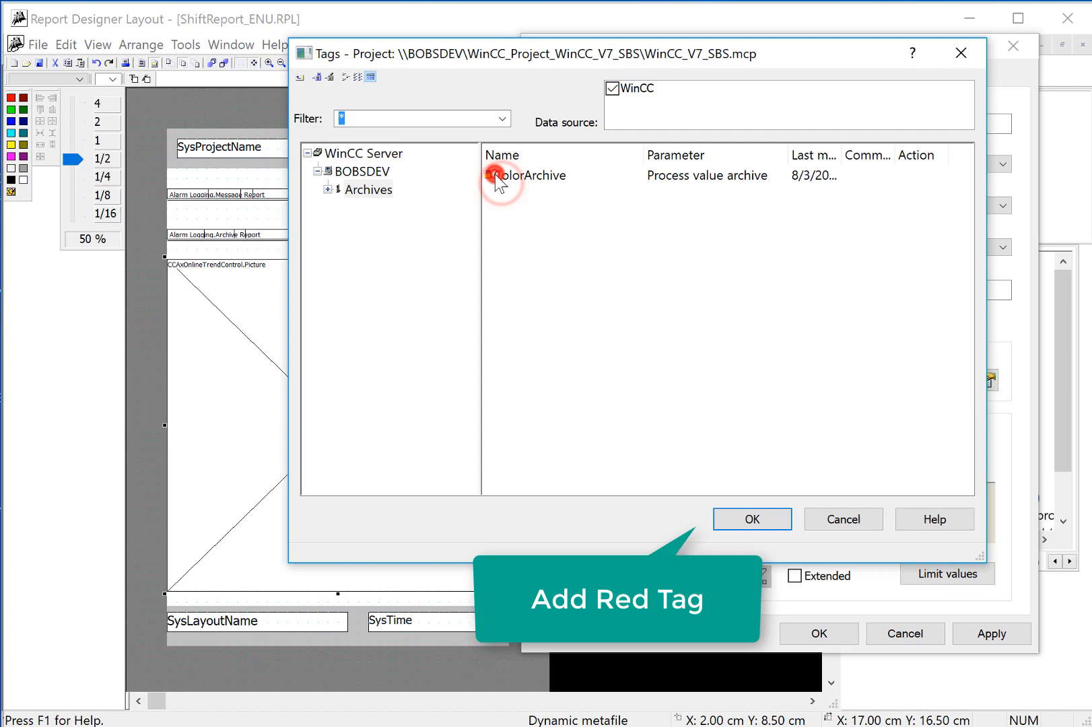
left_click(557, 193)
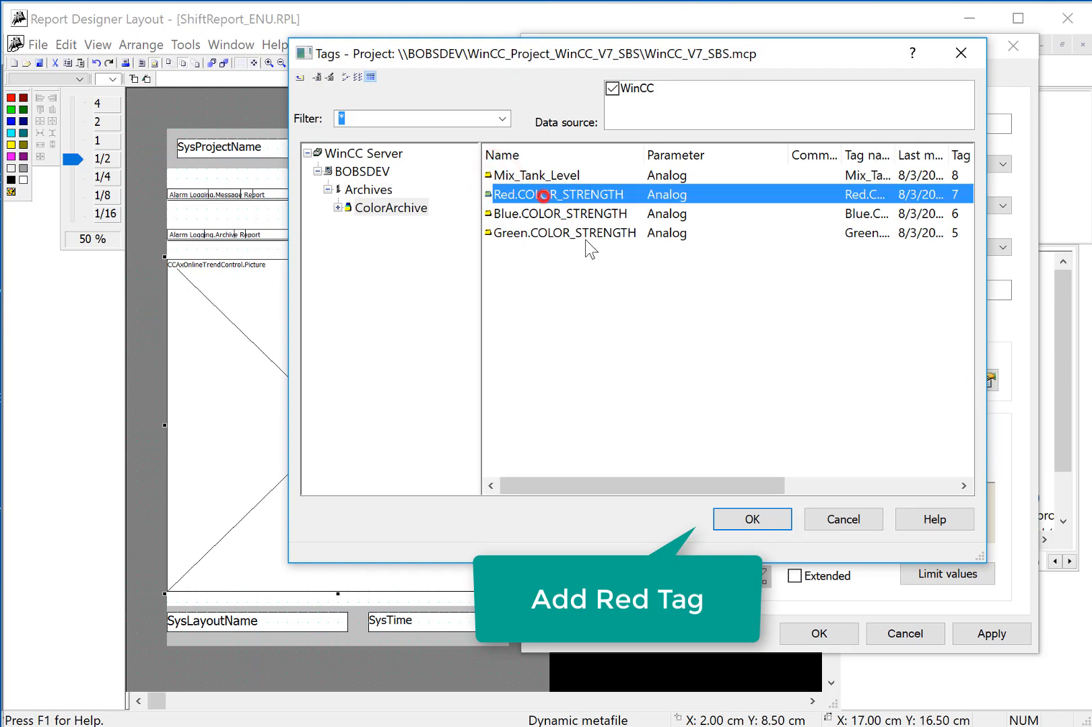
left_click(751, 518)
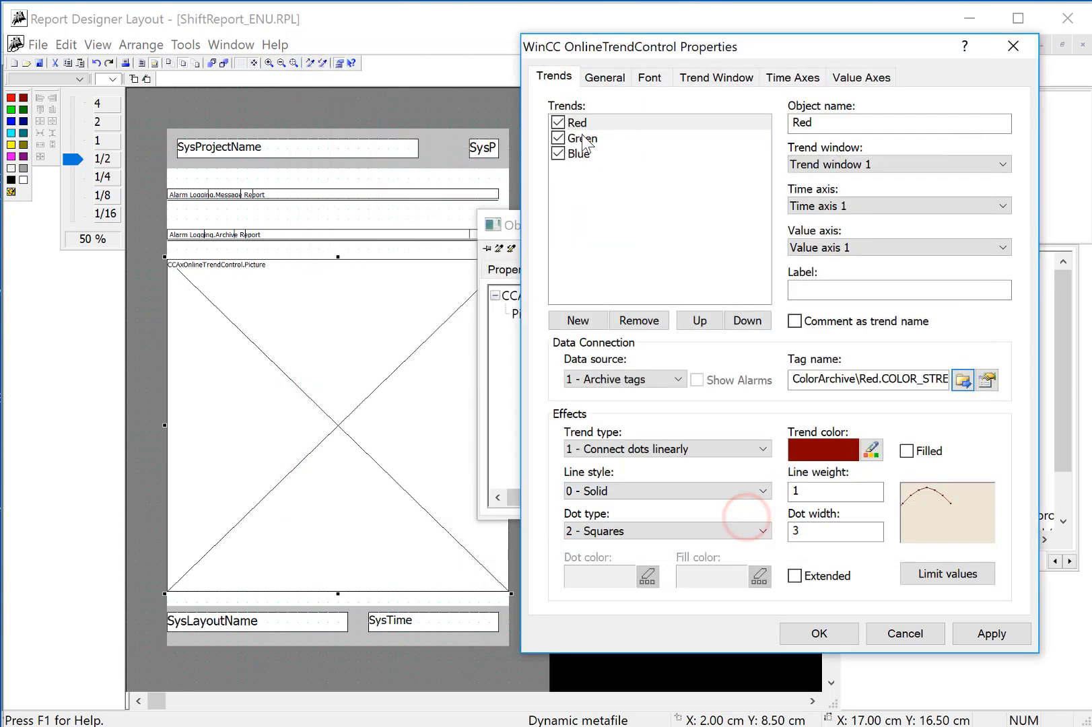
Give the Green trend a green colour
left_click(871, 449)
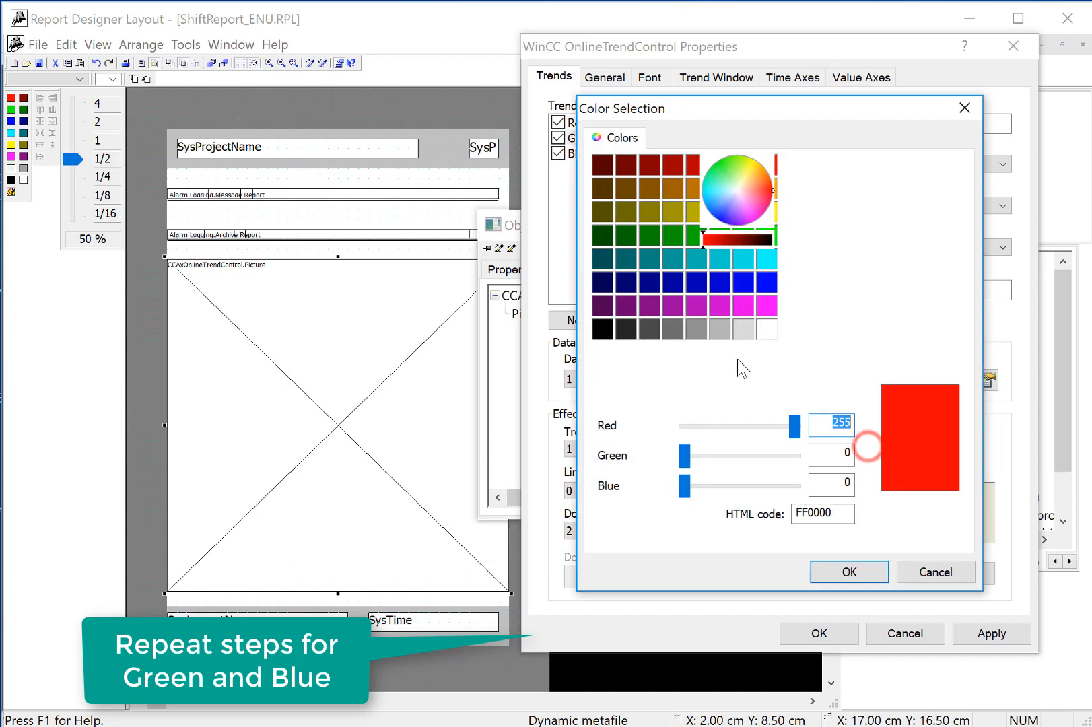
left_click(677, 236)
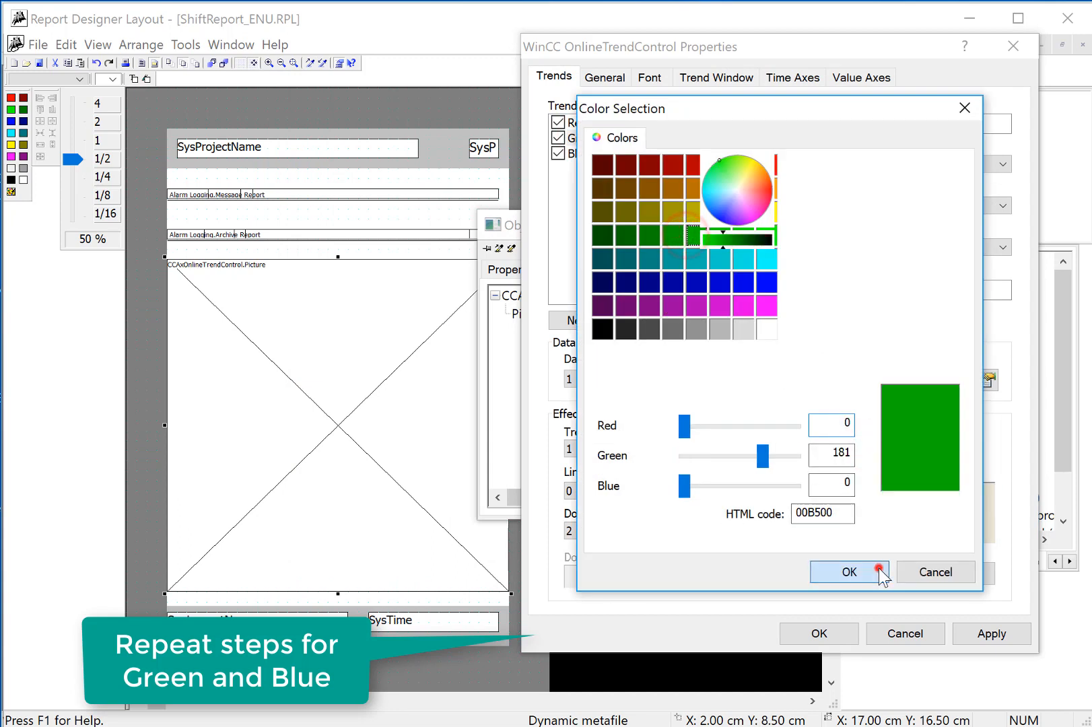
left_click(848, 572)
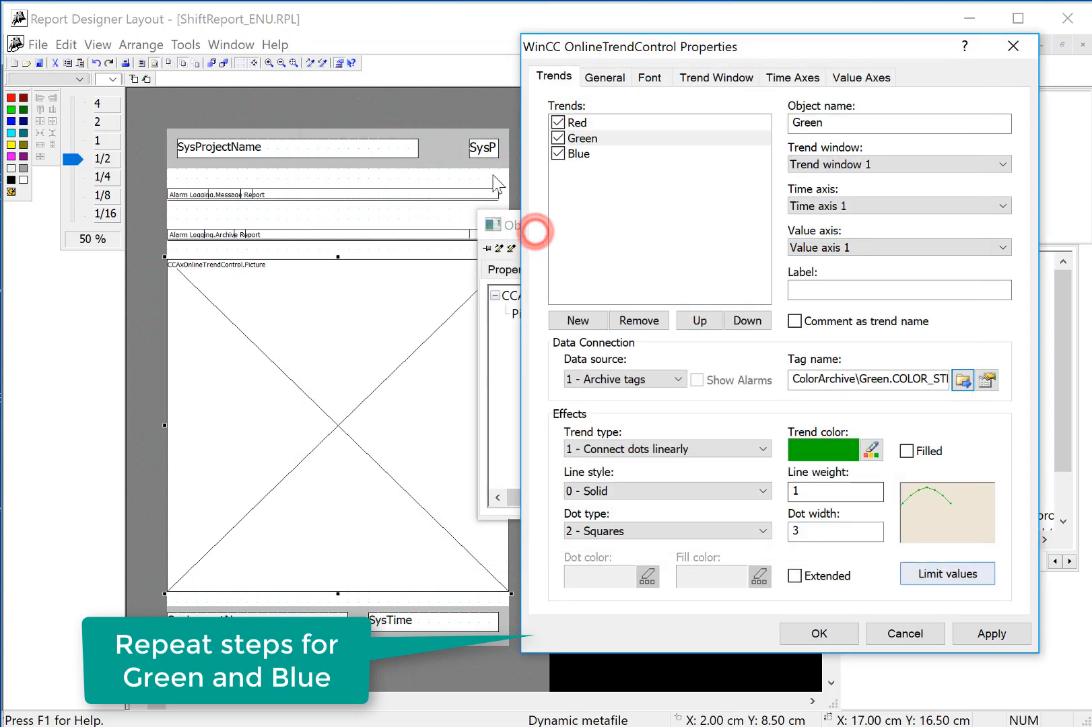
Give the Blue trend a blue colour and link it to the Blue.COLOR_STRENGTH tag
left_click(580, 153)
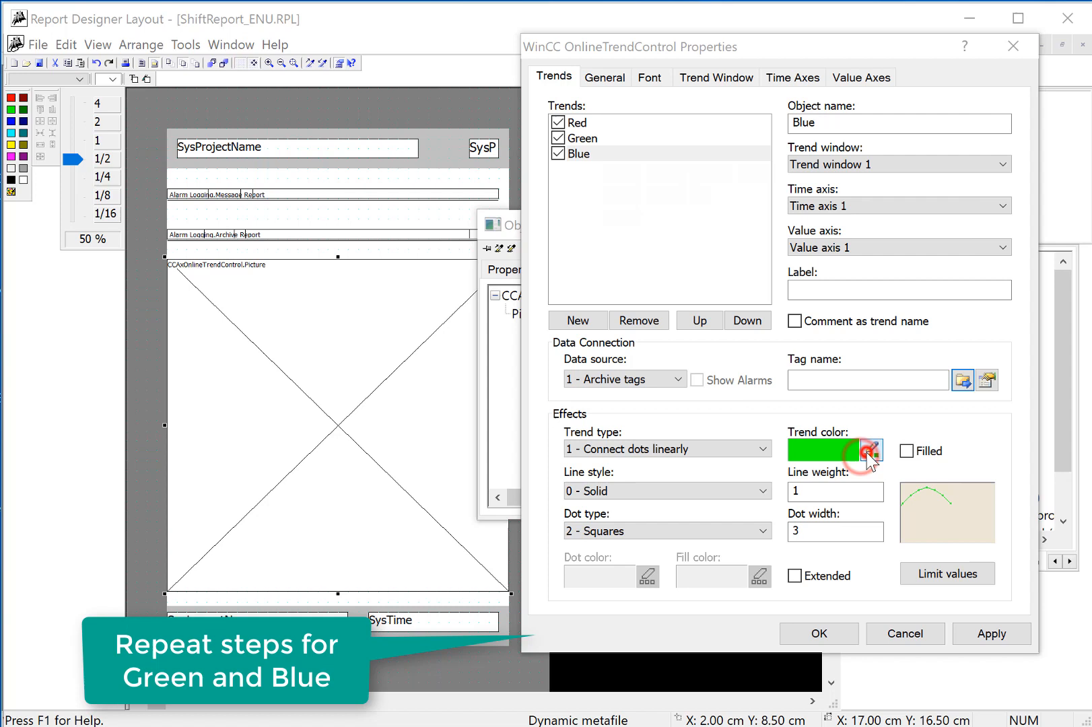
left_click(861, 451)
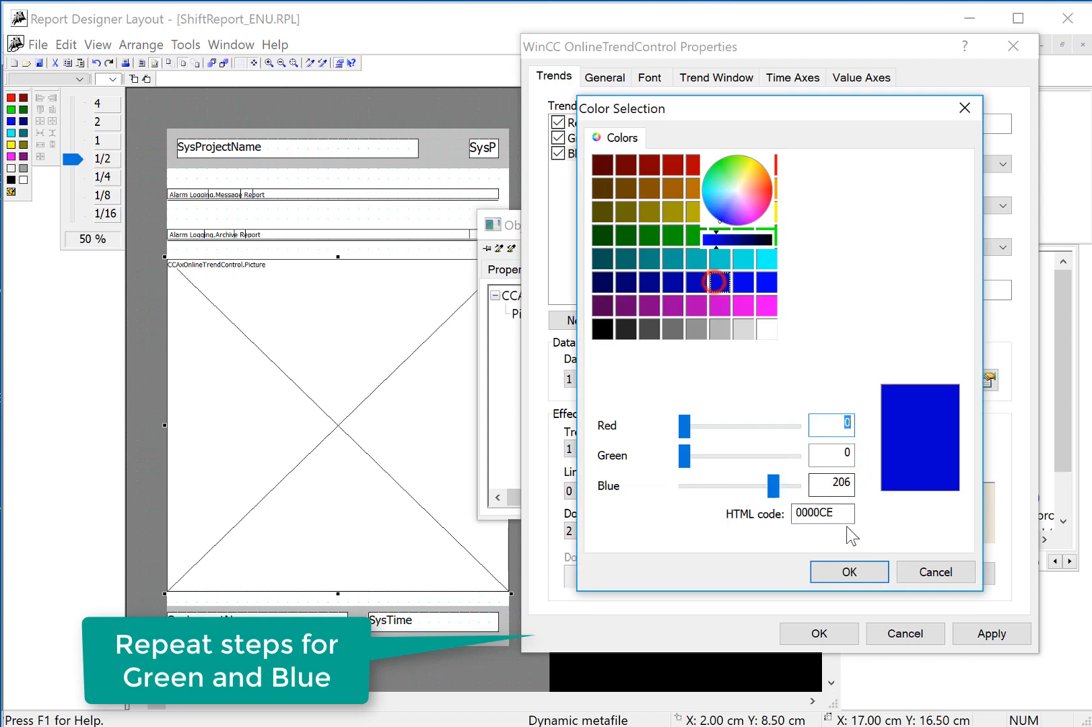
left_click(847, 572)
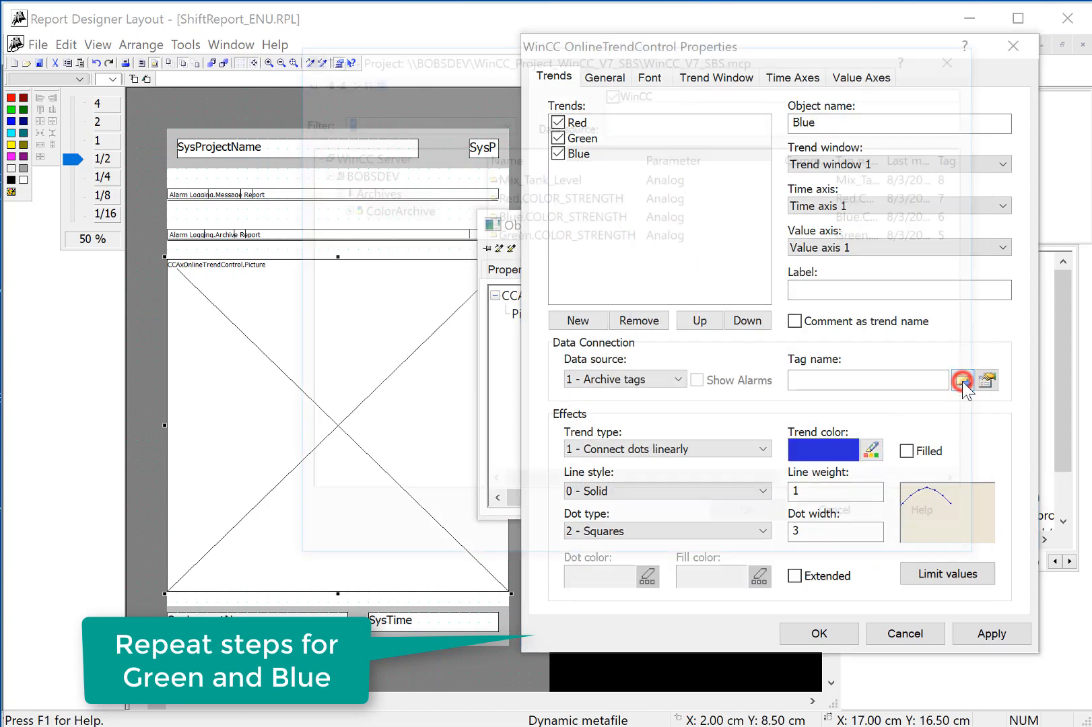
left_click(964, 379)
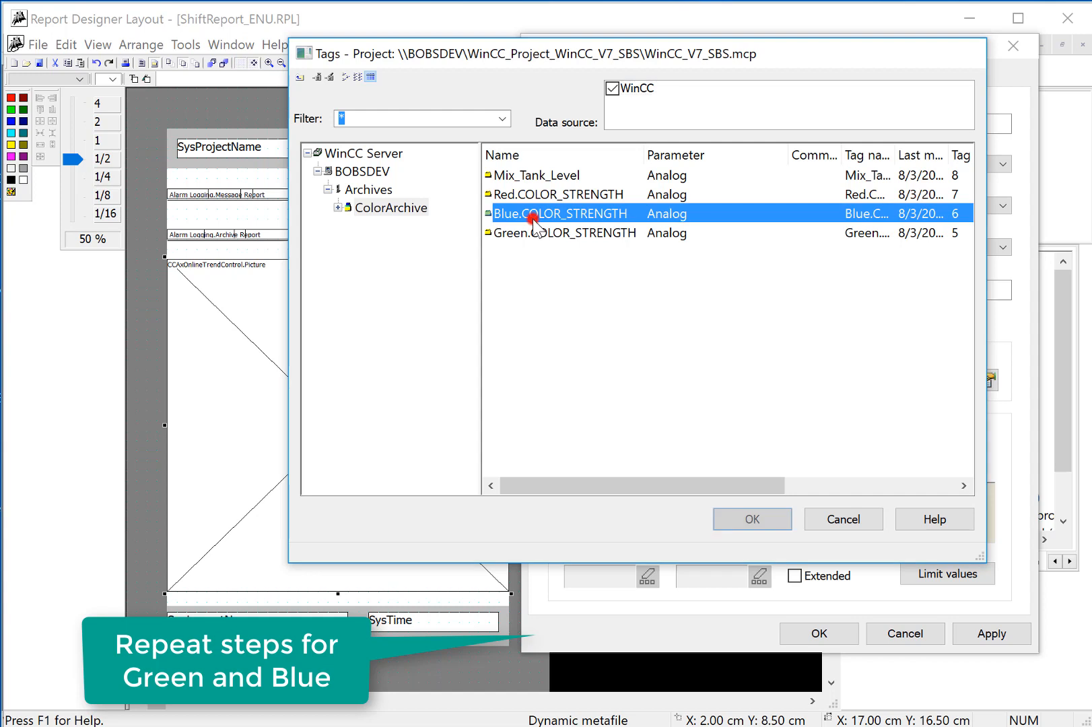
left_click(751, 518)
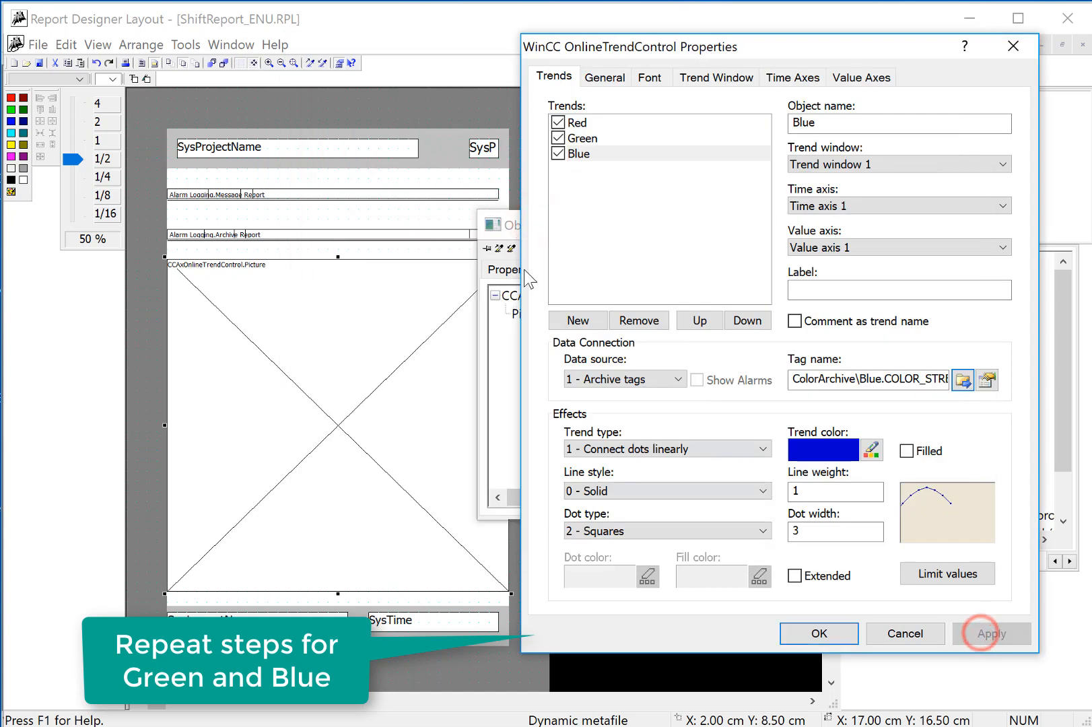
Set the value axis range to 0-100 and the time range to 20 minutes
left_click(860, 76)
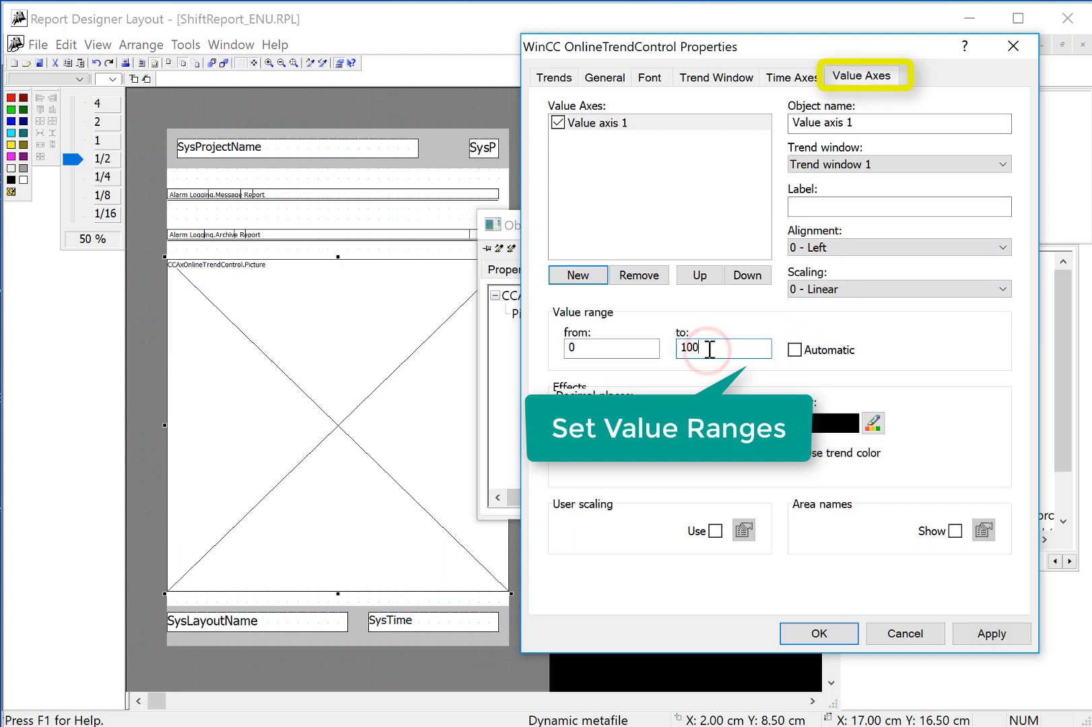
left_click(793, 76)
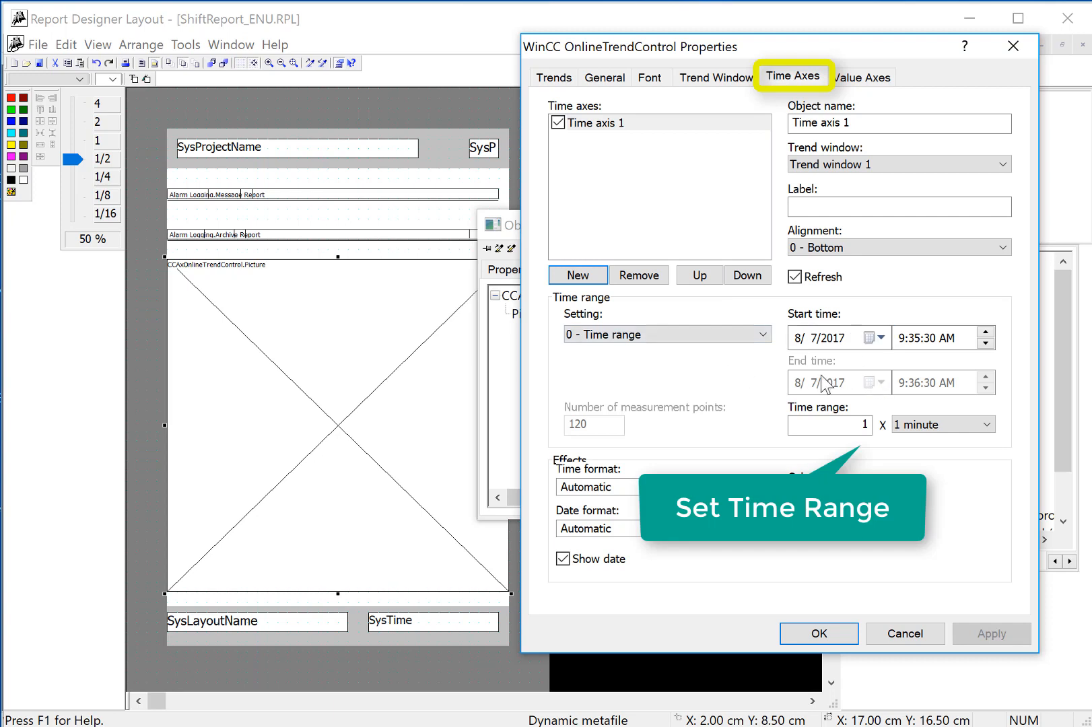
mouse_move(921, 365)
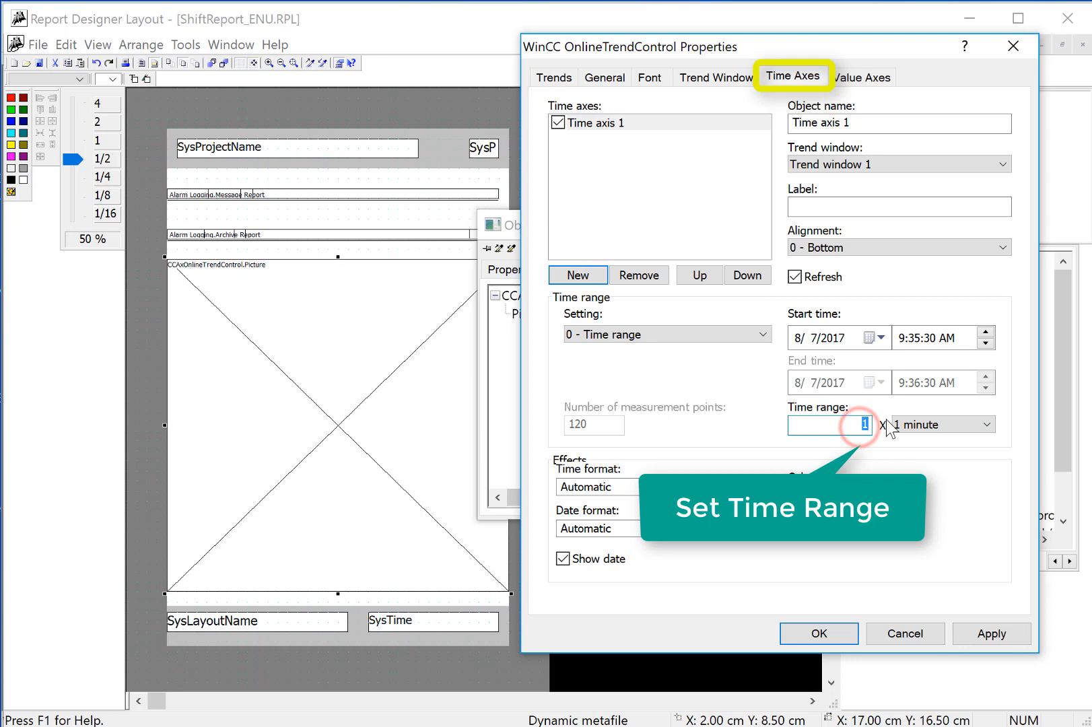
type("20")
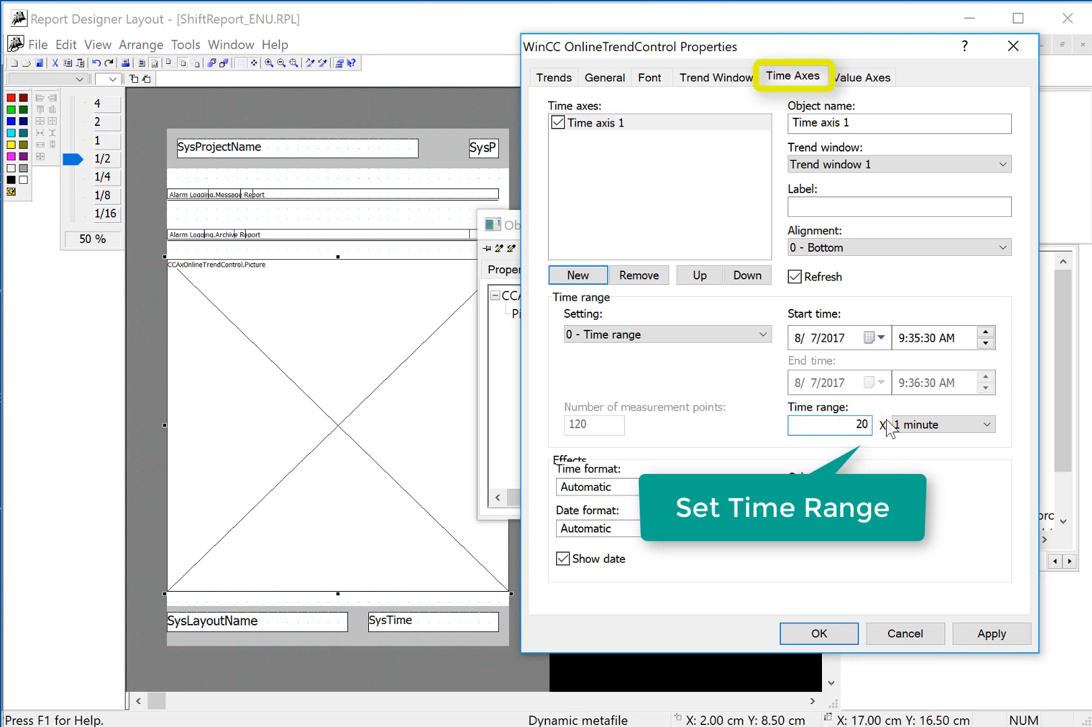
left_click(553, 77)
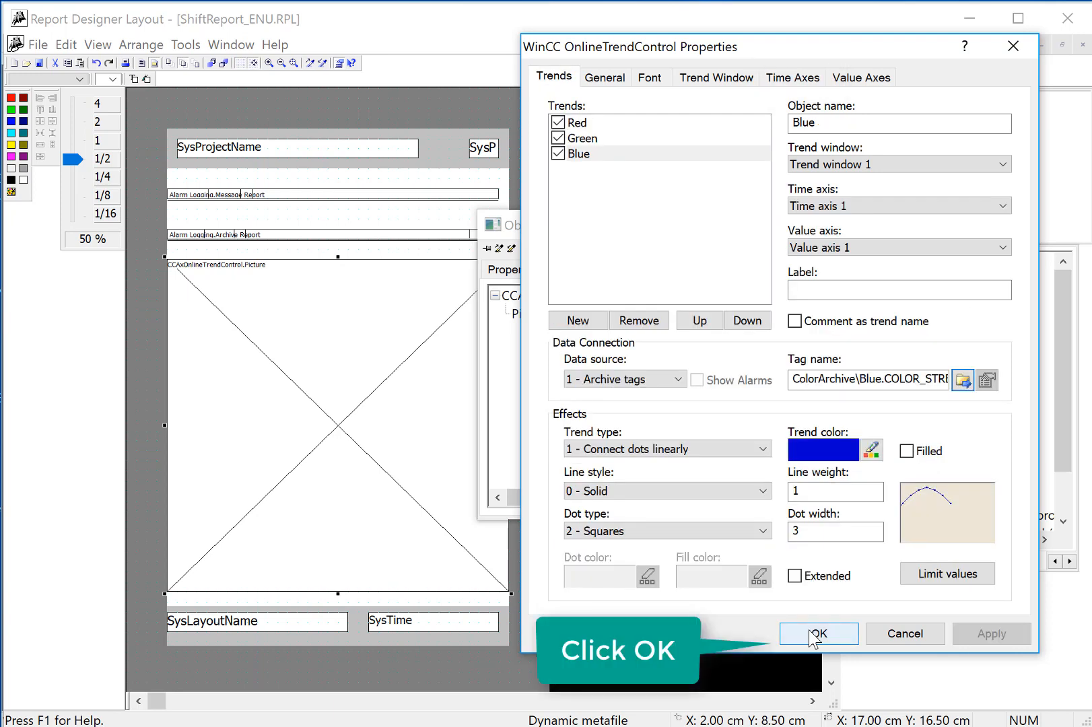
Accept the trend control settings, close Object Properties and return to the report body
left_click(818, 634)
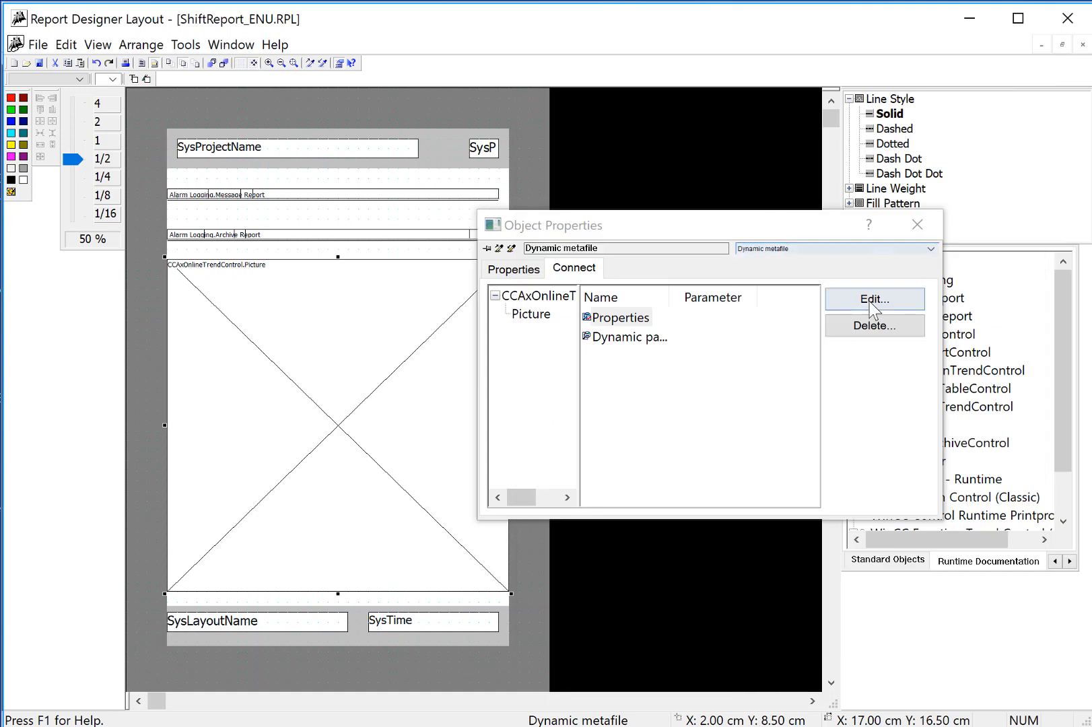
left_click(916, 224)
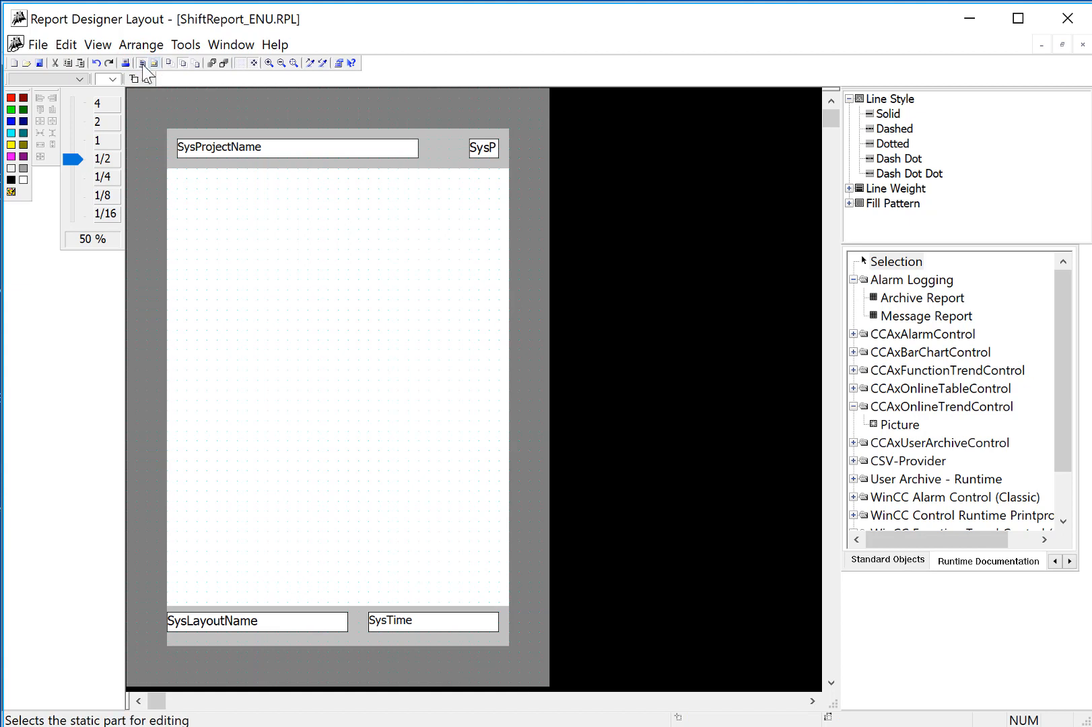
left_click(141, 63)
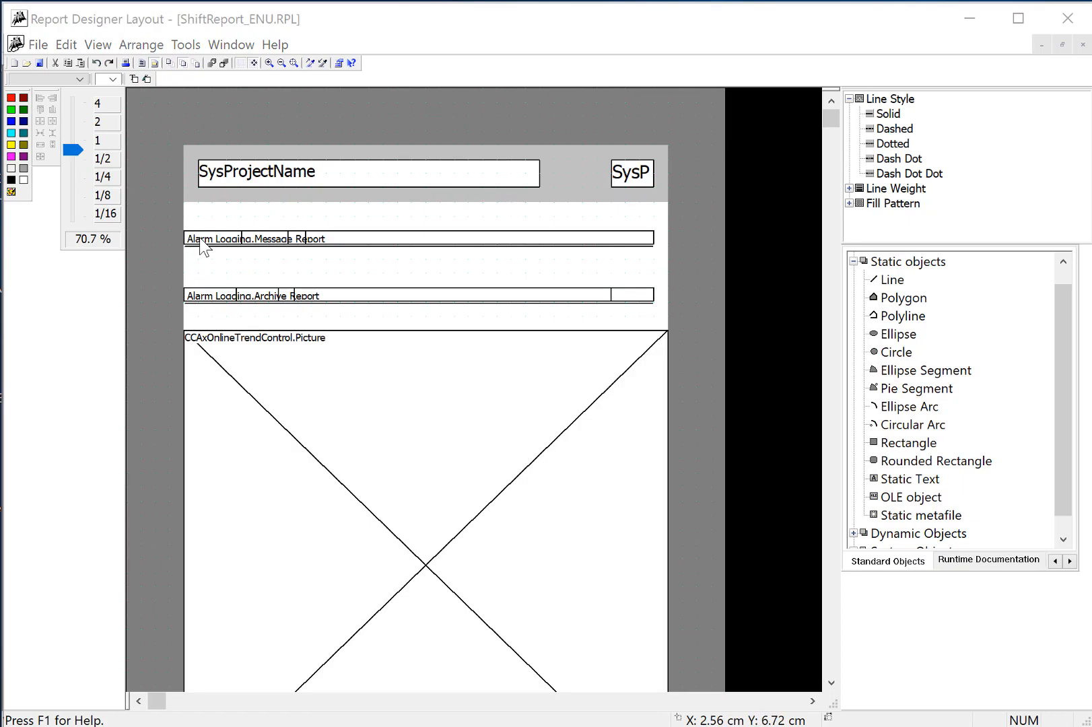
mouse_move(362, 306)
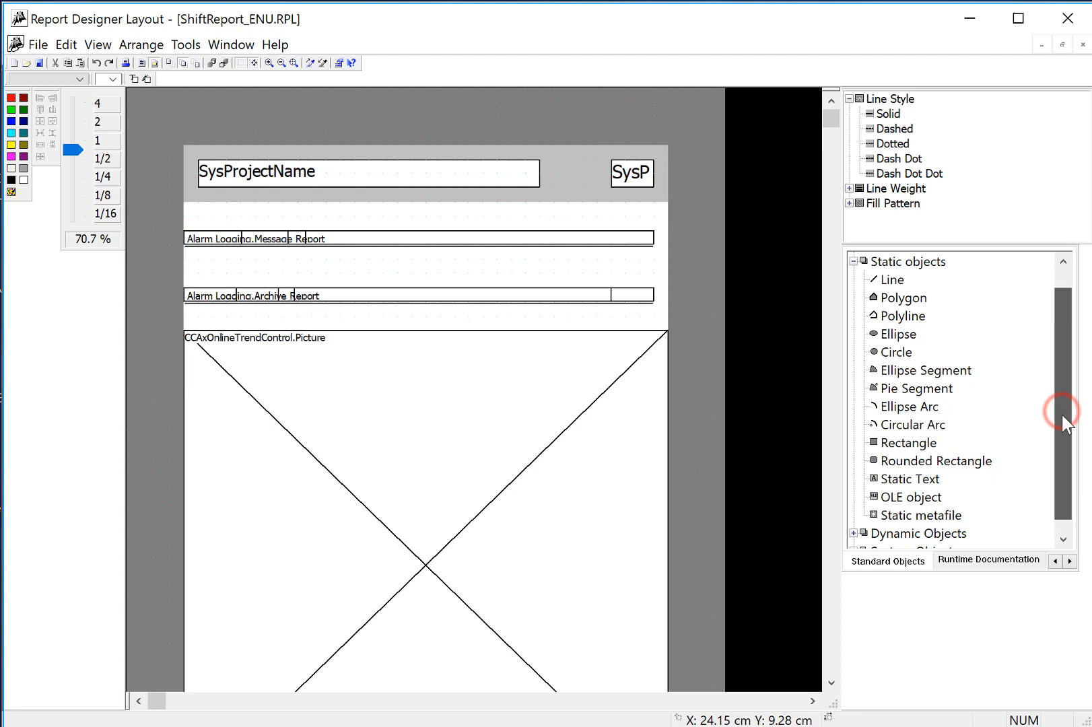
Insert a static text label 'Active Alarms' and centre its text horizontally via Font properties
left_click(909, 496)
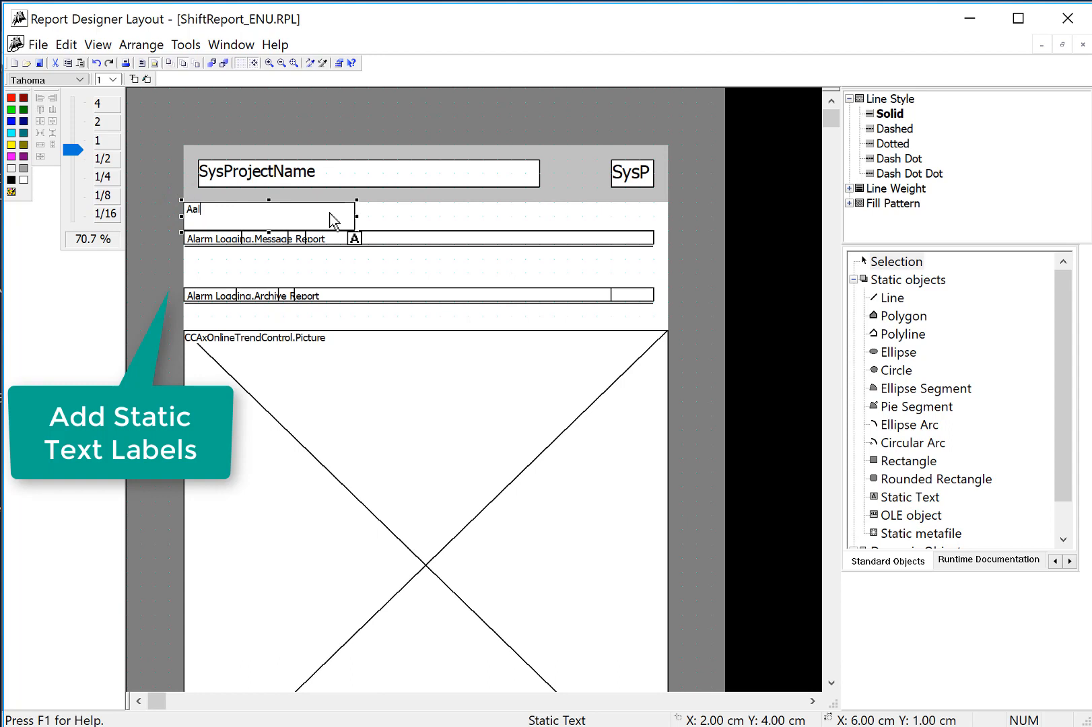
type("ctive Alarms")
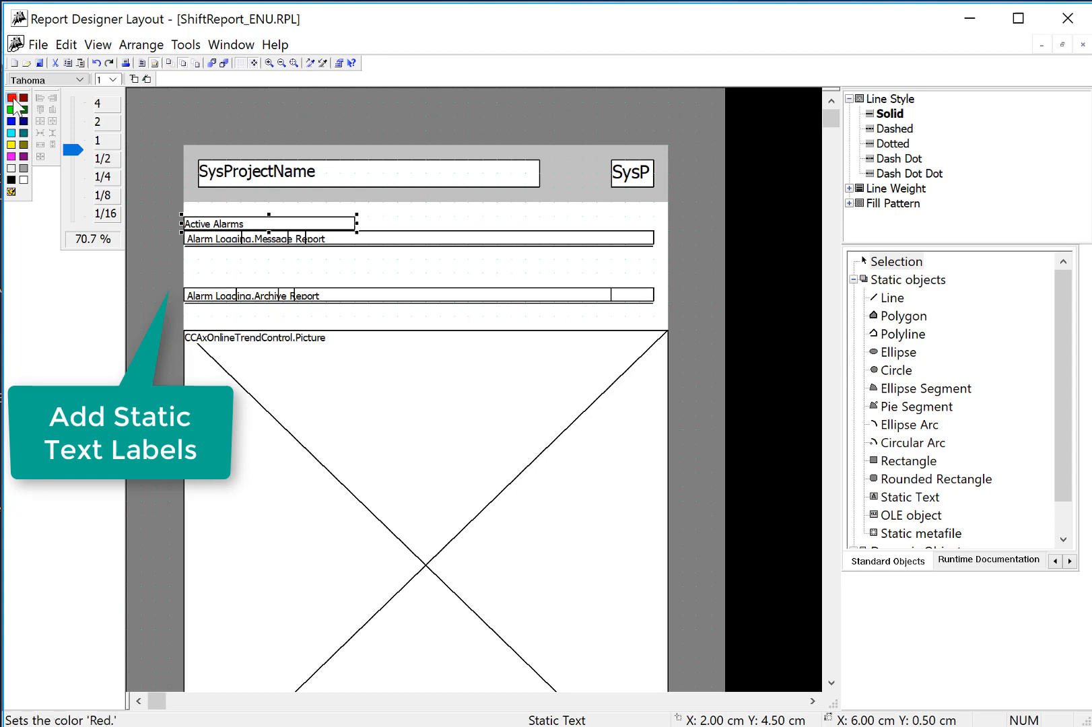
right_click(212, 224)
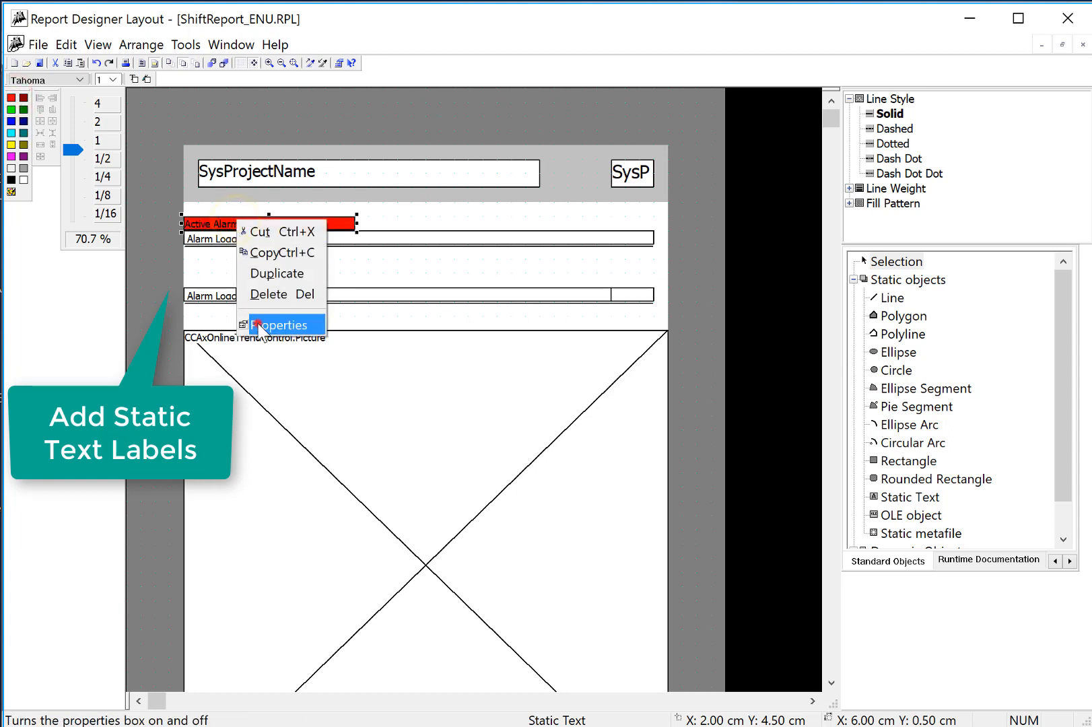
left_click(280, 326)
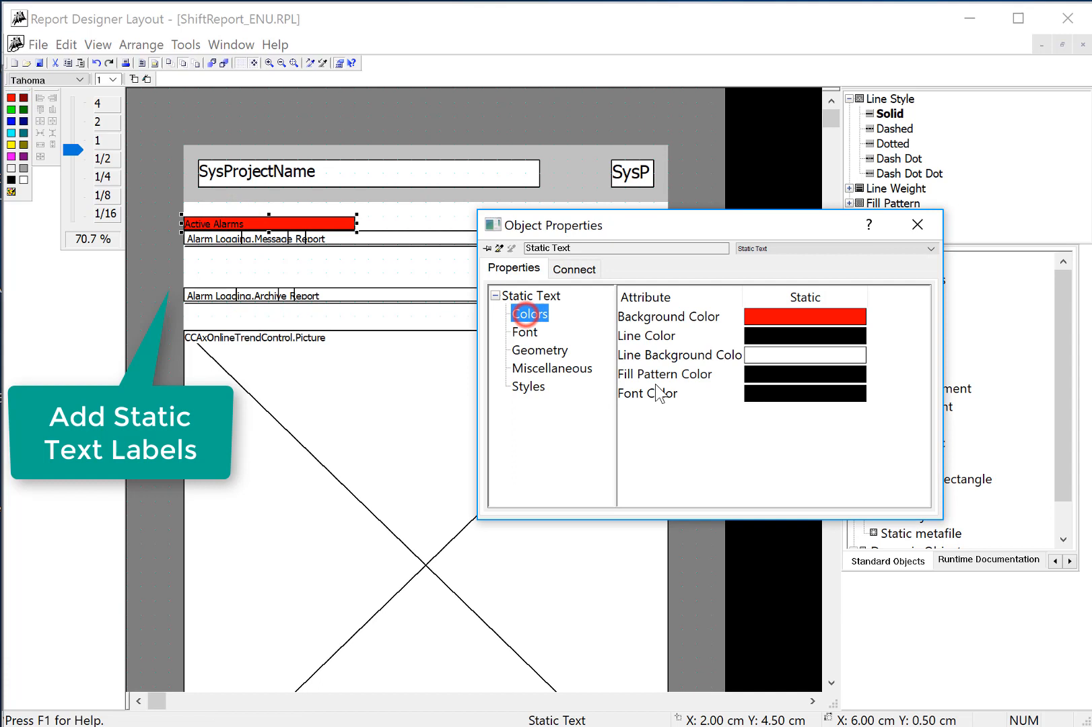
left_click(646, 393)
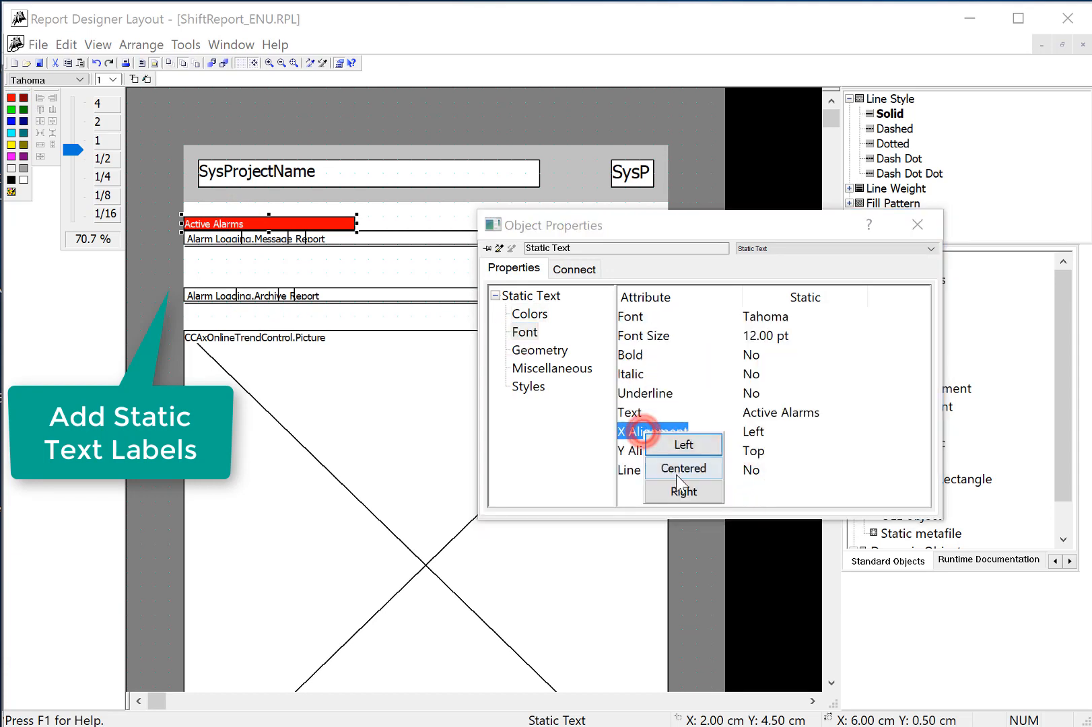
left_click(683, 467)
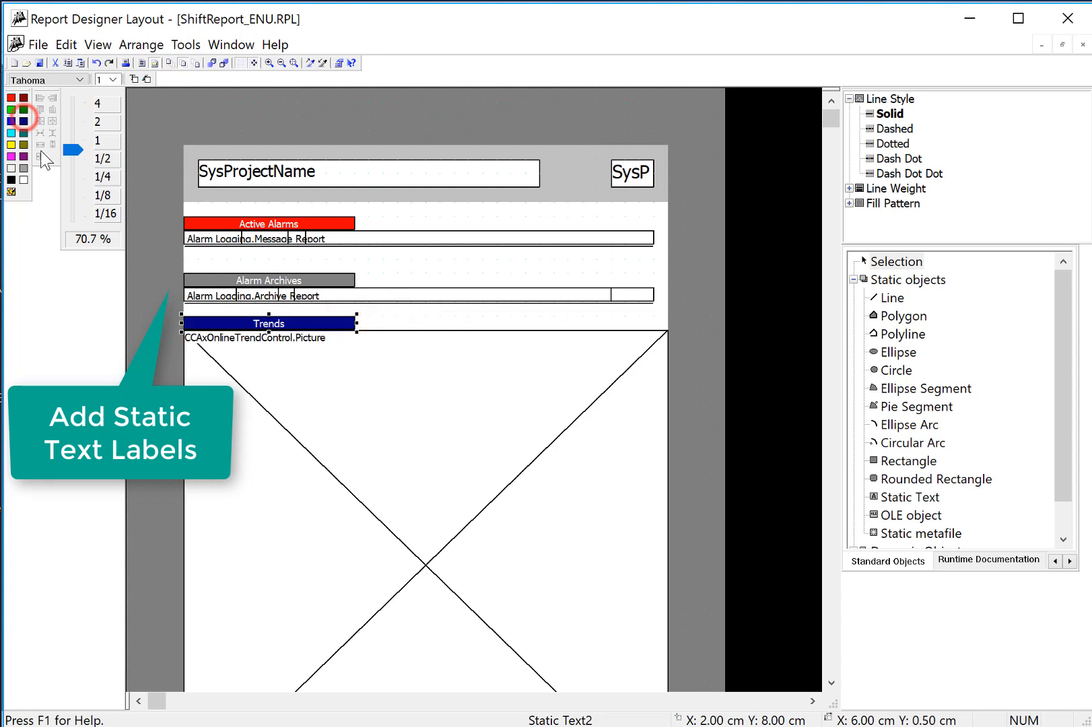
mouse_move(39, 64)
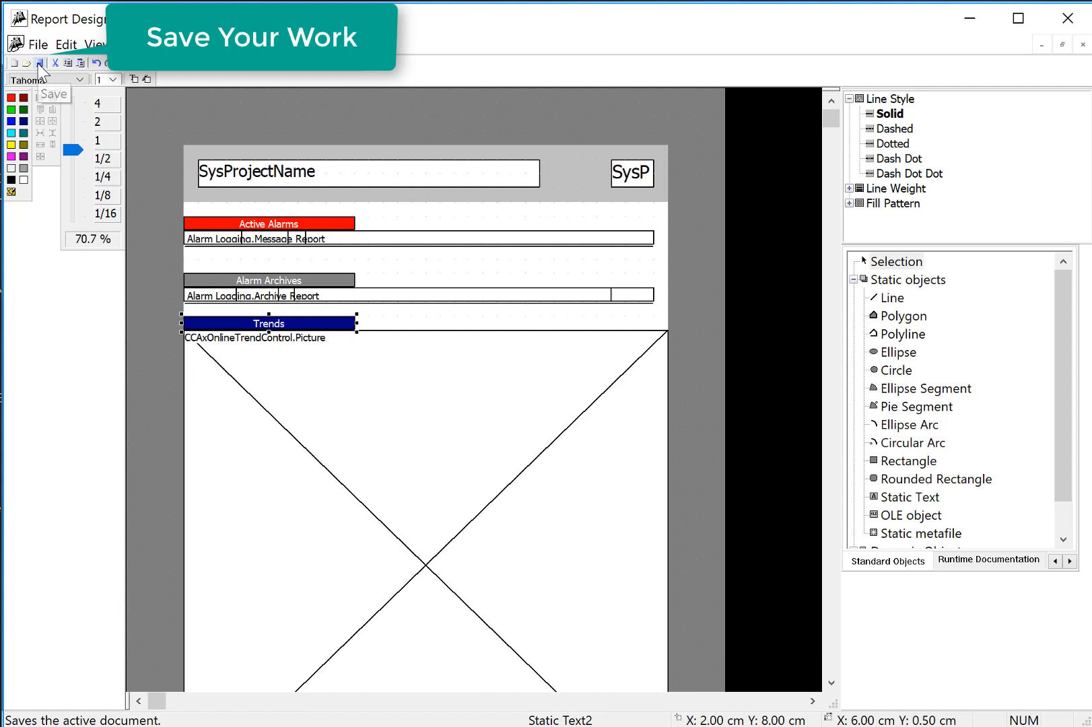